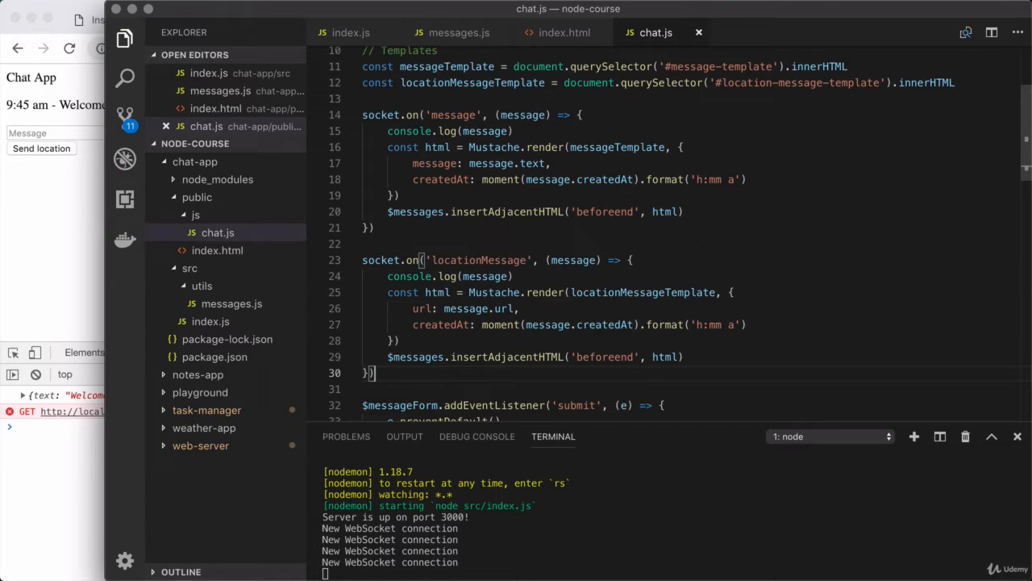
pyautogui.moveTo(590, 51)
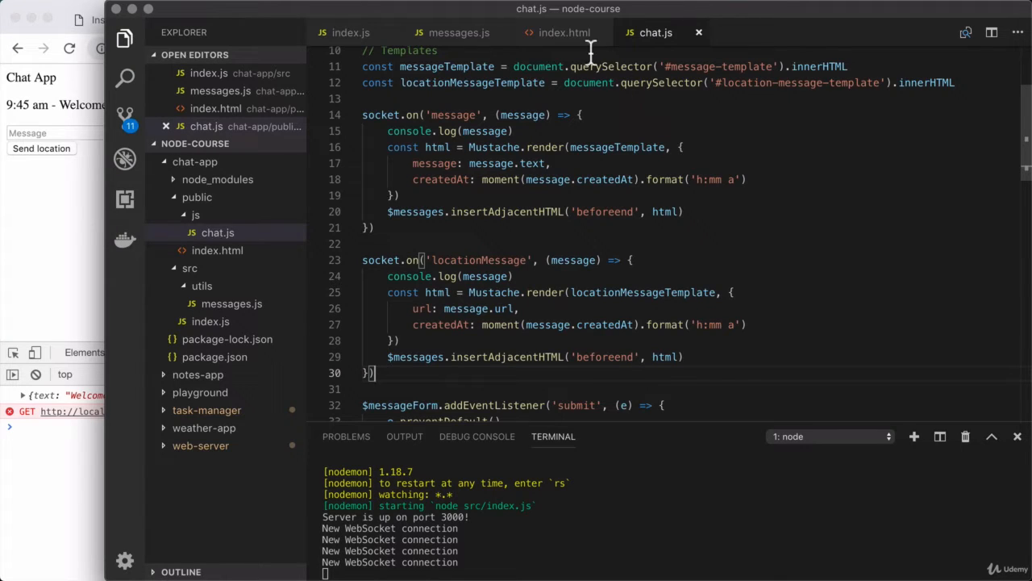
pyautogui.moveTo(560, 32)
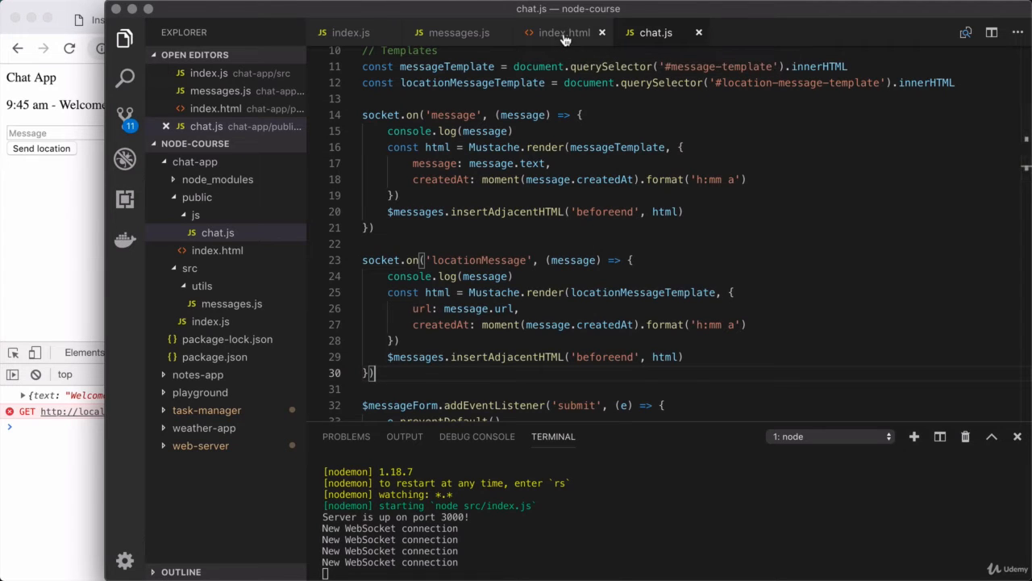
pyautogui.moveTo(563, 33)
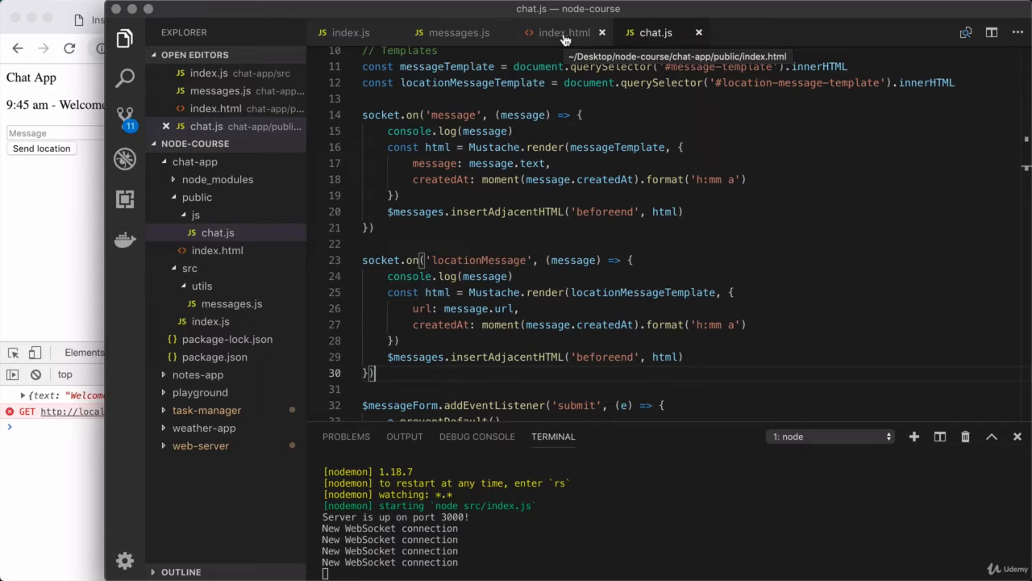
pyautogui.moveTo(565, 37)
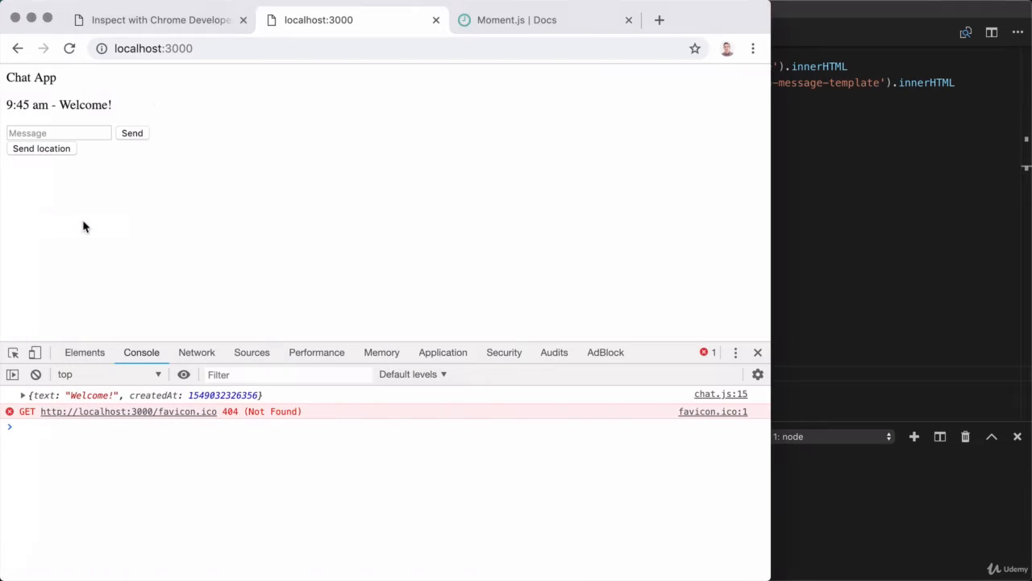
pyautogui.moveTo(202, 215)
pyautogui.write('links.mead.io/chatass')
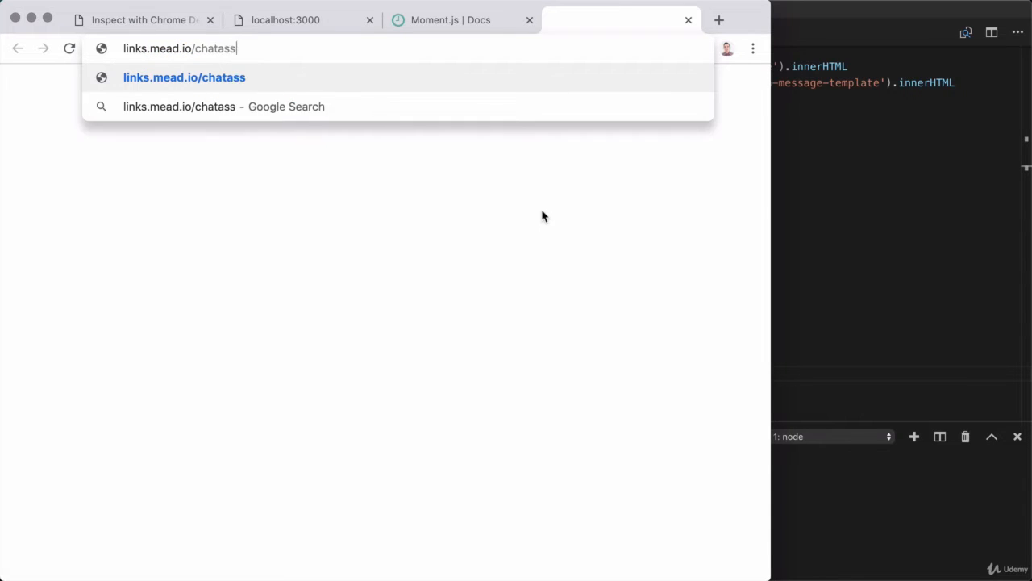
# - Go to links.mead.io/chatassets and download chat-assets.zip, retrying the Download button
pyautogui.write('ets')
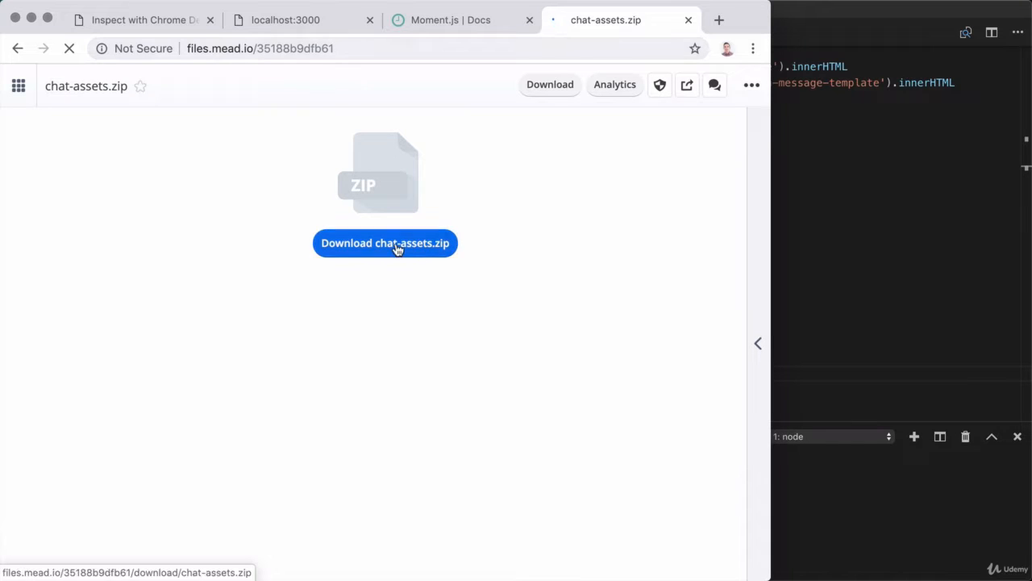
pyautogui.click(384, 243)
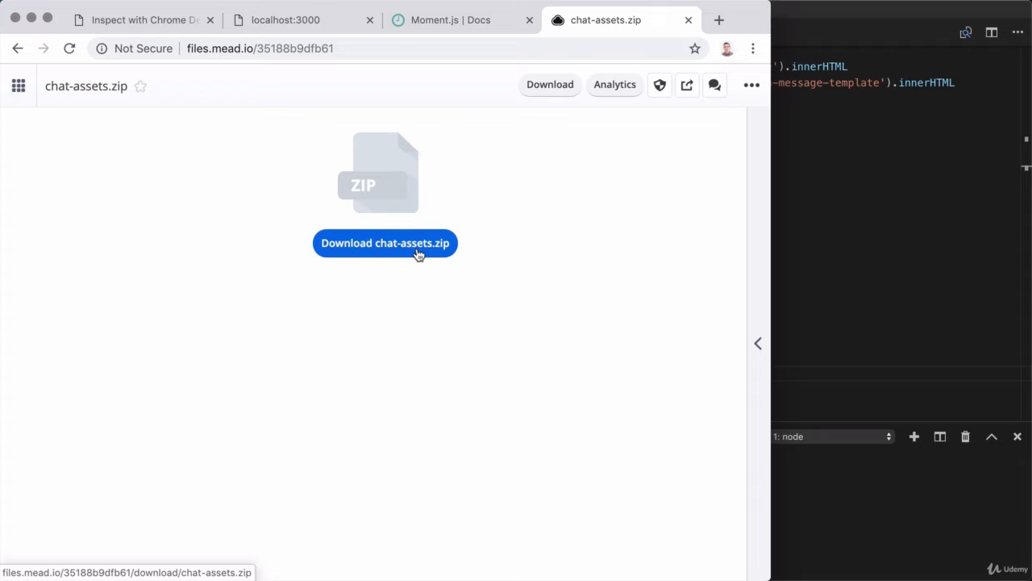
pyautogui.click(385, 243)
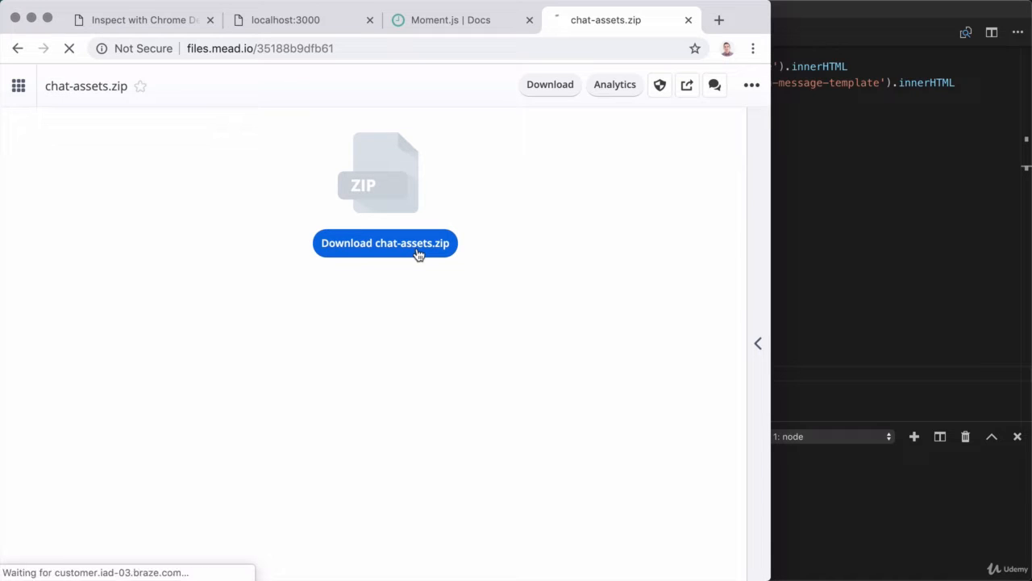
pyautogui.click(385, 243)
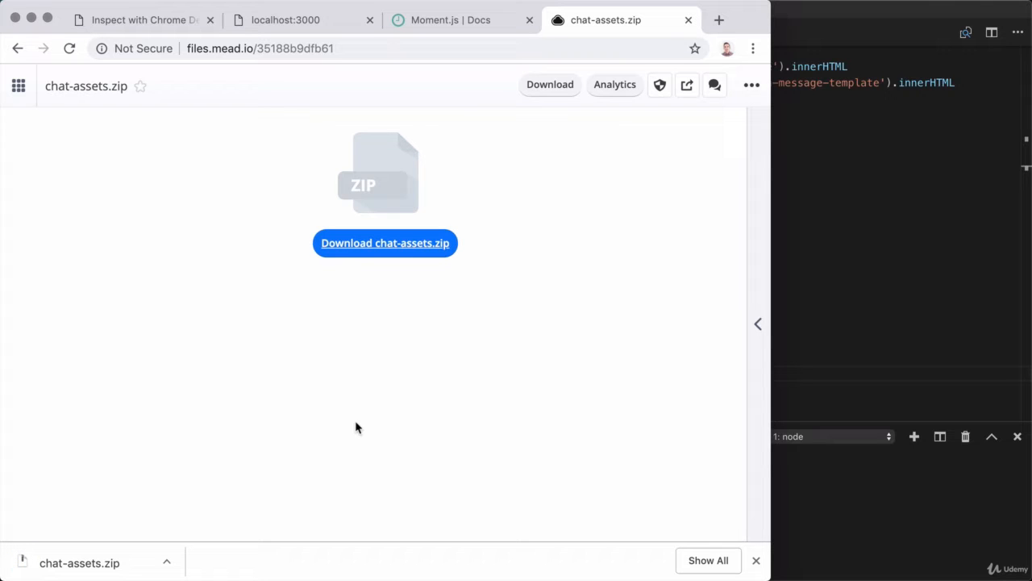
pyautogui.moveTo(71, 214)
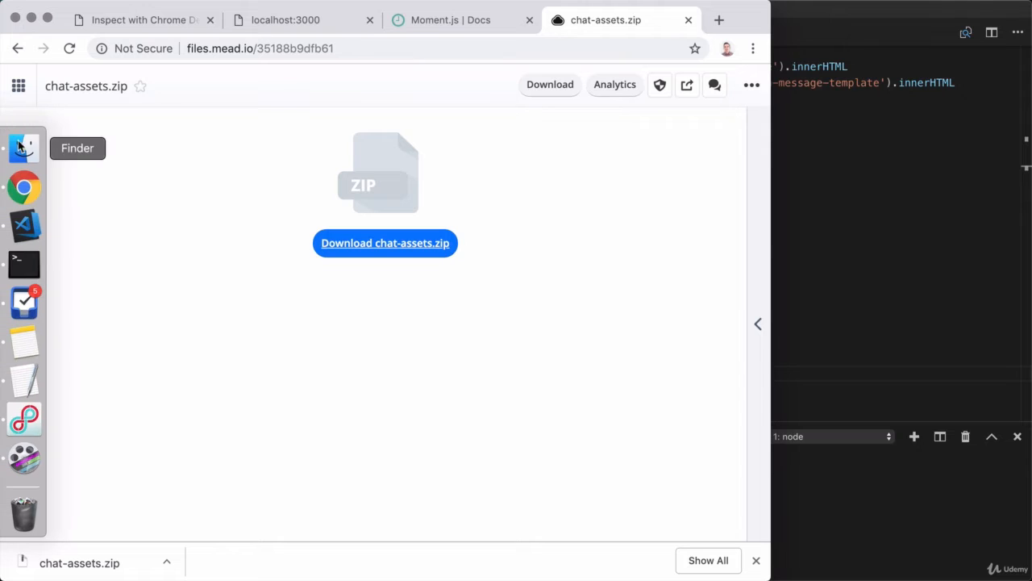
# - Unzip chat-assets.zip, preview its css files, and move css and img into chat-app/public
pyautogui.click(24, 147)
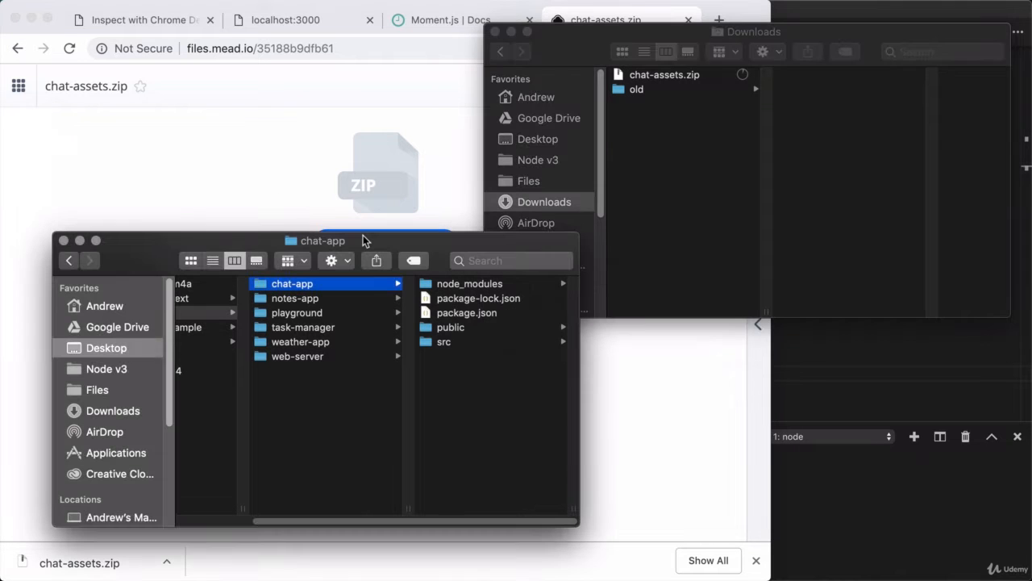
pyautogui.moveTo(516, 224)
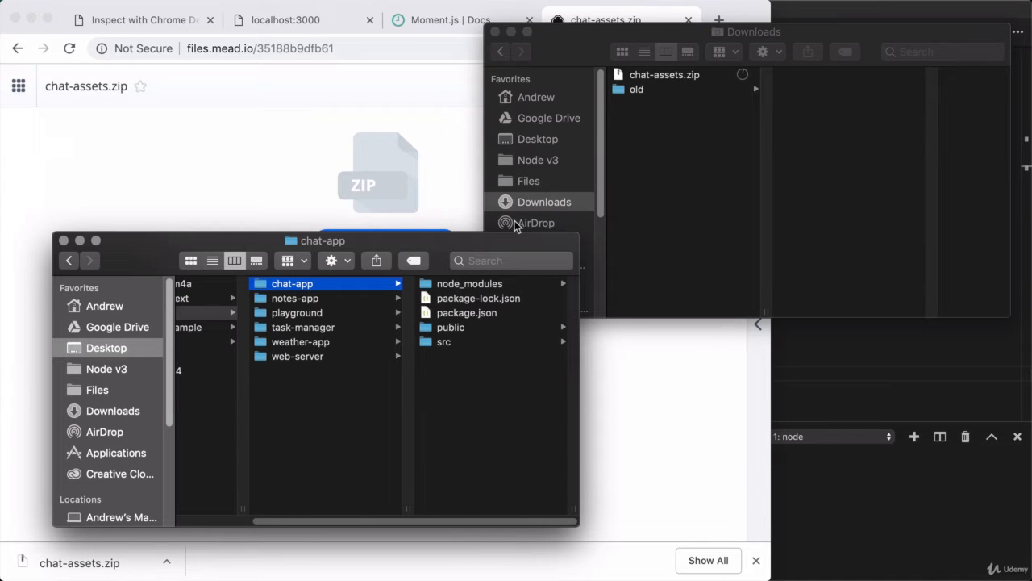
pyautogui.moveTo(429, 244)
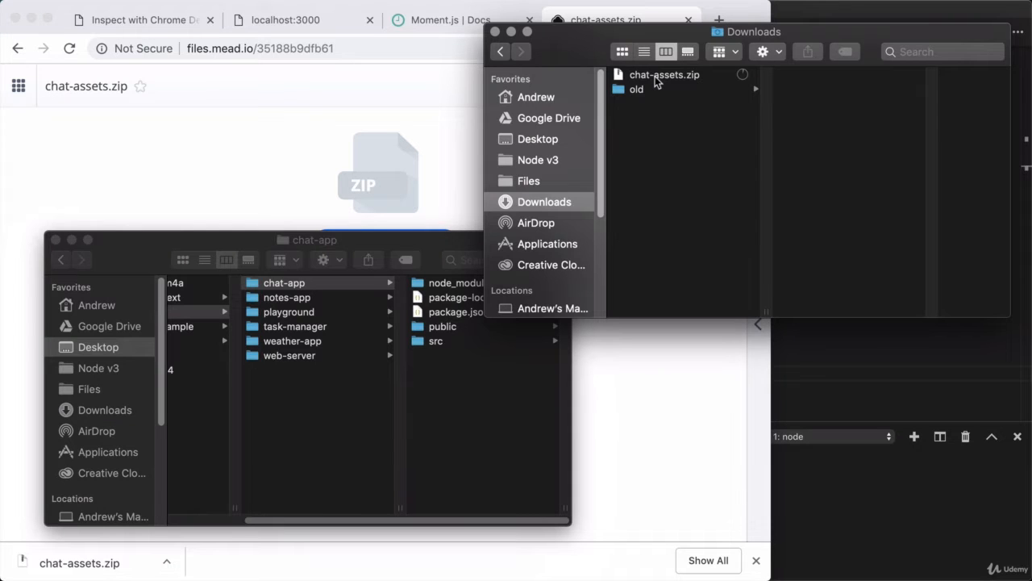
pyautogui.click(655, 74)
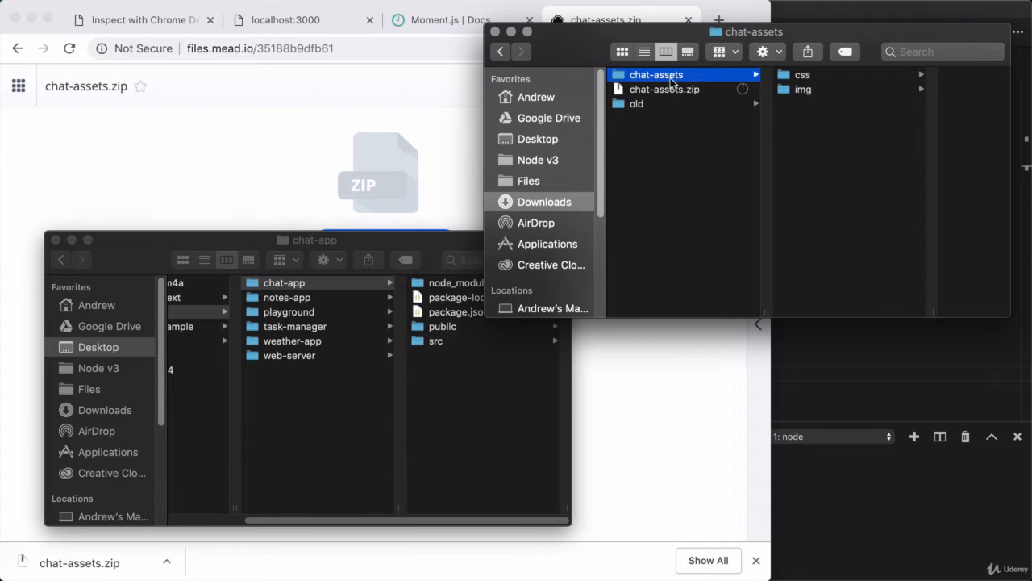
pyautogui.click(802, 74)
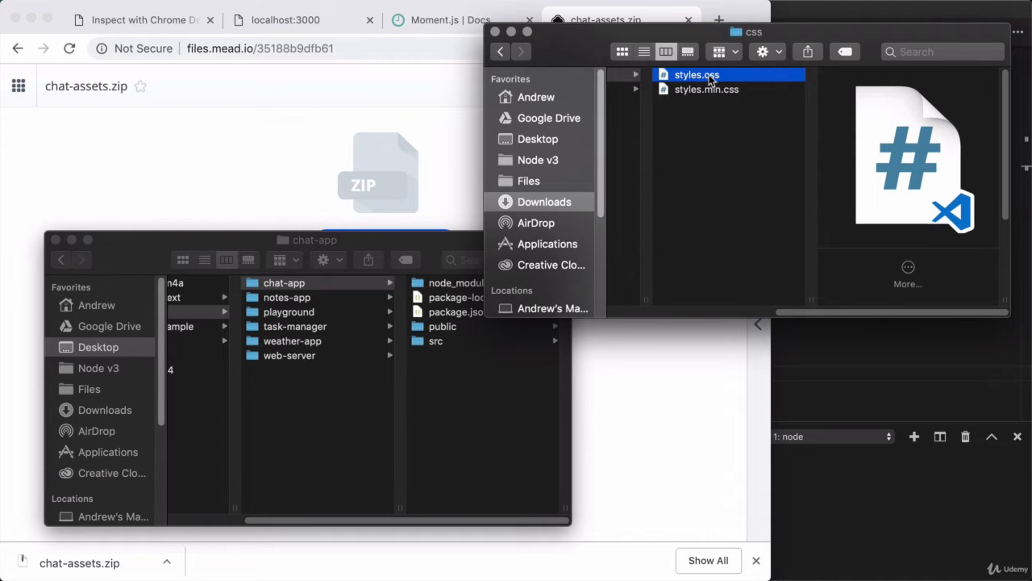
pyautogui.click(706, 89)
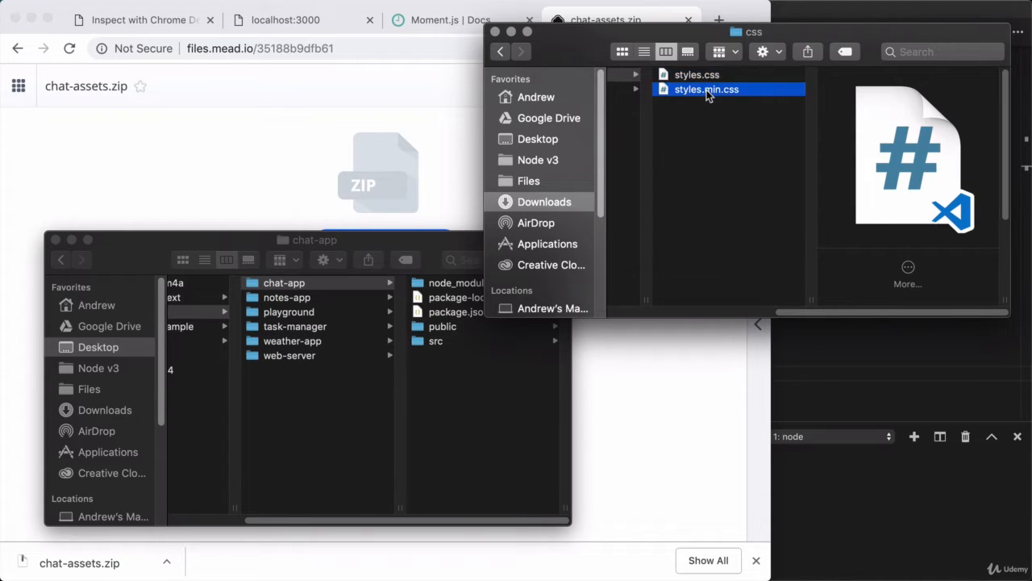
pyautogui.click(696, 74)
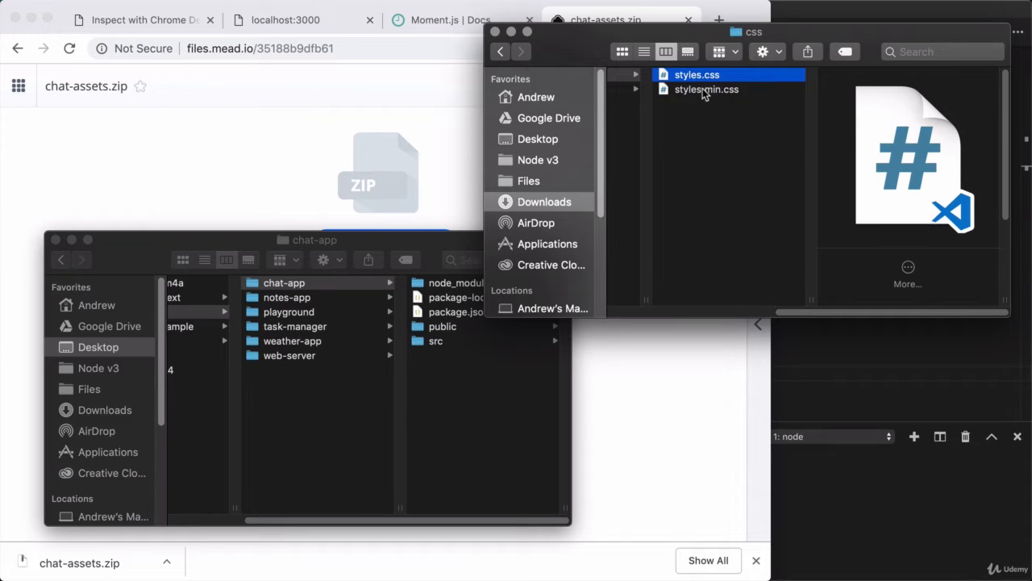
pyautogui.click(706, 89)
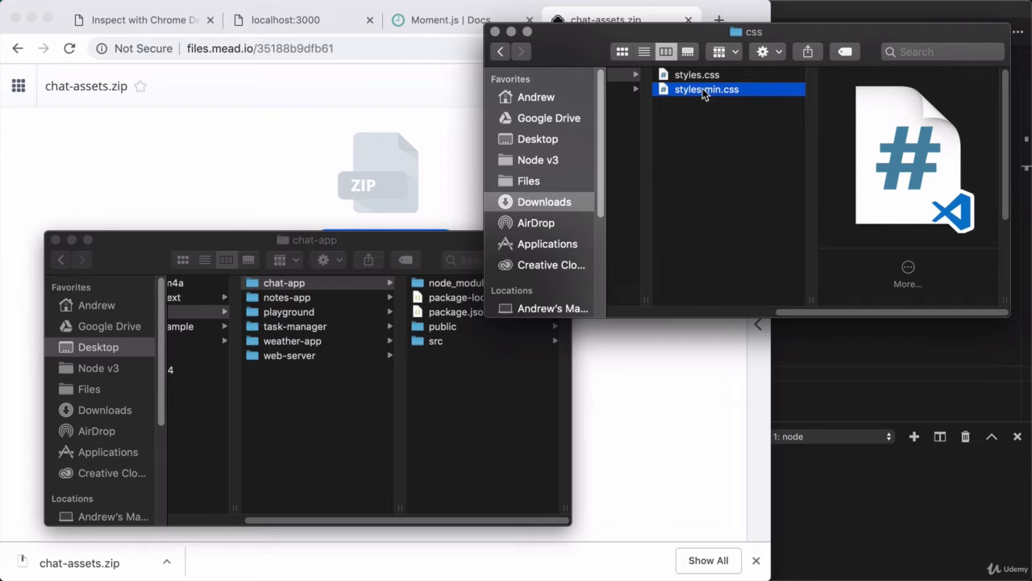
pyautogui.click(656, 90)
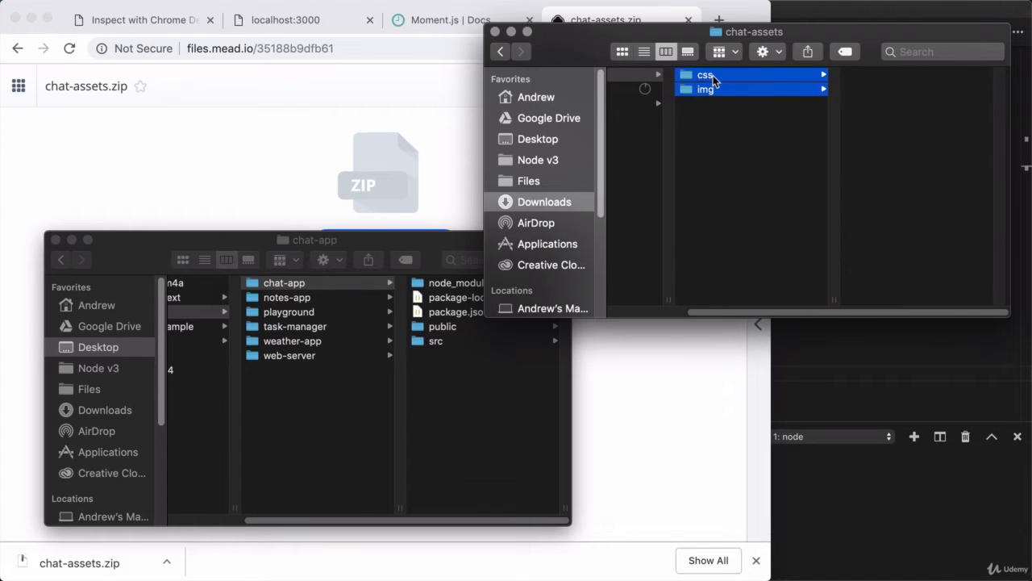
pyautogui.moveTo(504, 361)
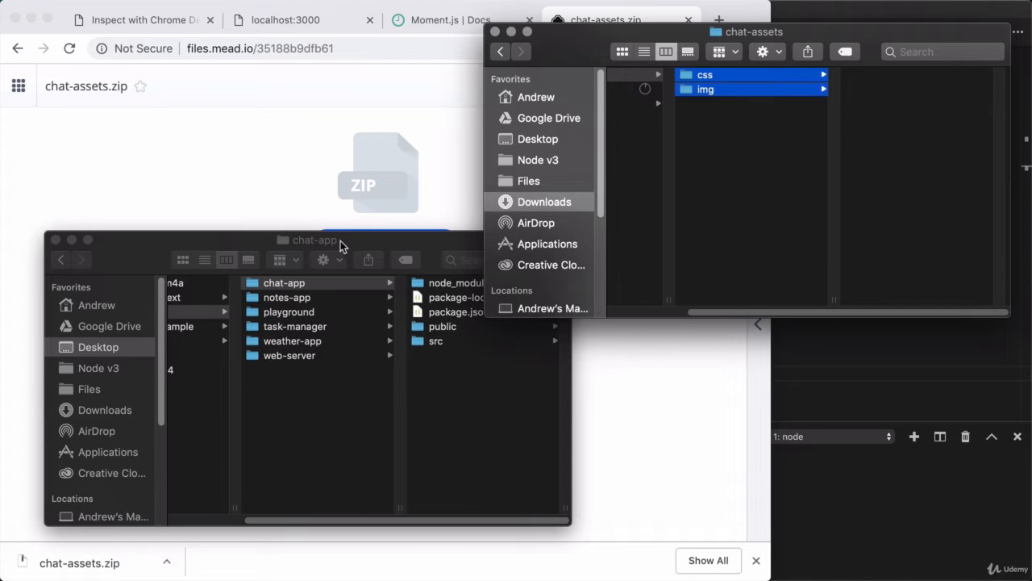
pyautogui.click(277, 326)
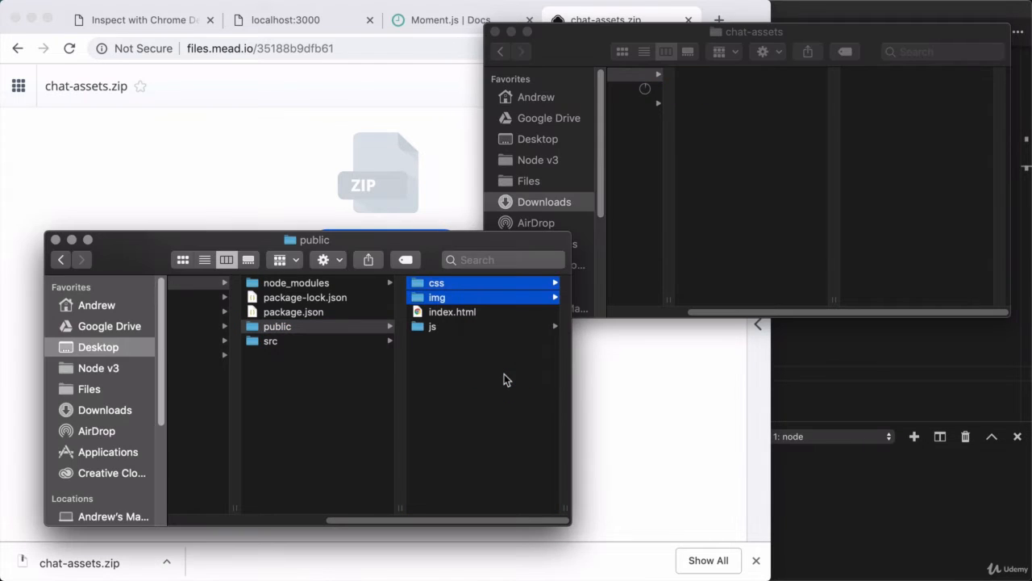
pyautogui.click(276, 326)
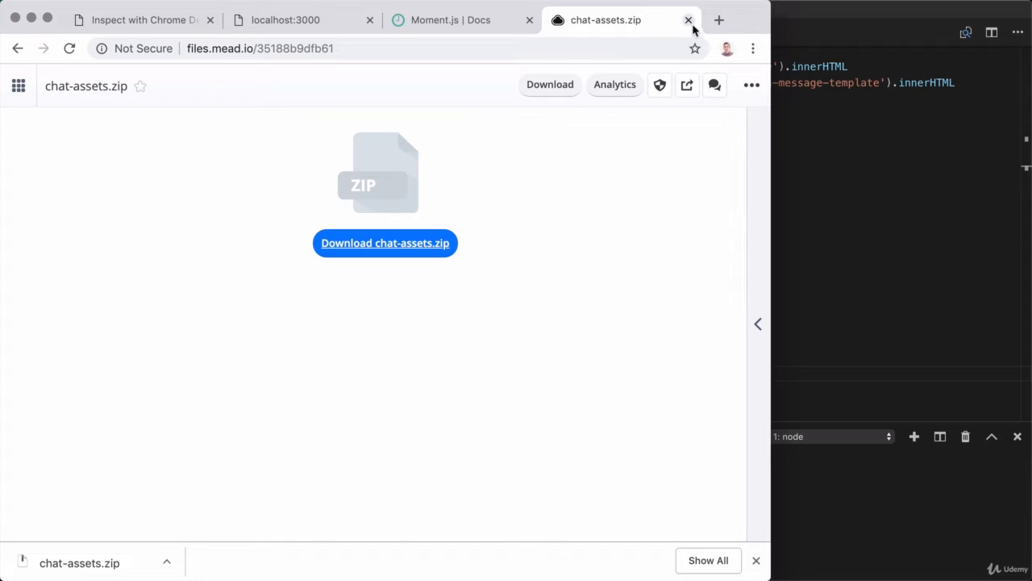
# - Close the download tab and downloads bar, returning to the localhost:3000 chat app tab
pyautogui.click(688, 20)
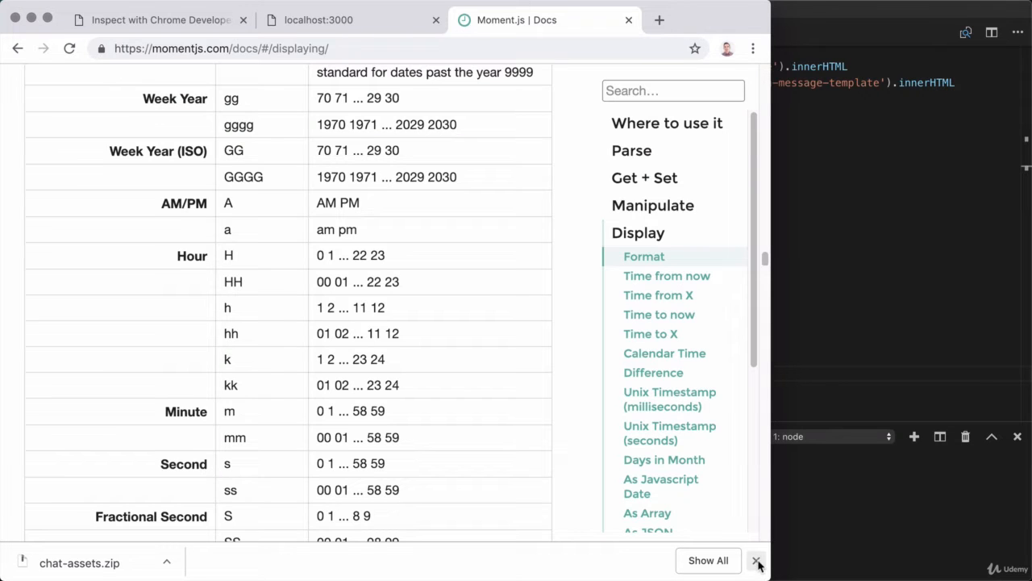
pyautogui.click(756, 560)
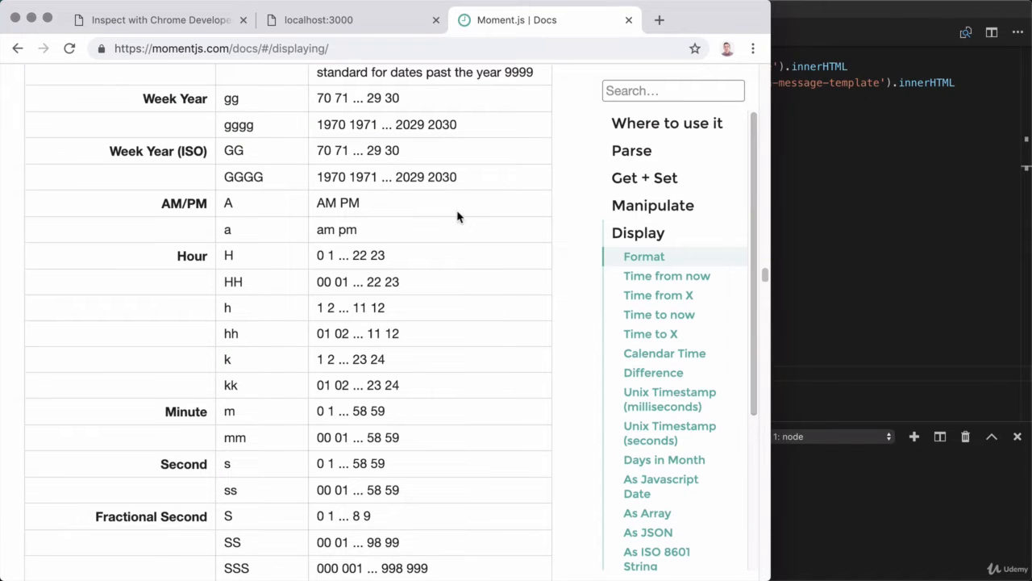
pyautogui.click(339, 19)
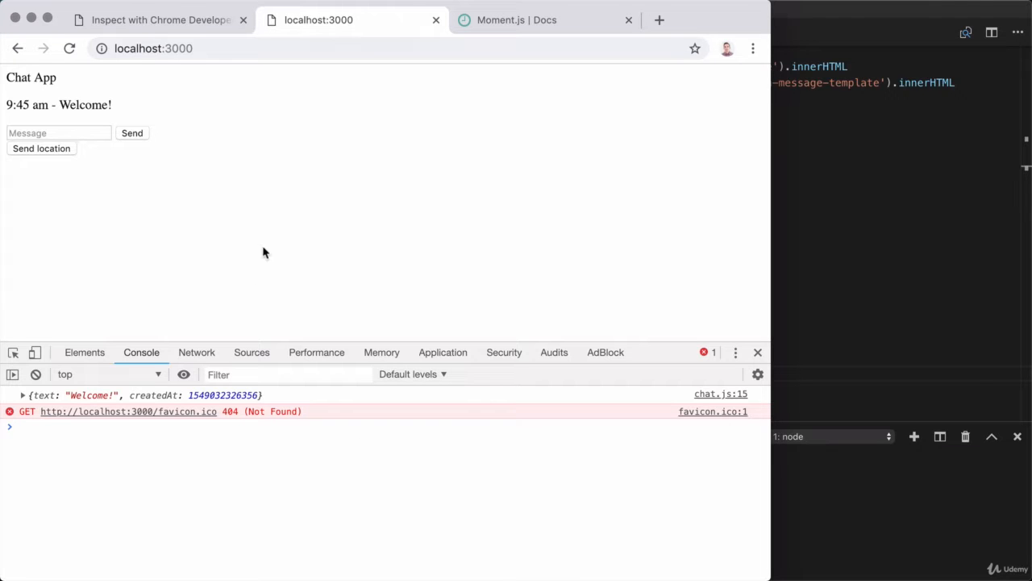
pyautogui.moveTo(839, 244)
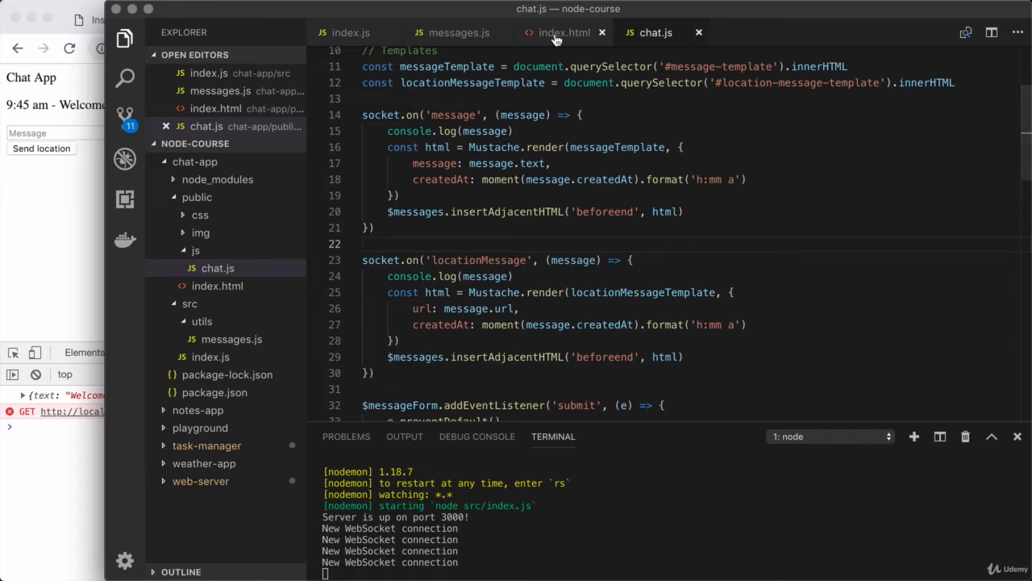
# - Open index.html and edit the page title in its head
pyautogui.click(557, 32)
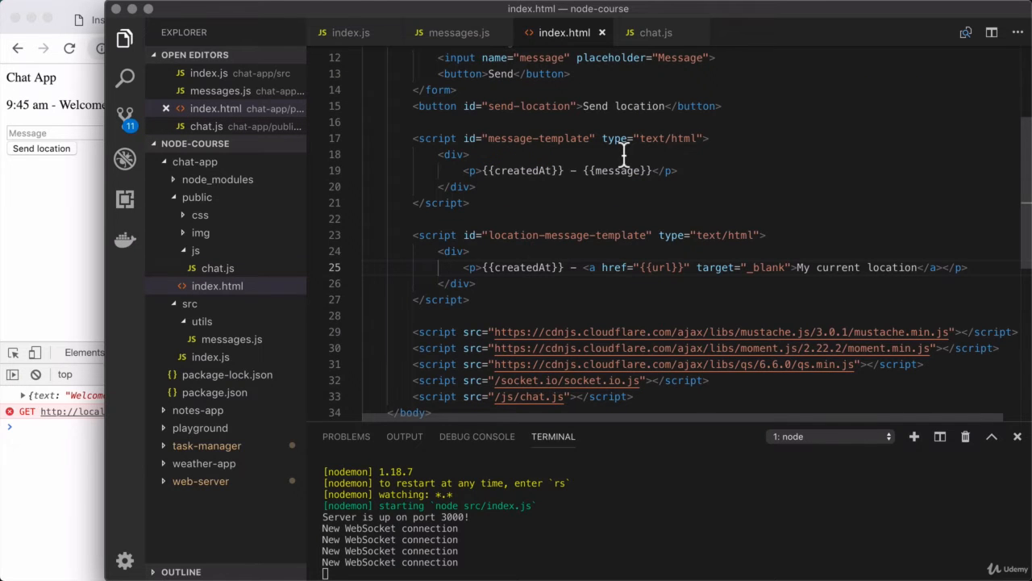
pyautogui.scroll(3)
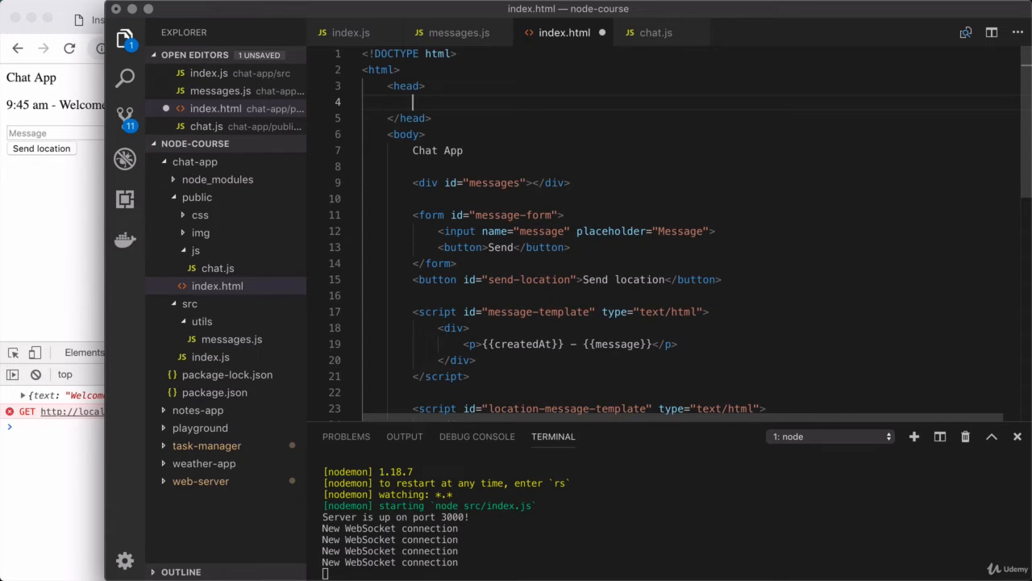
pyautogui.write('title></title>')
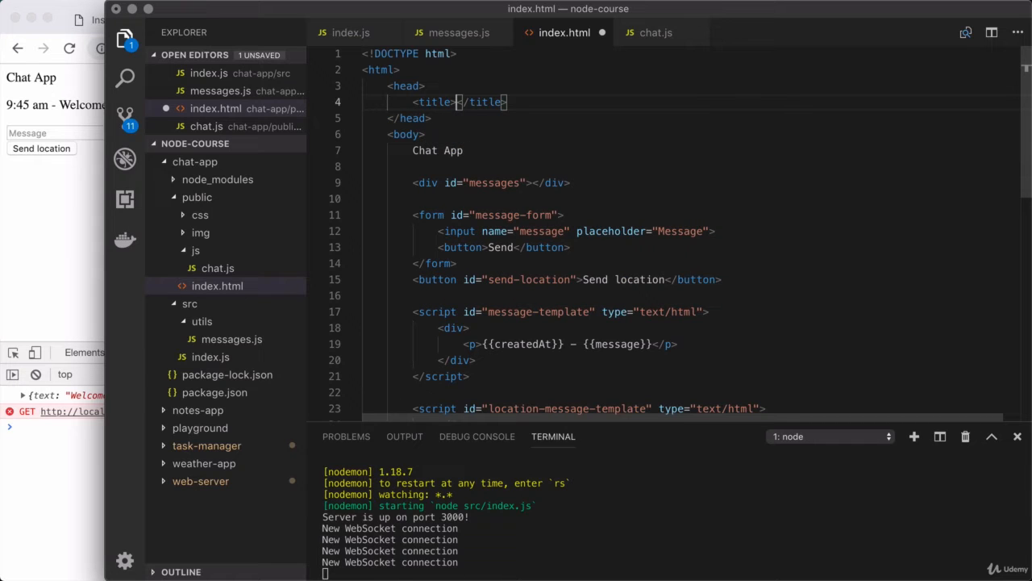
pyautogui.write('Chat A')
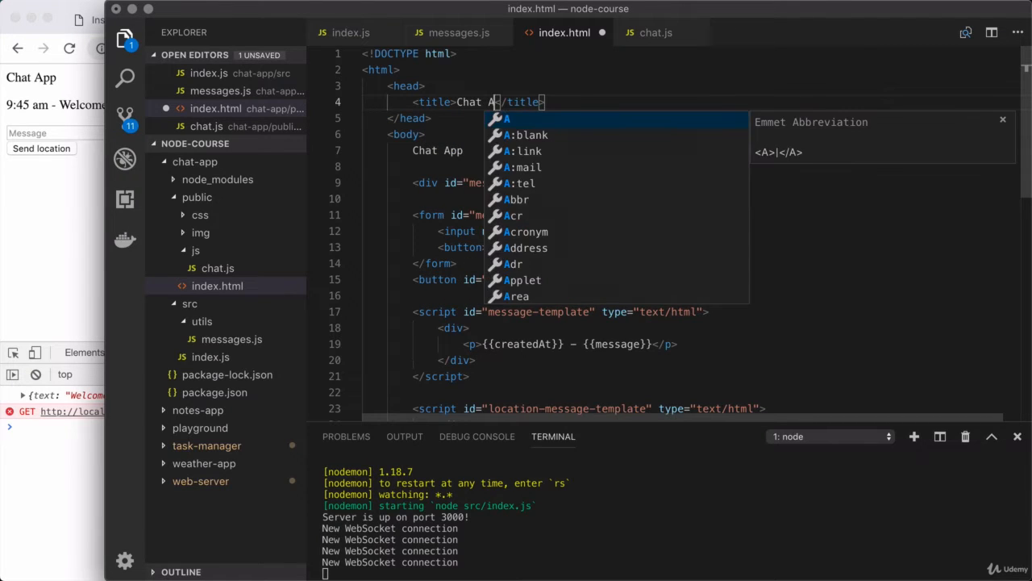
pyautogui.press('Escape')
pyautogui.write('pp')
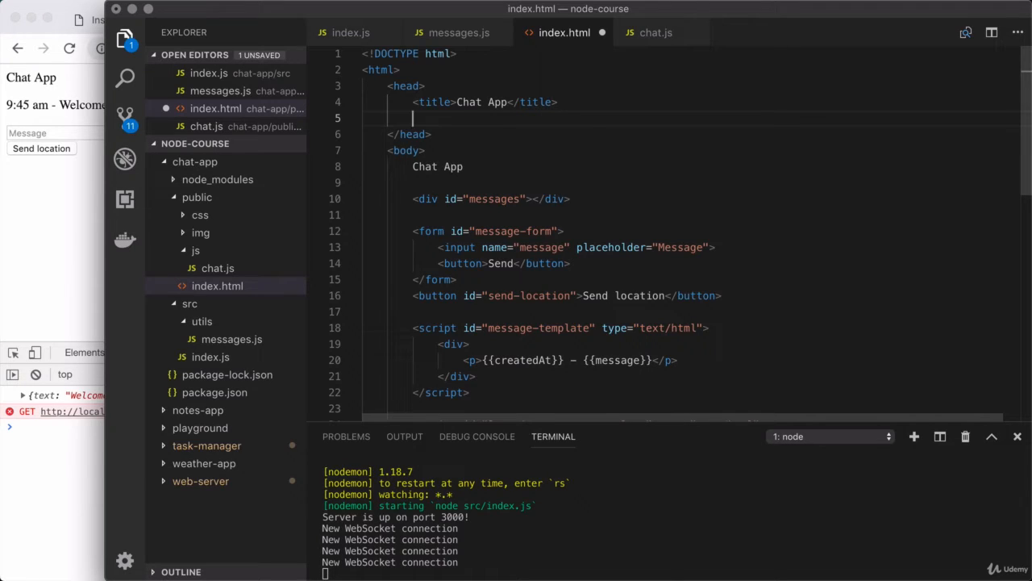
# - Add <link rel="icon" href="/img/favicon.png">, checking the img folder for the file name
pyautogui.write('<link>')
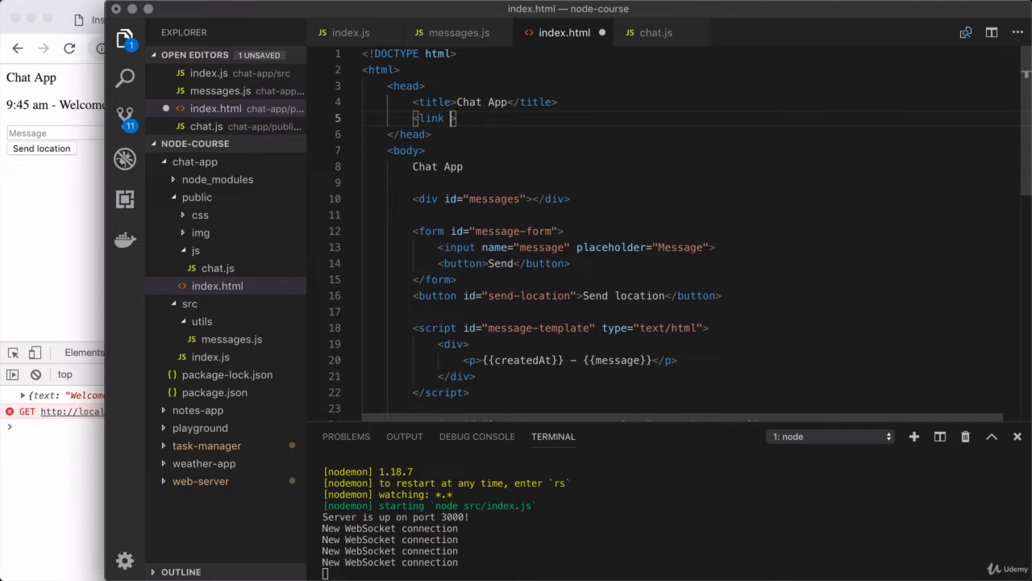
pyautogui.write('rel=')
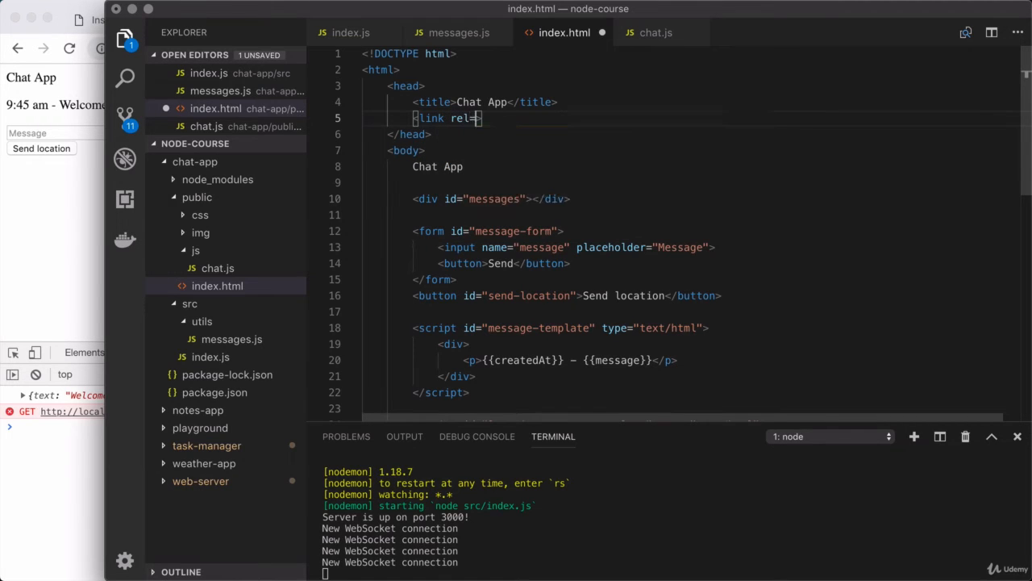
pyautogui.write('""')
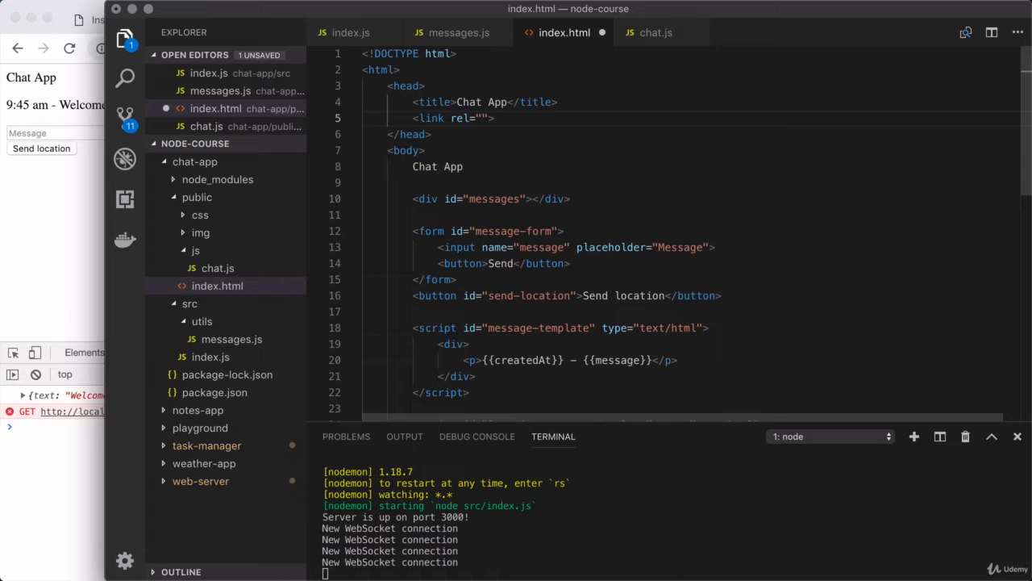
pyautogui.write('icon')
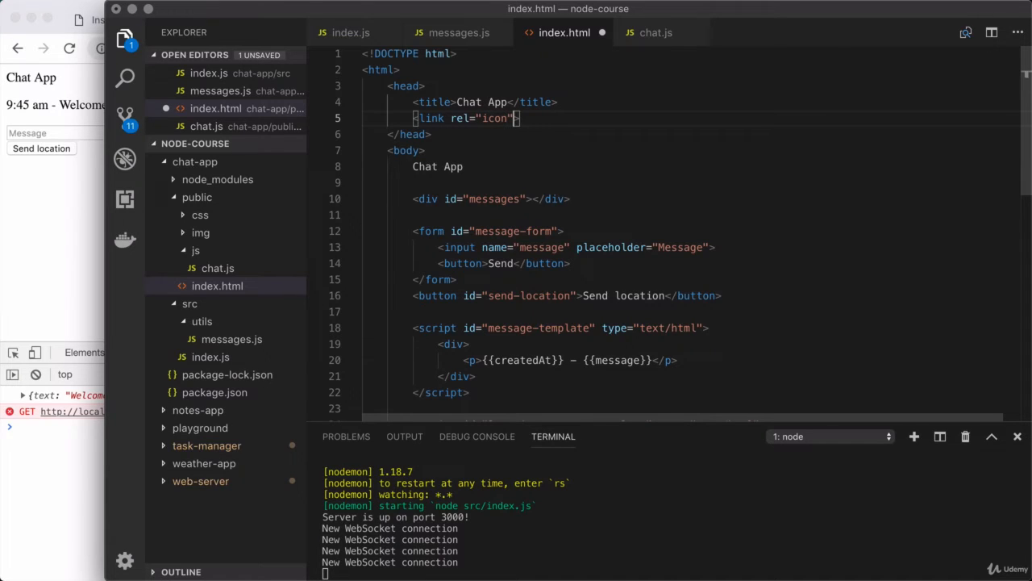
pyautogui.write('href=""')
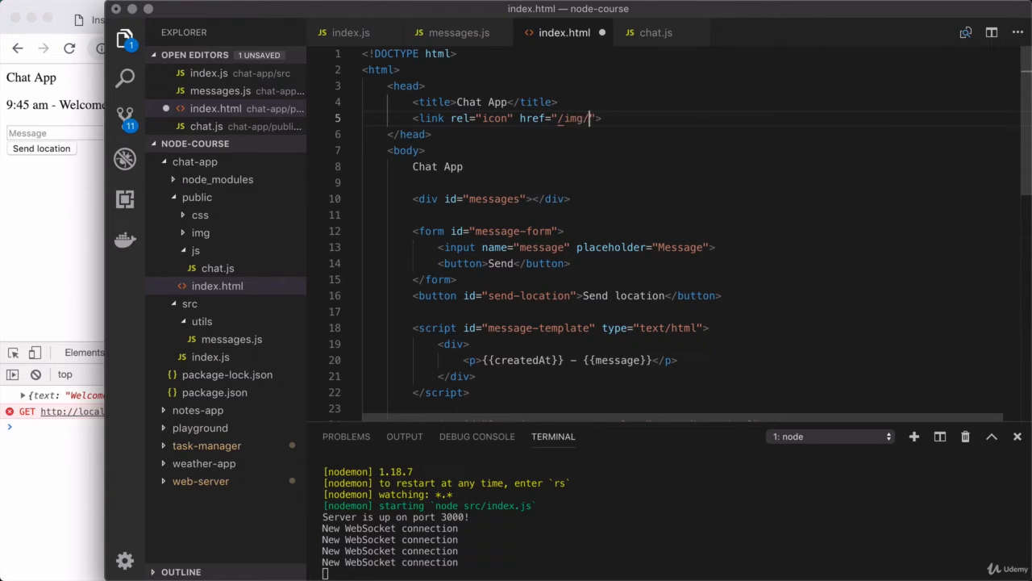
pyautogui.click(200, 233)
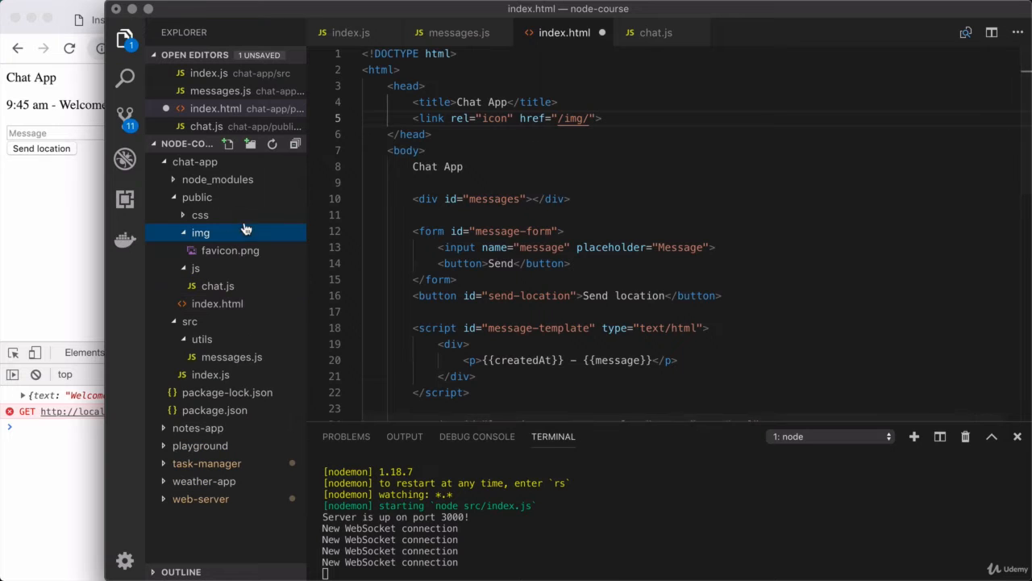
pyautogui.click(601, 117)
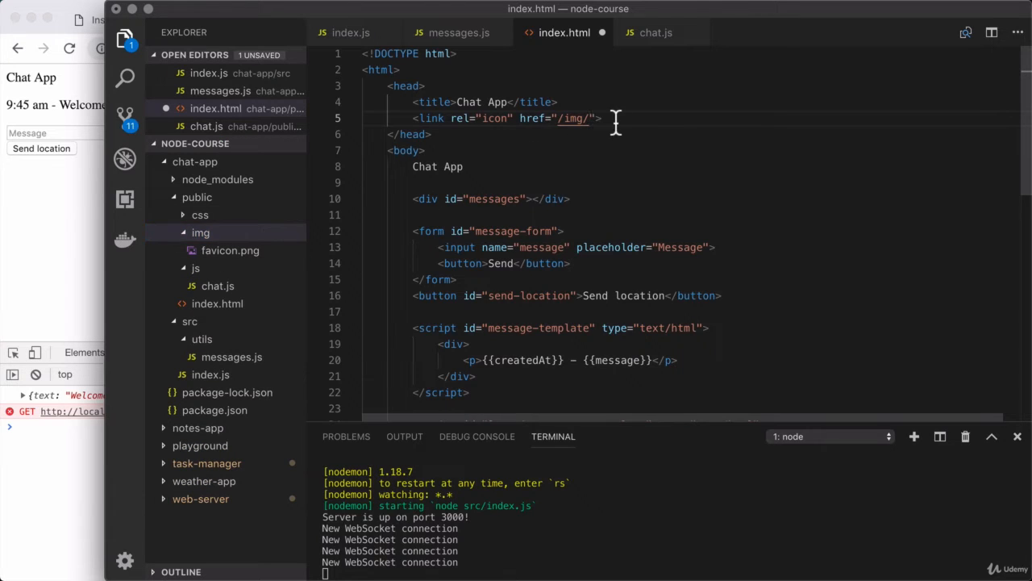
pyautogui.write('favicon.pn')
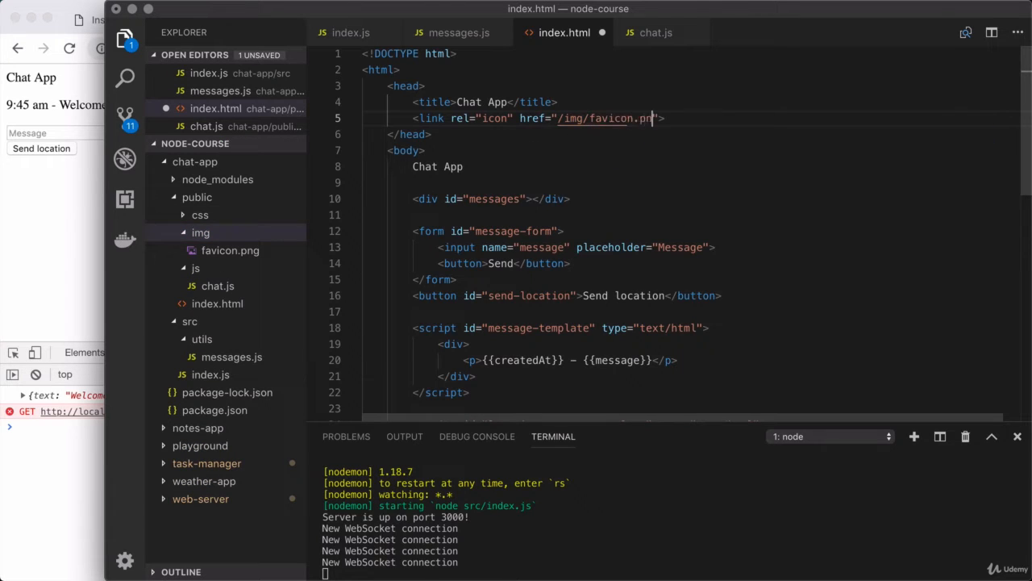
pyautogui.write('g')
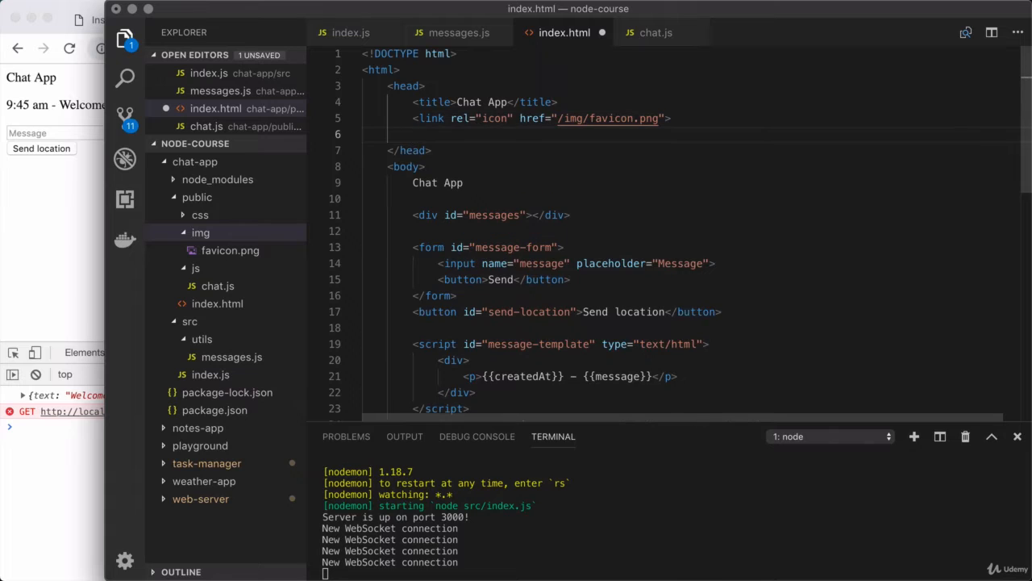
# - Link /css/styles.min.css as a stylesheet below the favicon link and save index.html
pyautogui.write('<link>')
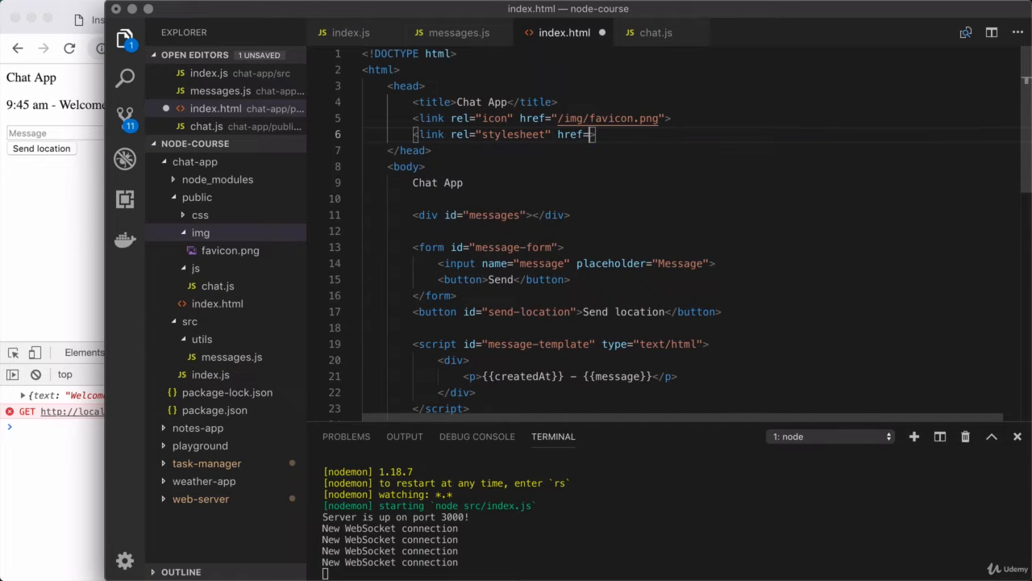
pyautogui.write('"')
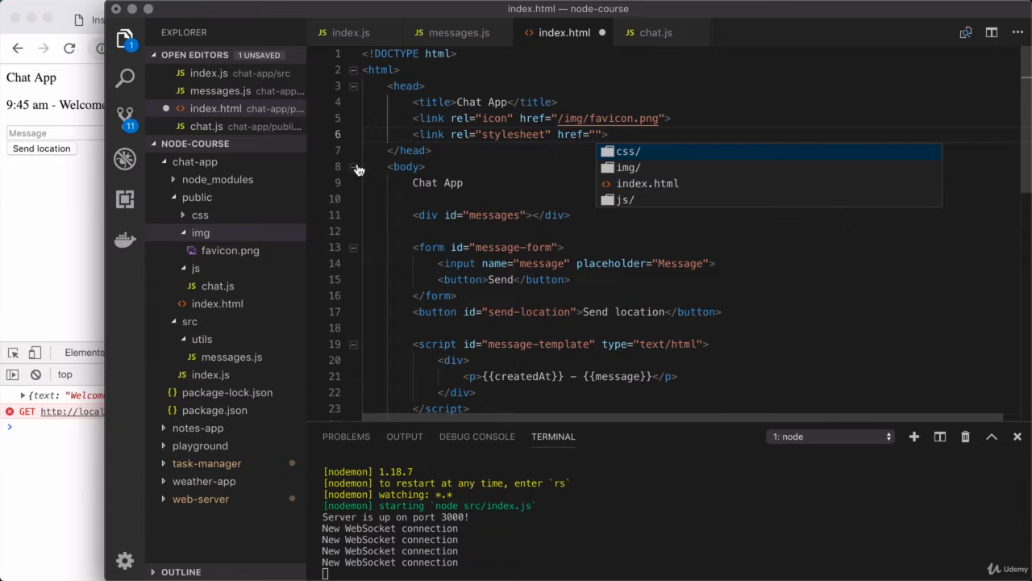
pyautogui.moveTo(200, 215)
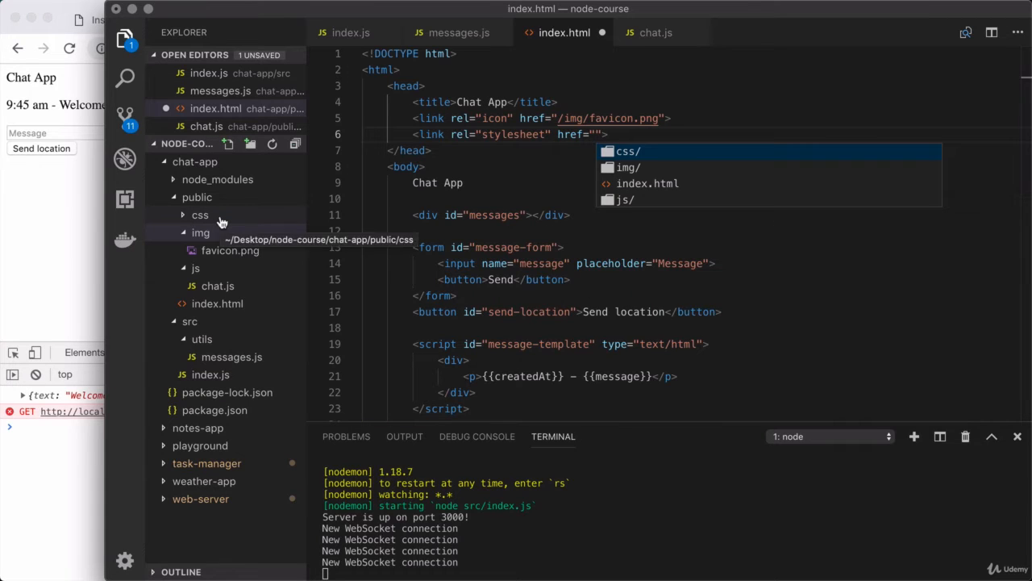
pyautogui.click(200, 214)
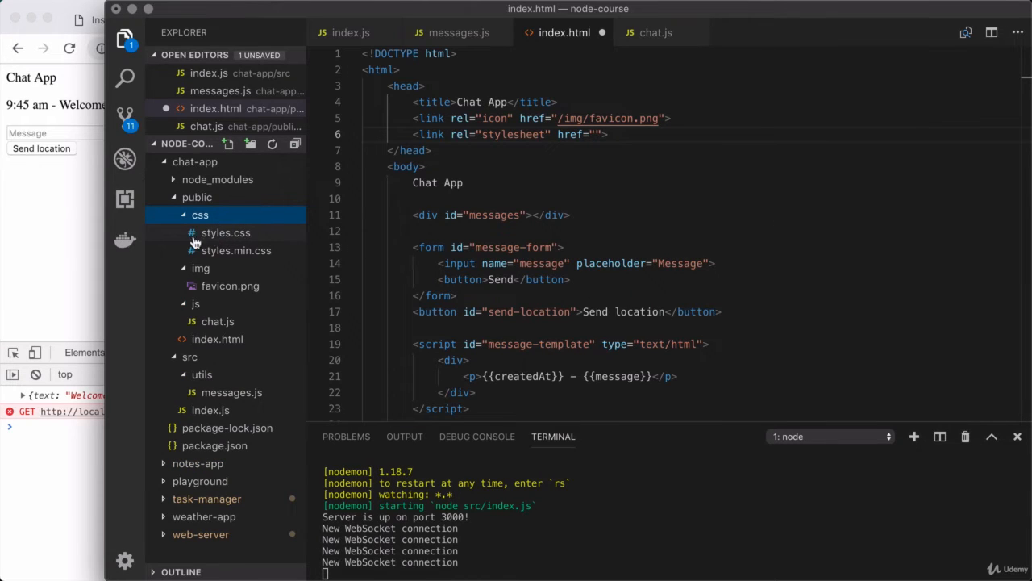
pyautogui.moveTo(225, 232)
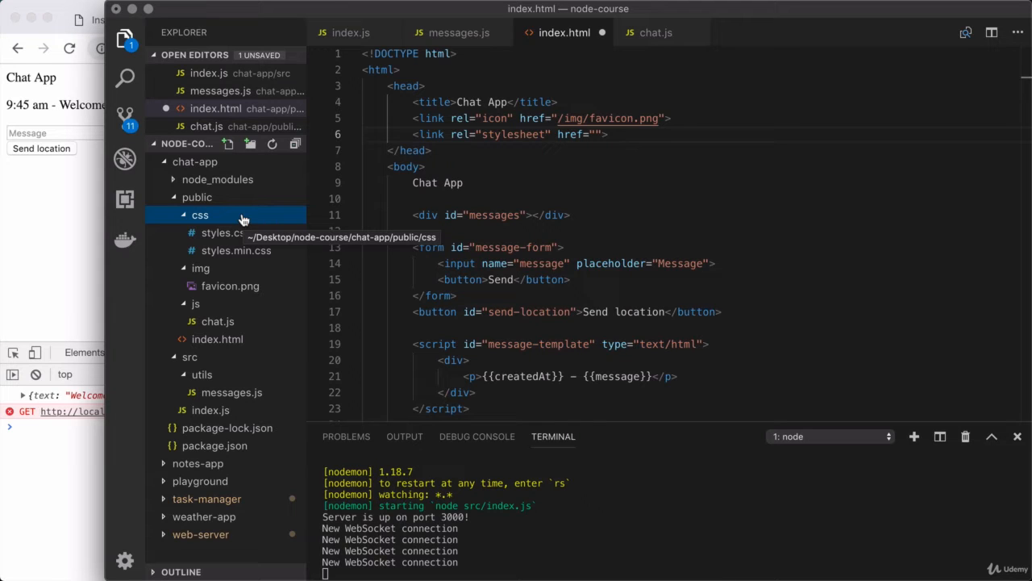
pyautogui.moveTo(641, 167)
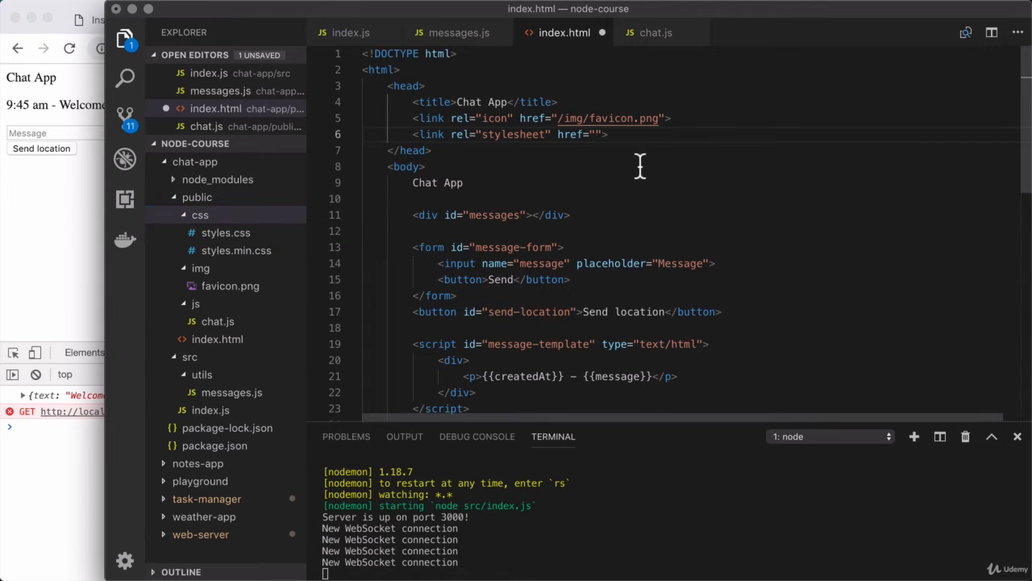
pyautogui.write('/css/')
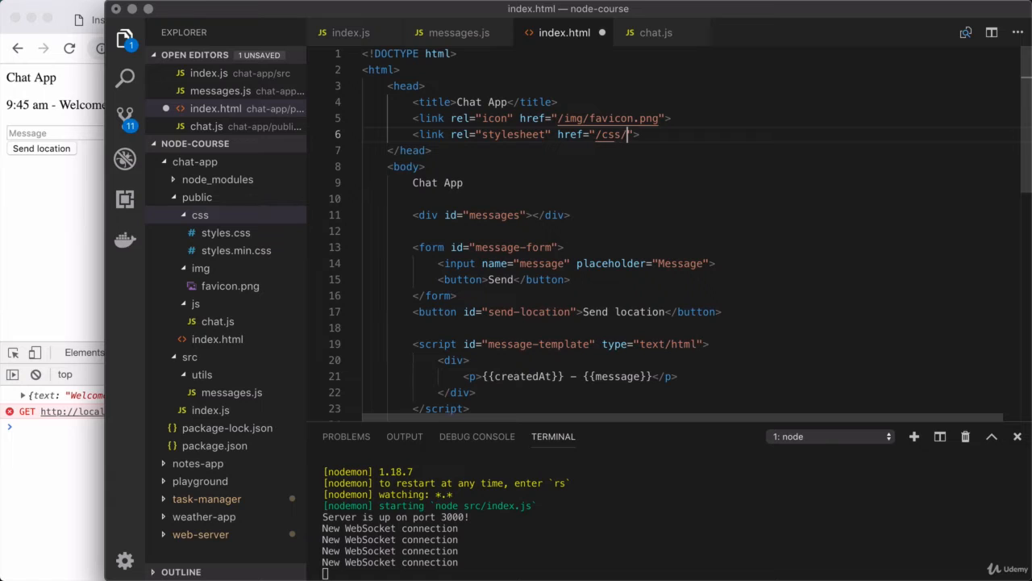
pyautogui.write('styles.min.css')
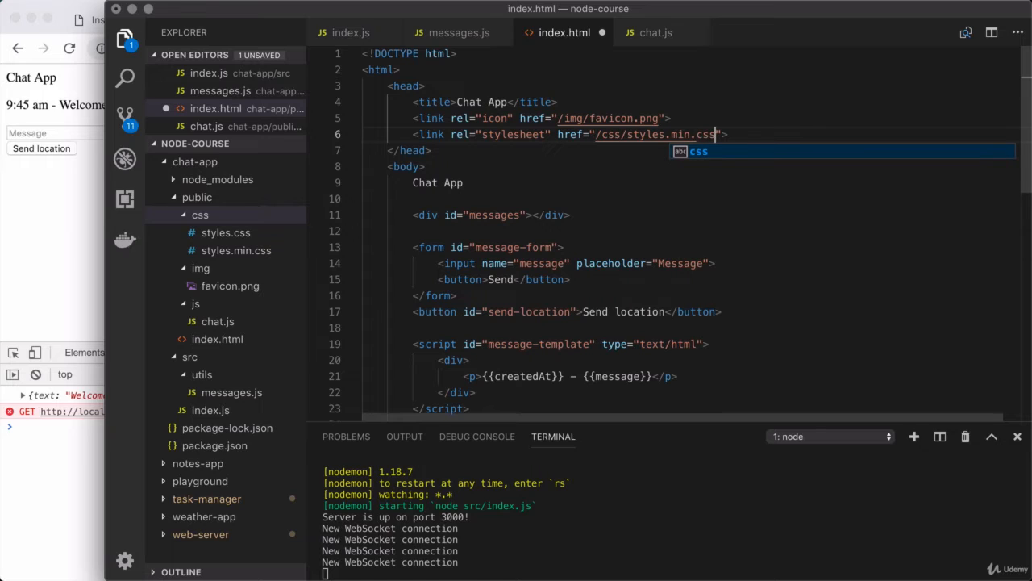
pyautogui.press('Escape')
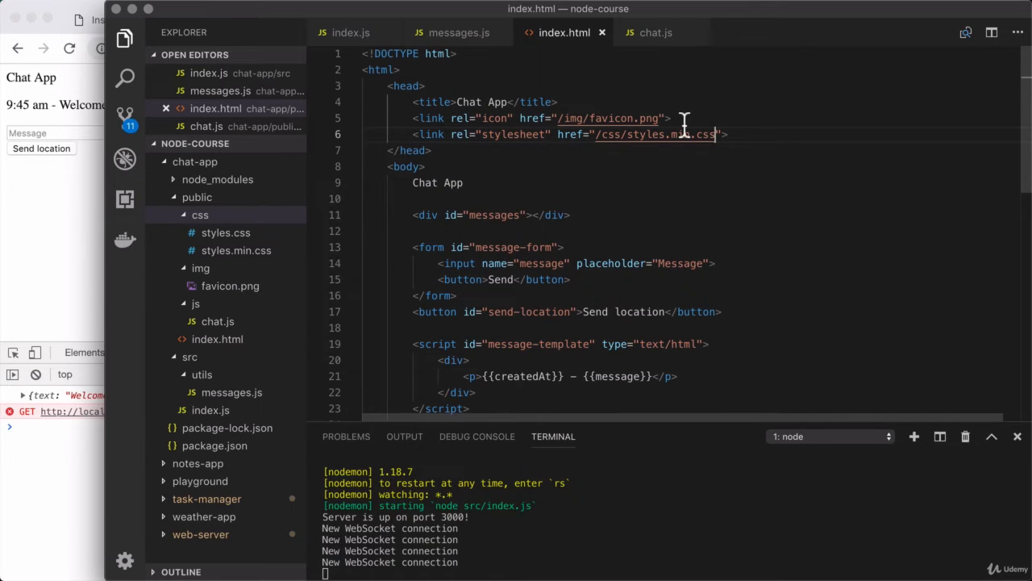
pyautogui.moveTo(496, 122)
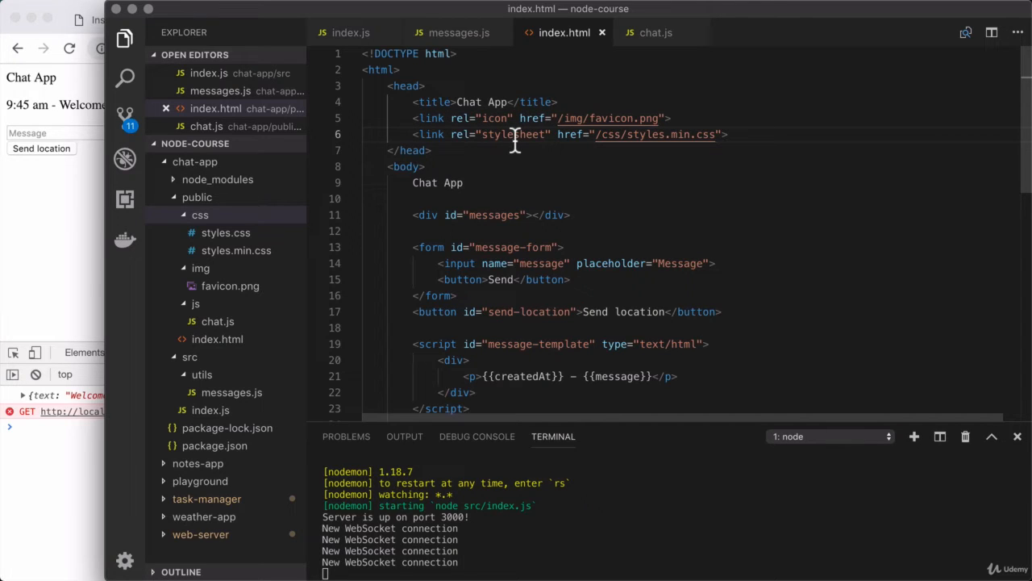
pyautogui.scroll(-3)
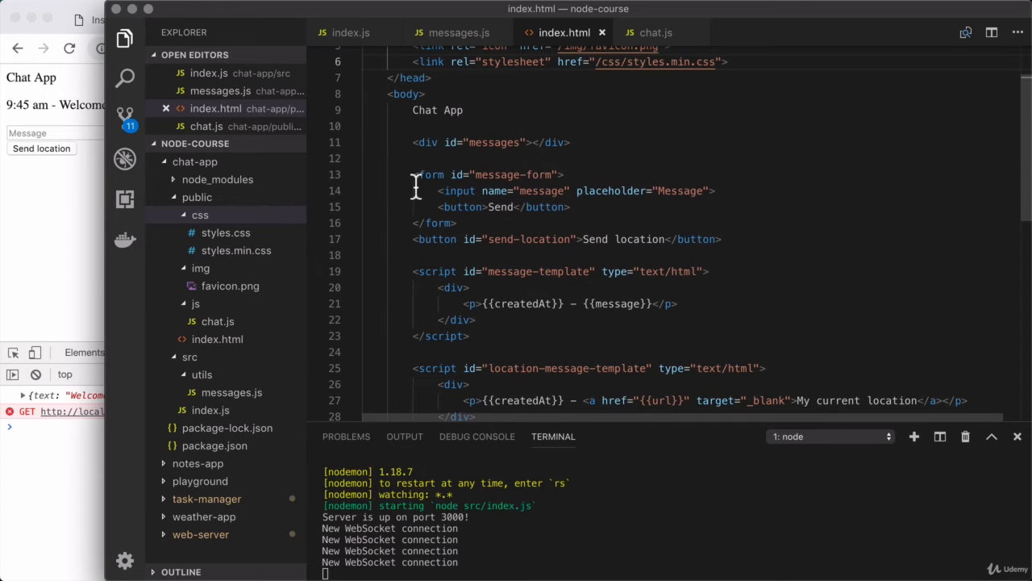
pyautogui.moveTo(466, 320)
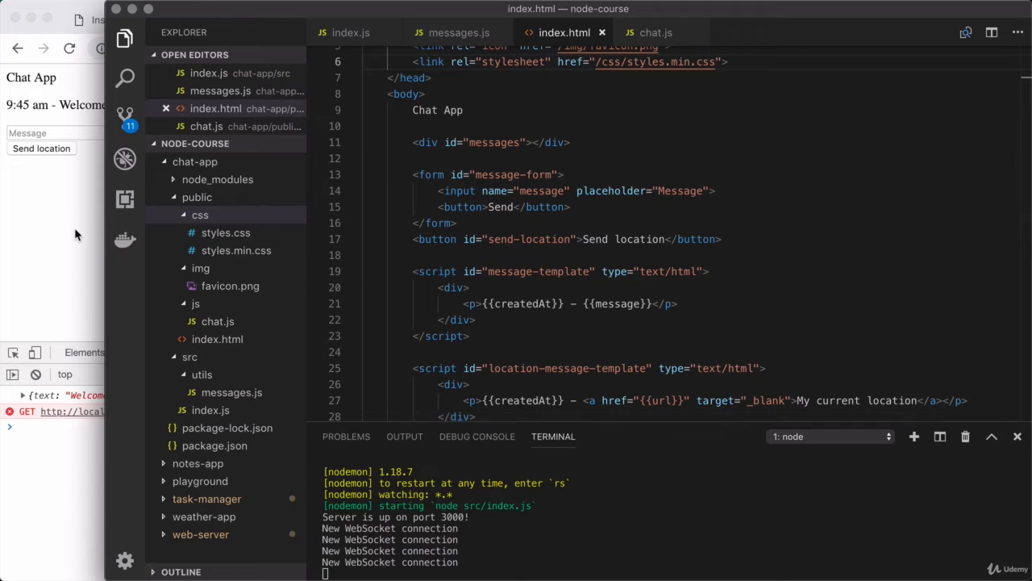
# - Reload localhost:3000 to see the purple-styled page and send a 'My current location' message
pyautogui.click(71, 48)
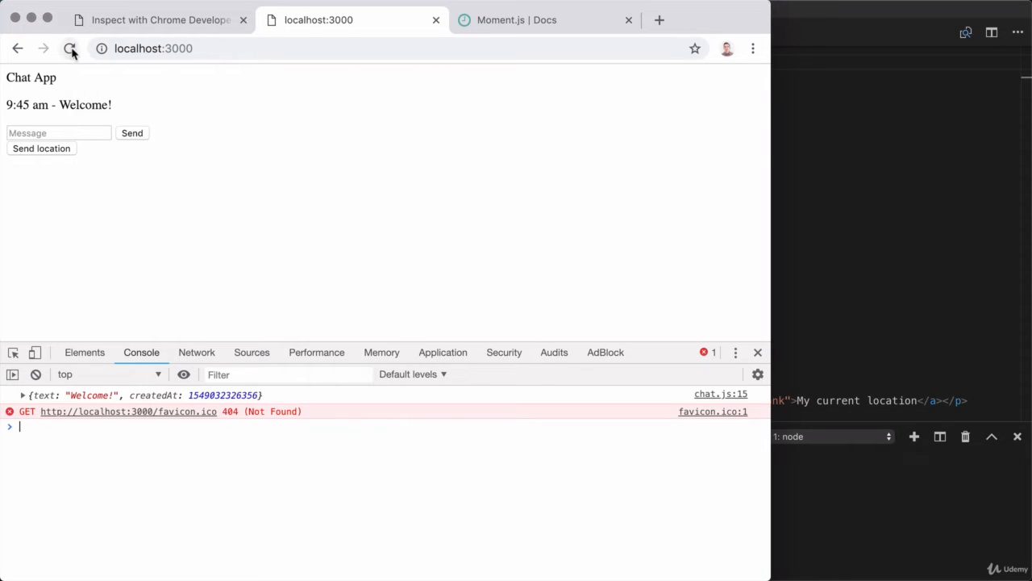
pyautogui.click(70, 48)
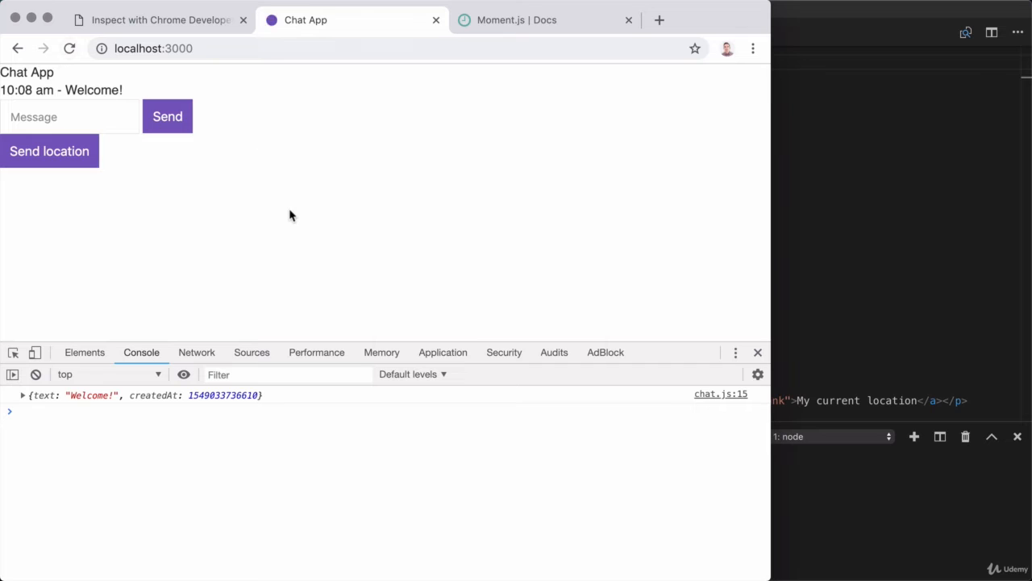
pyautogui.moveTo(327, 129)
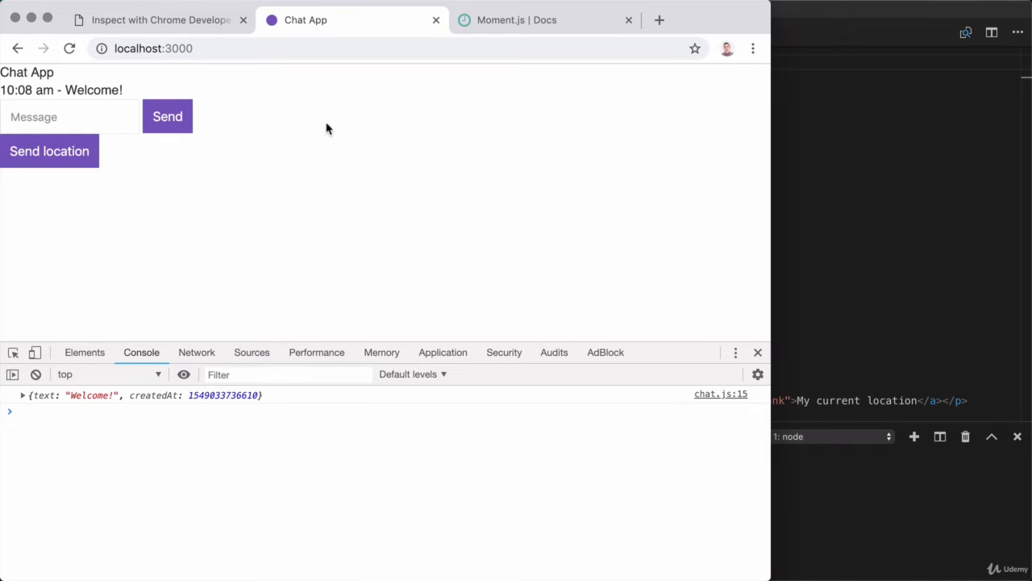
pyautogui.moveTo(298, 20)
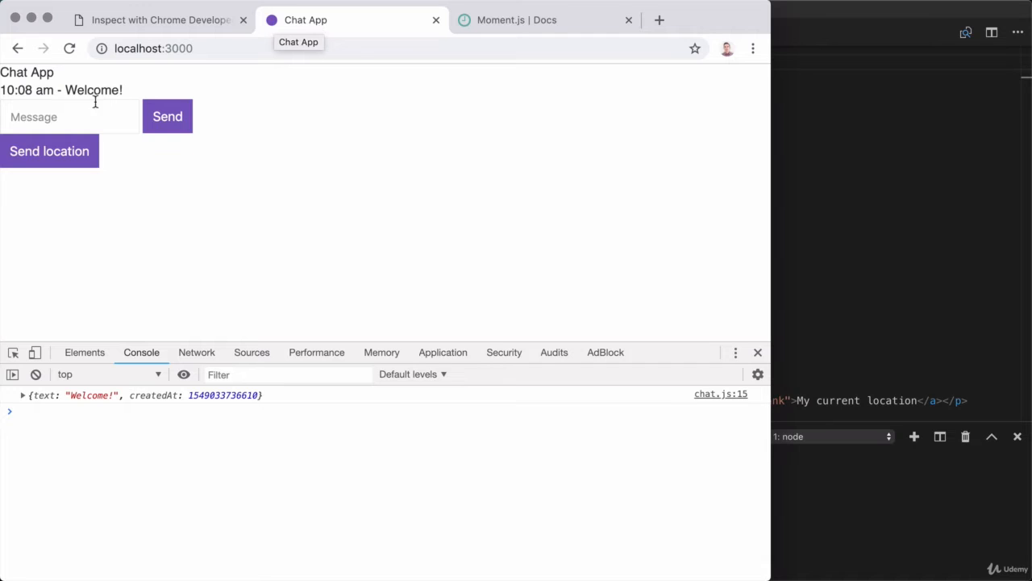
pyautogui.moveTo(161, 180)
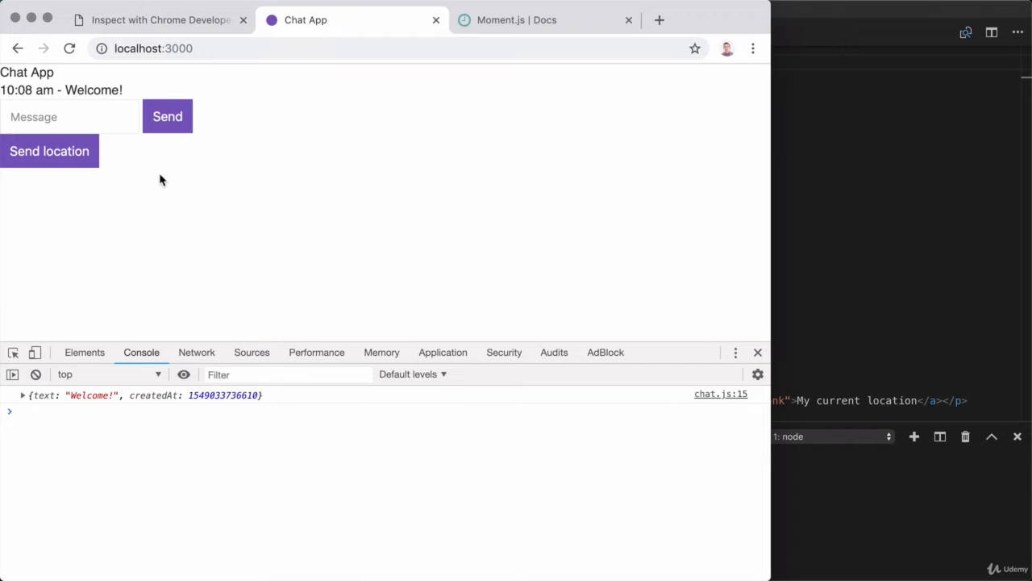
pyautogui.moveTo(158, 180)
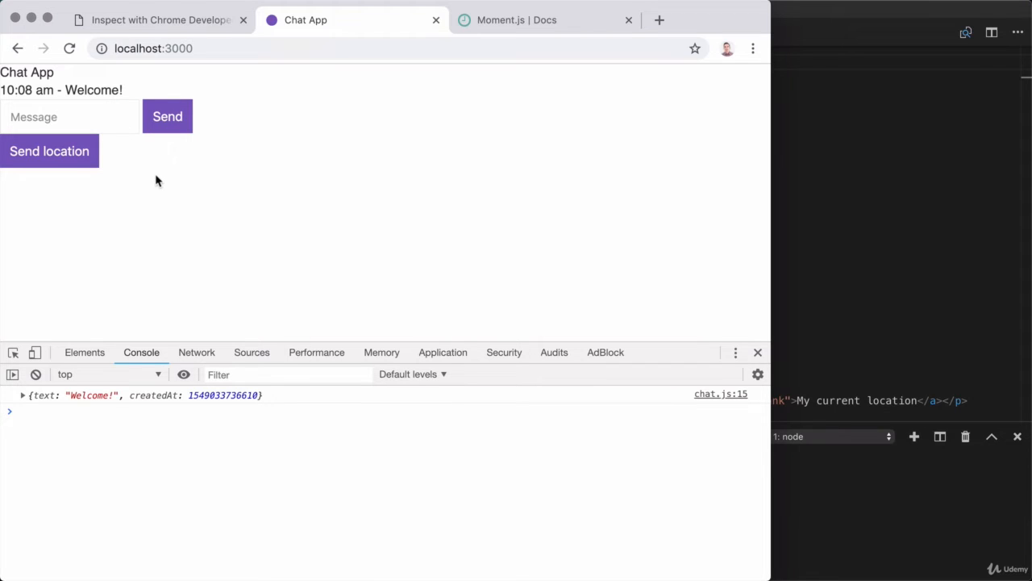
pyautogui.moveTo(102, 173)
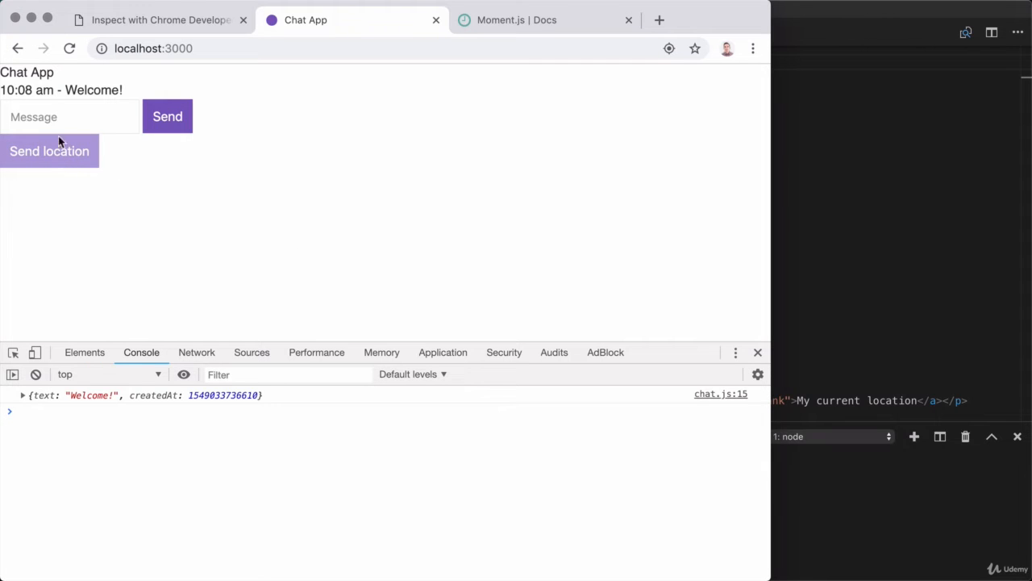
pyautogui.moveTo(80, 153)
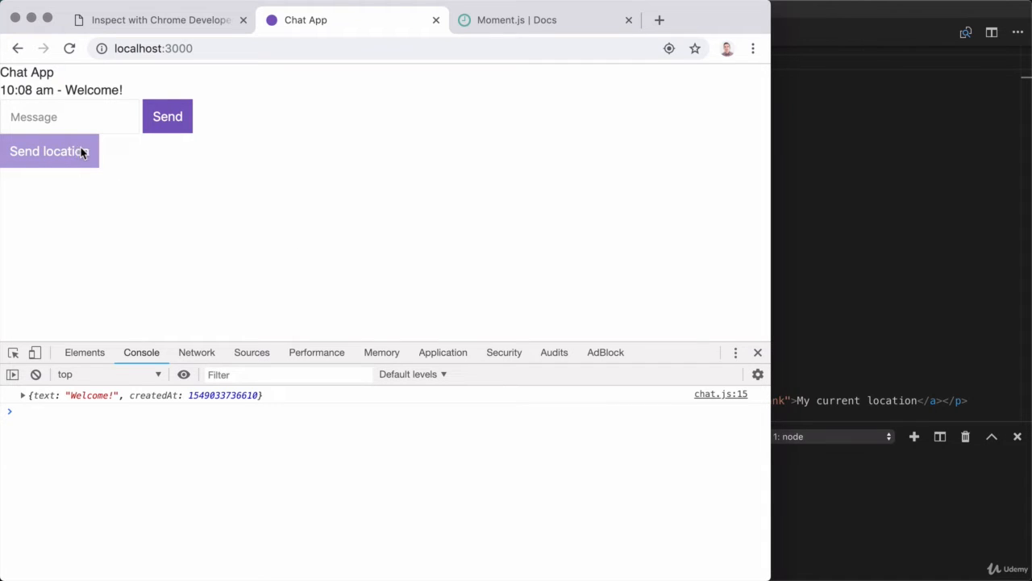
pyautogui.click(48, 151)
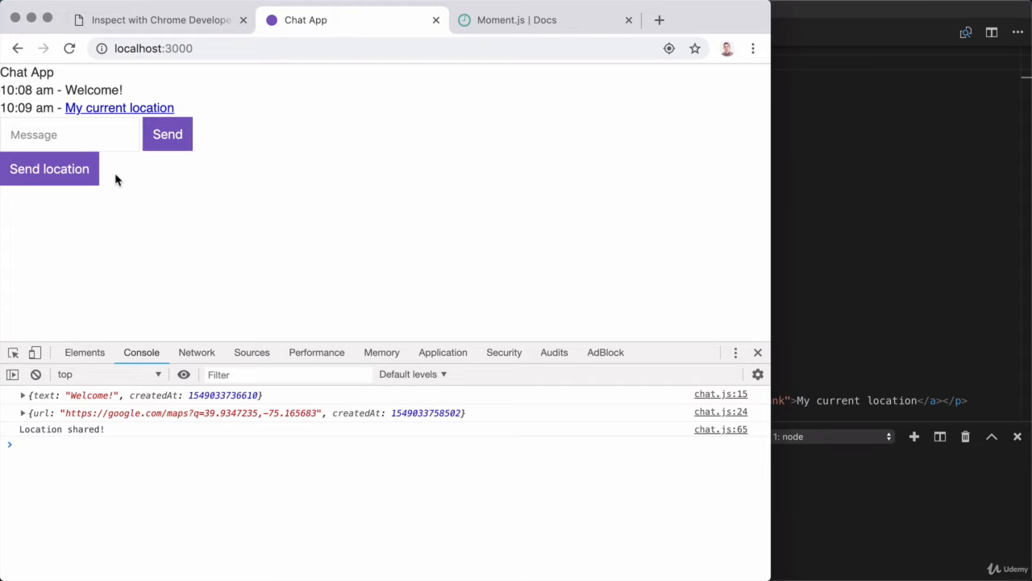
pyautogui.moveTo(159, 157)
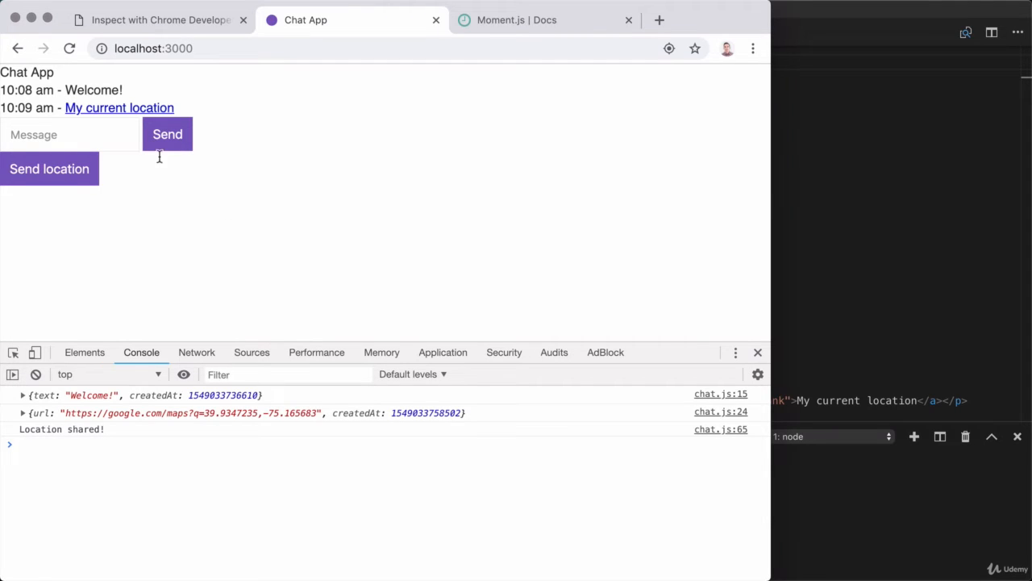
pyautogui.moveTo(248, 233)
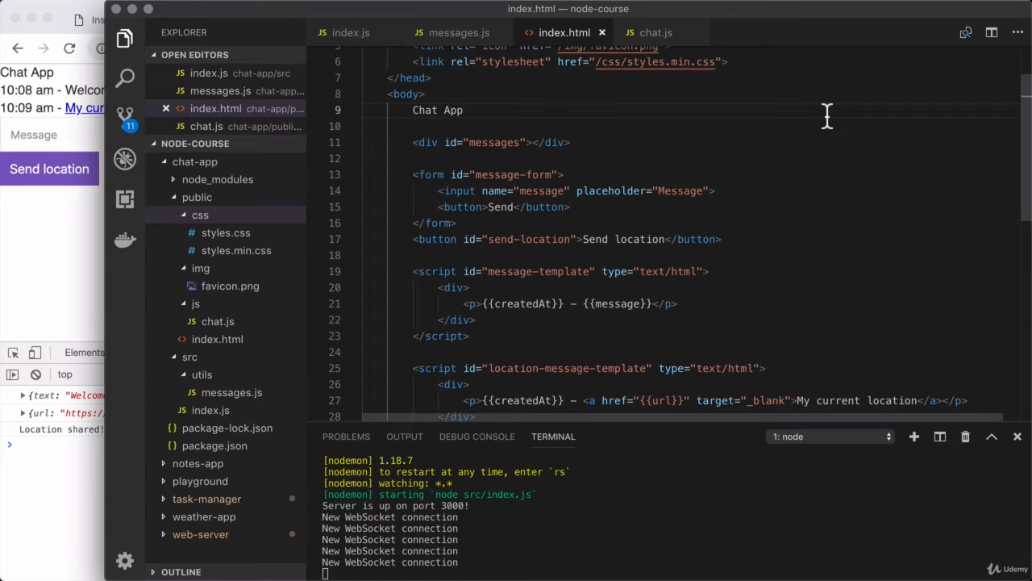
# - Add a <div class="chat"> container holding an empty chat__sidebar div
pyautogui.click(414, 93)
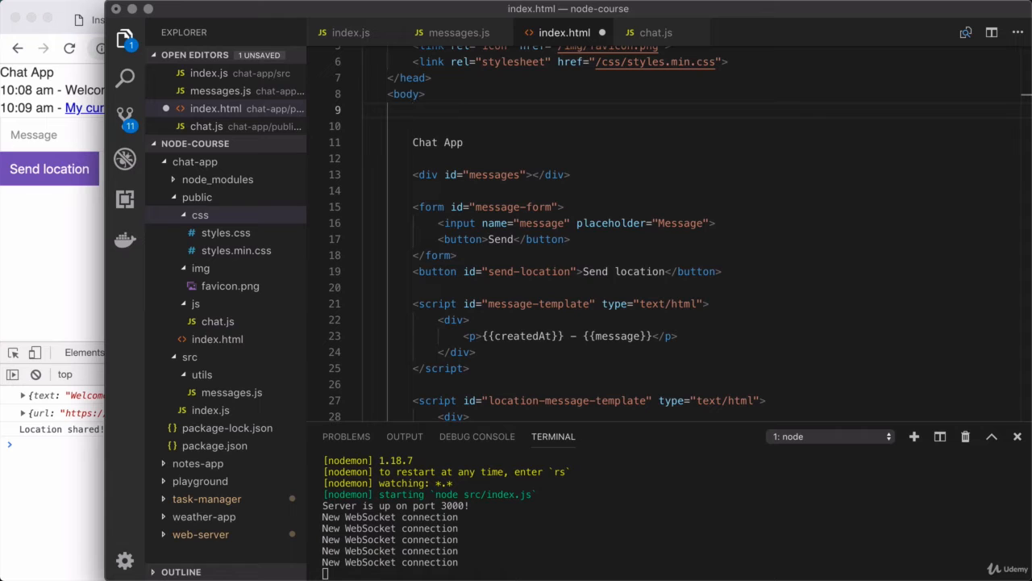
pyautogui.write('<div')
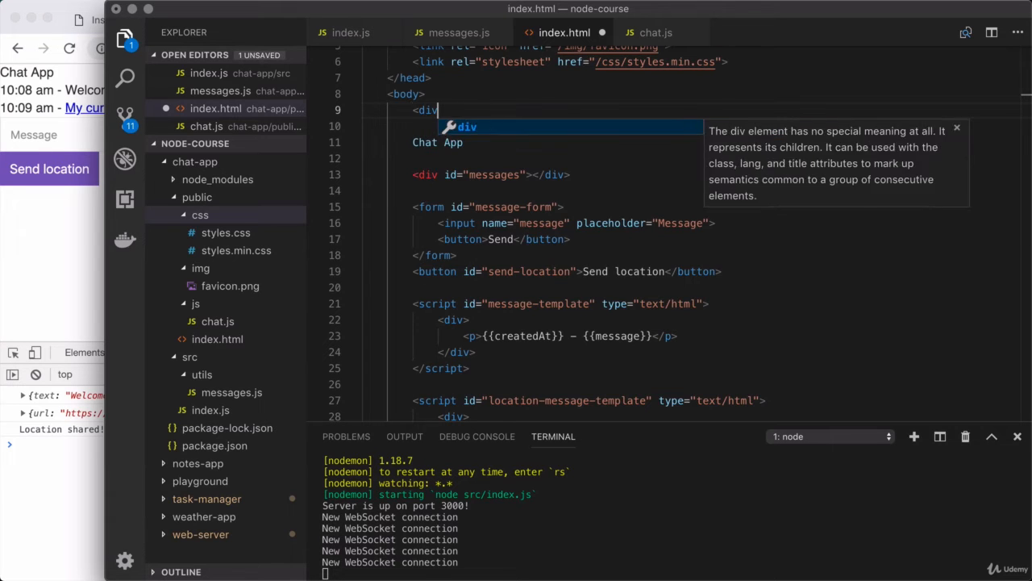
pyautogui.write('class="">')
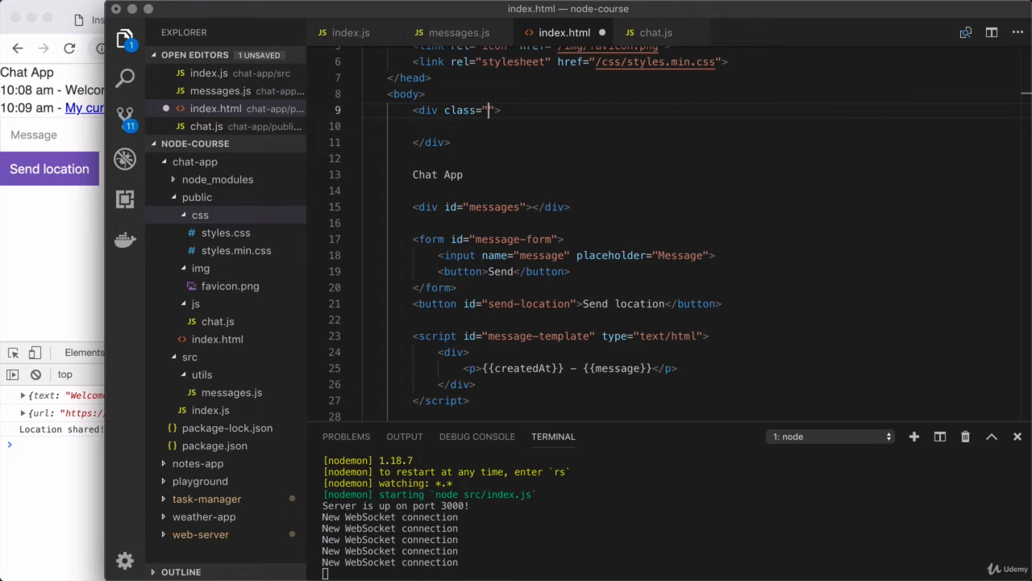
pyautogui.write('chat')
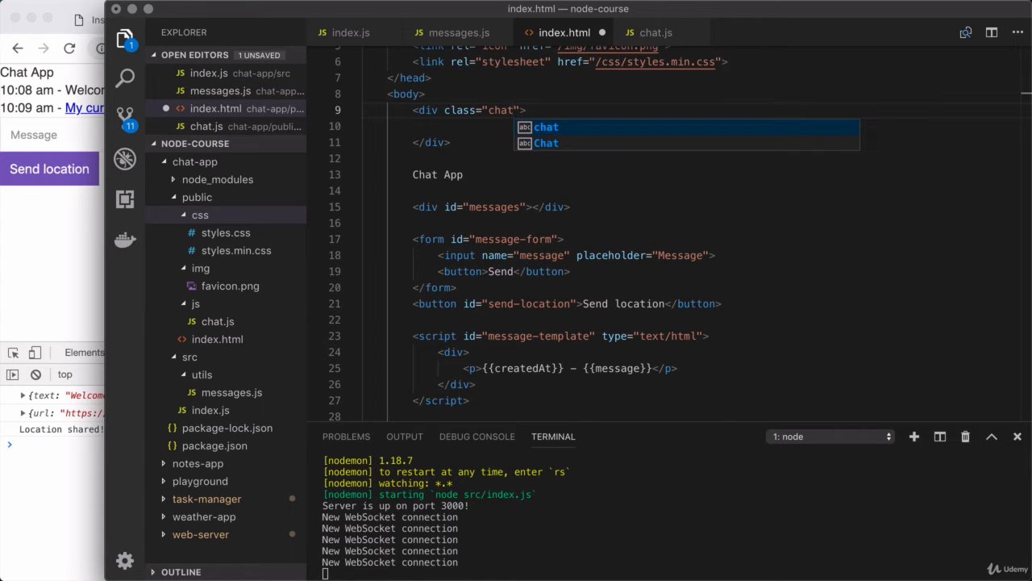
pyautogui.press('Escape')
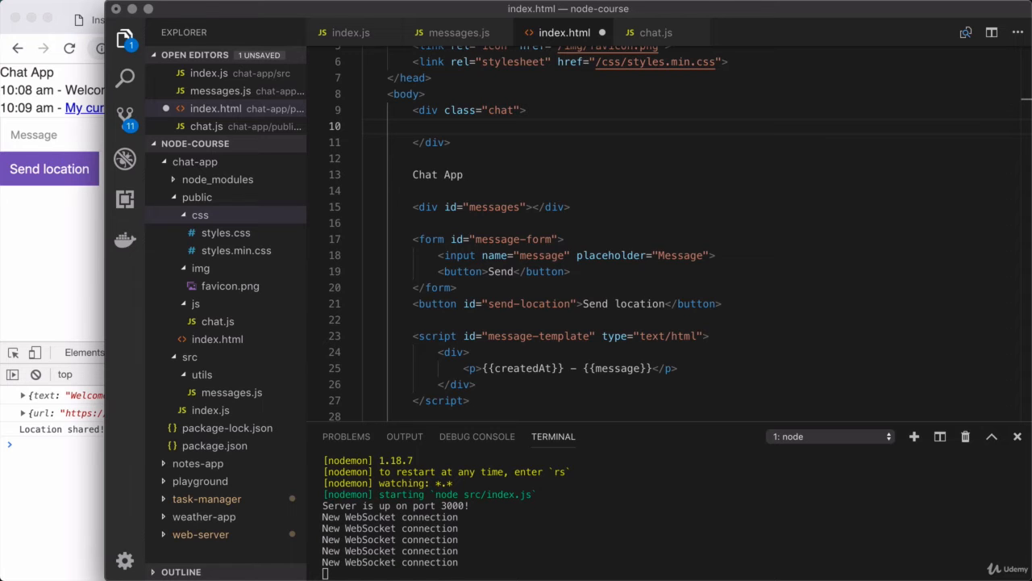
pyautogui.write('<div>')
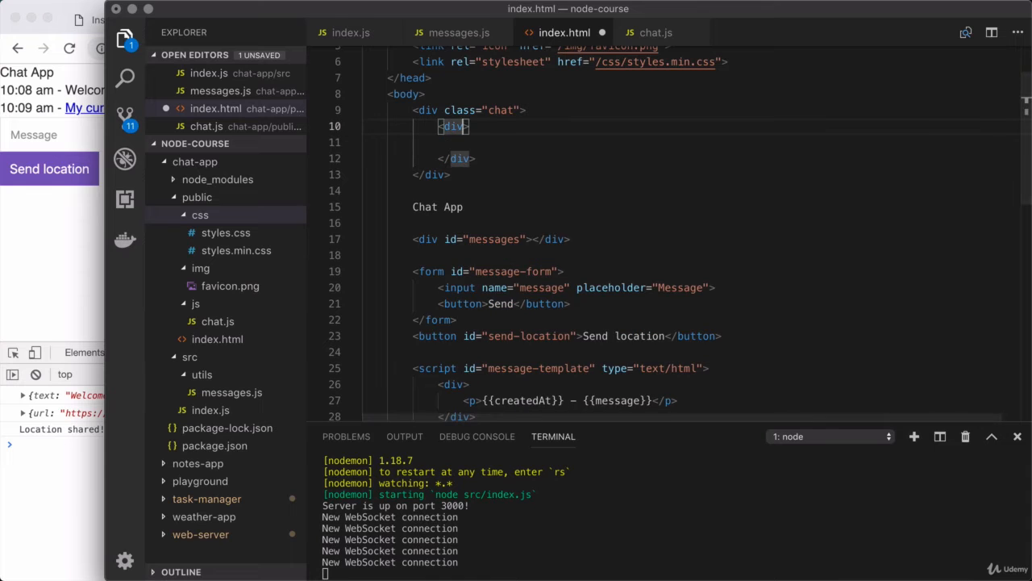
pyautogui.write('class=')
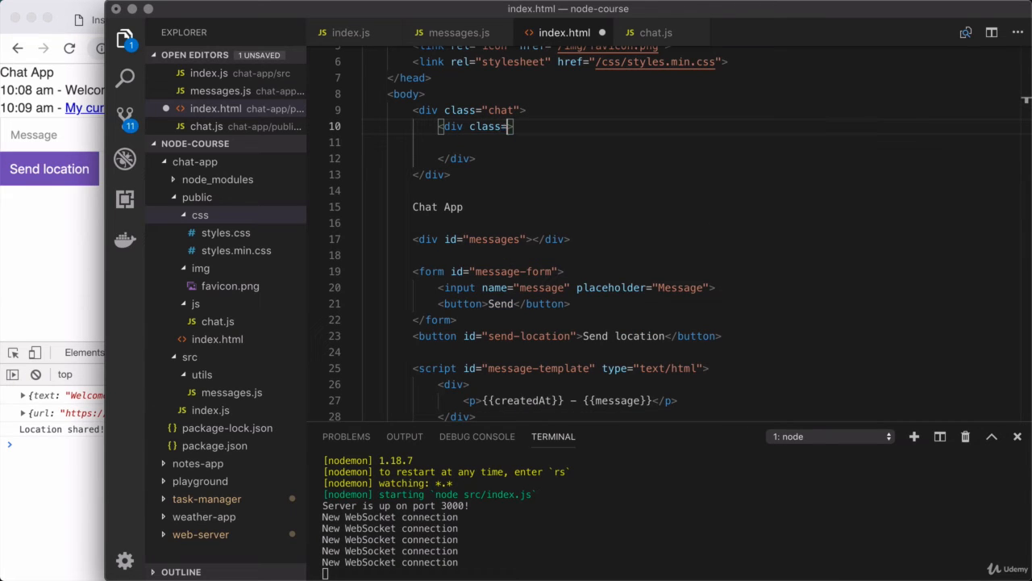
pyautogui.write('""')
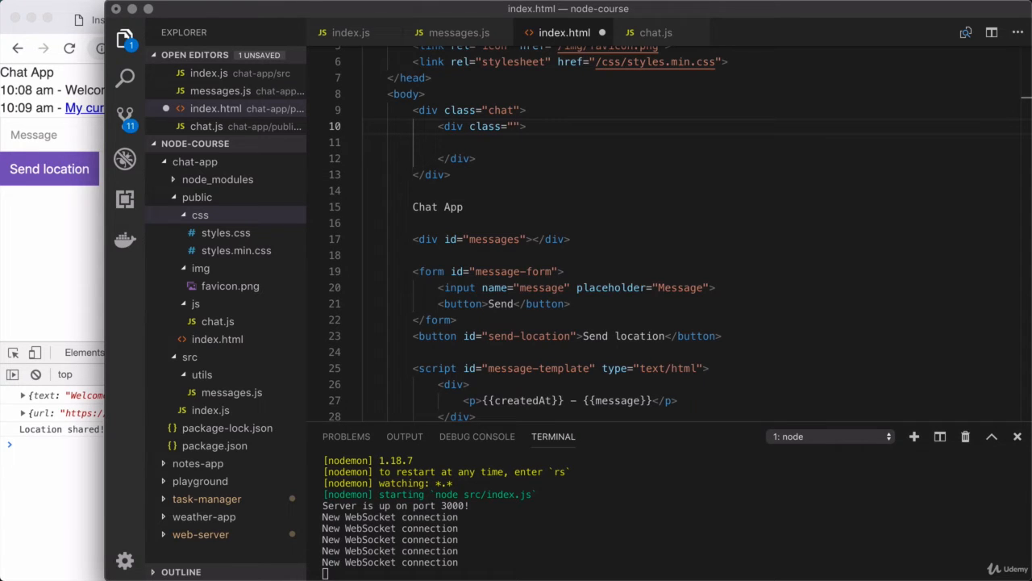
pyautogui.write('chat__sideb')
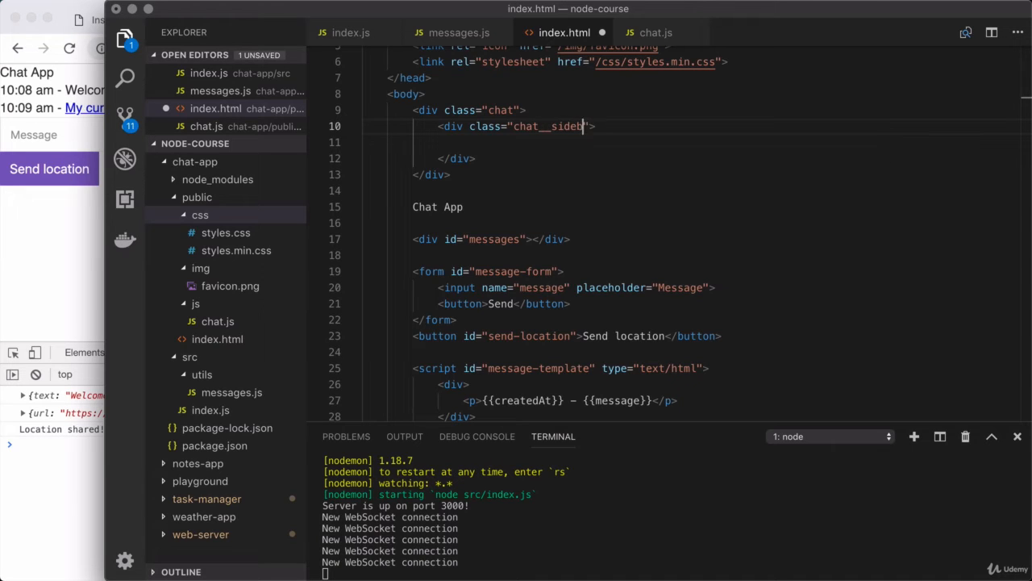
pyautogui.write('ar')
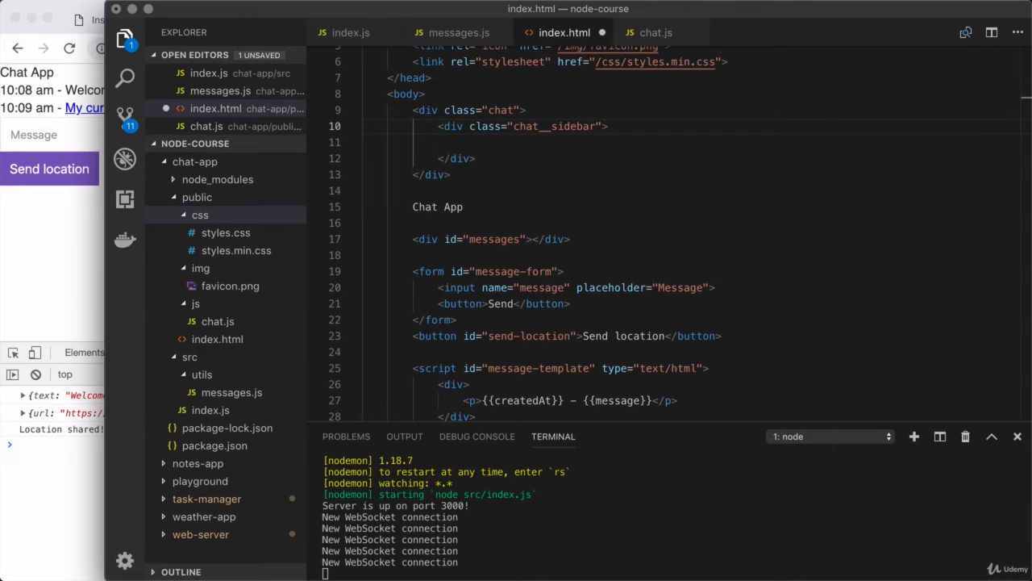
pyautogui.press('enter')
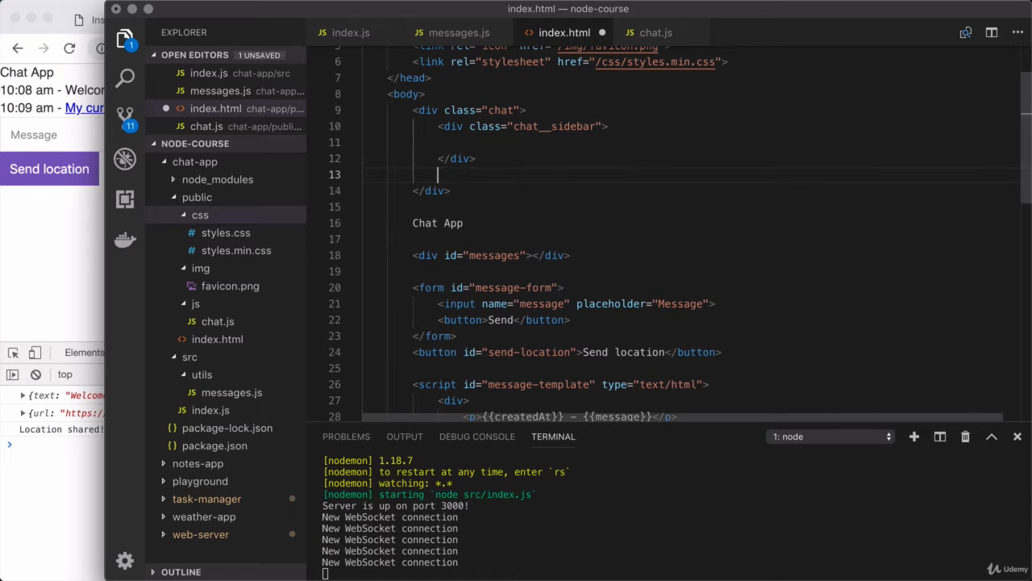
# - Add a chat__main div and move the messages, form and location button markup into it
pyautogui.write('<div>')
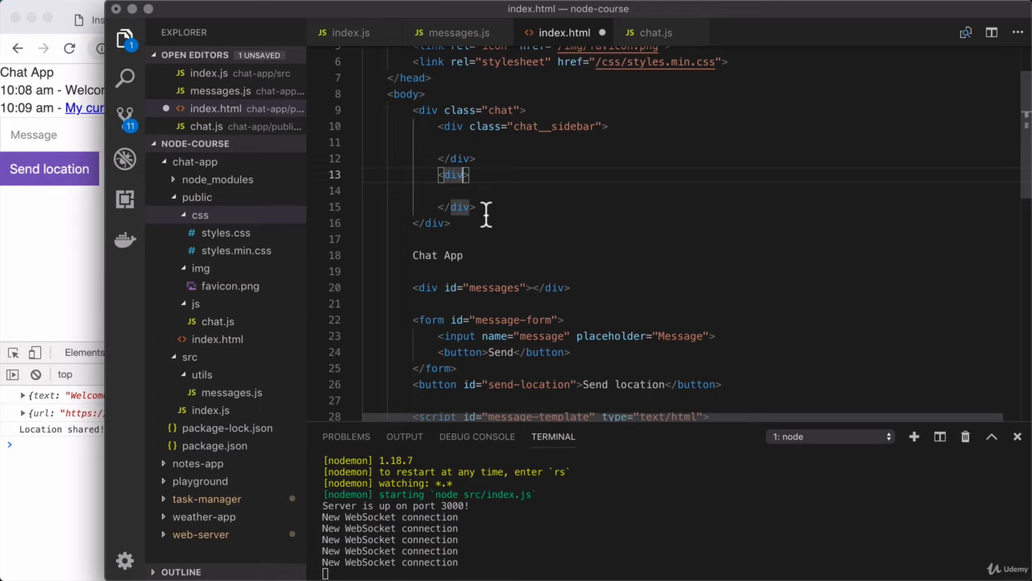
pyautogui.write('class=')
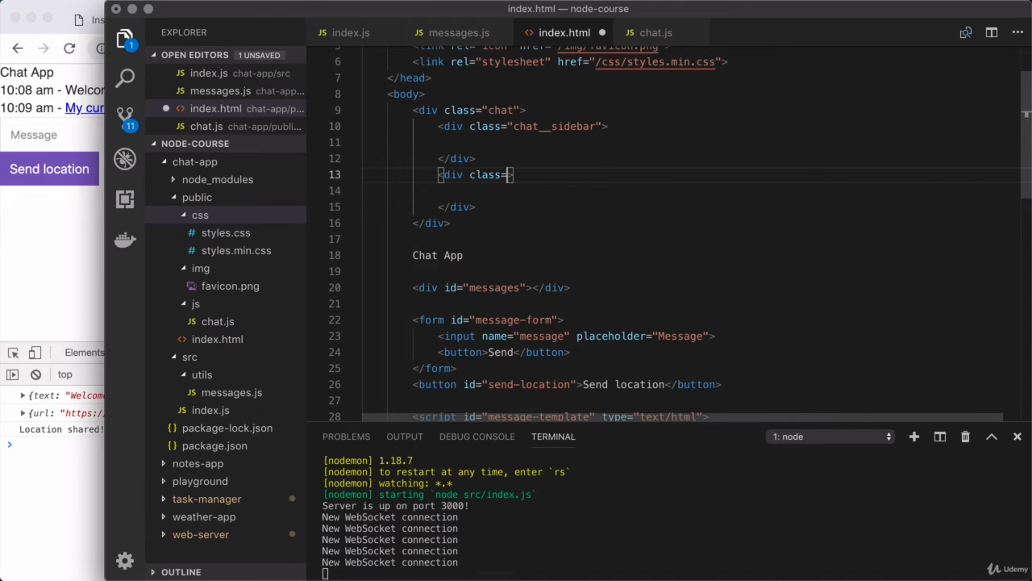
pyautogui.write('chat__main"')
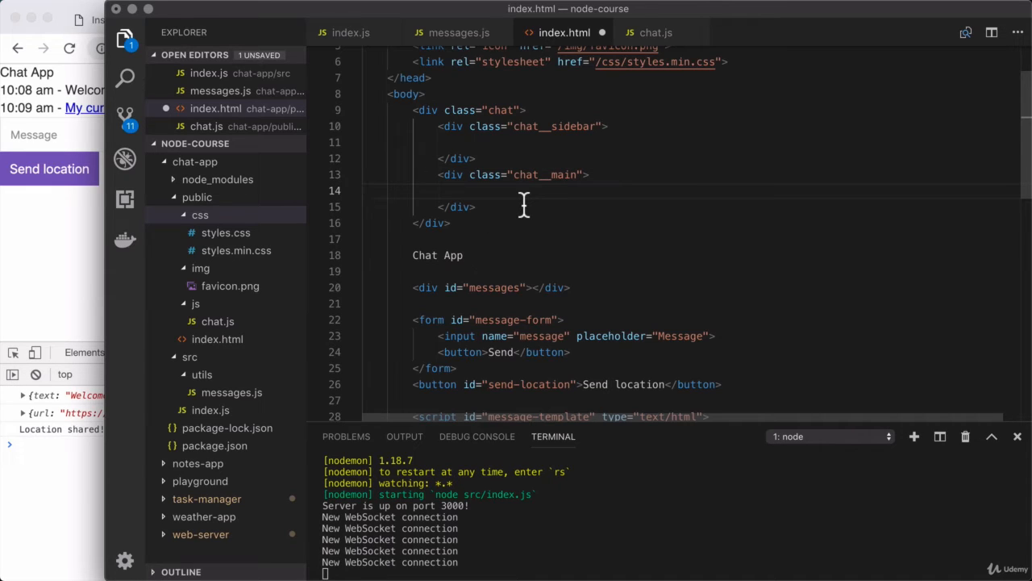
pyautogui.scroll(-3)
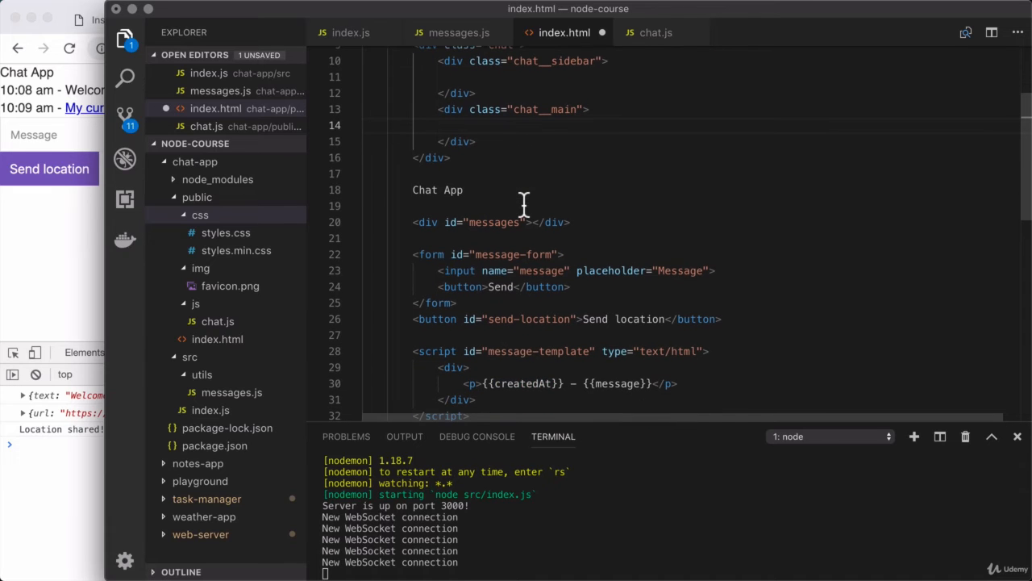
pyautogui.moveTo(491, 222)
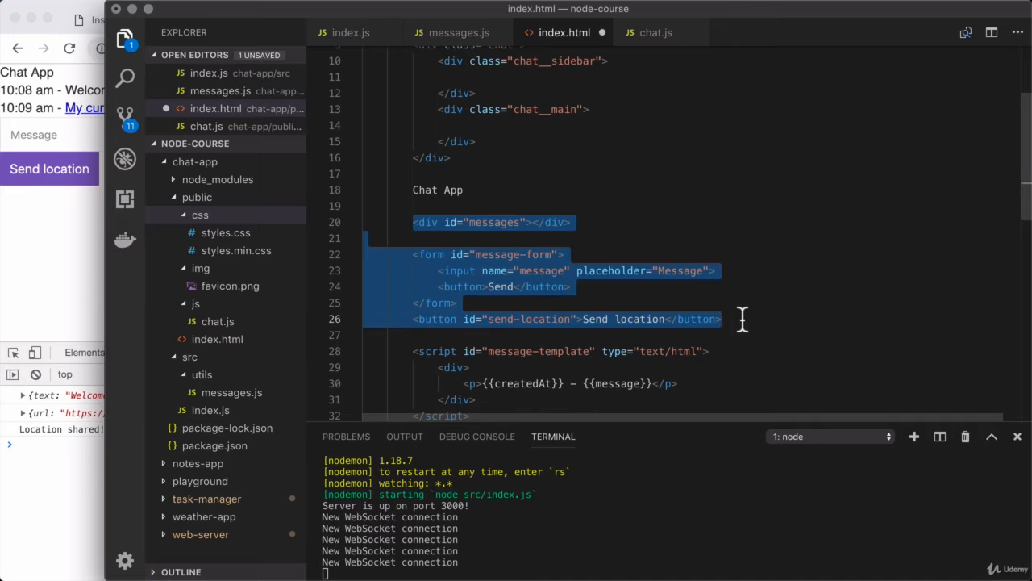
pyautogui.moveTo(425, 221)
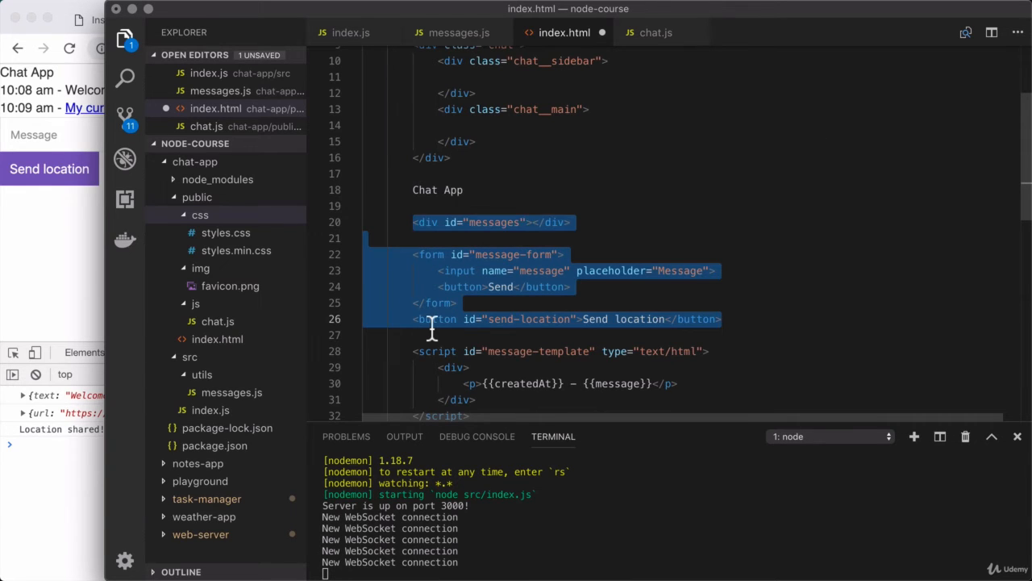
pyautogui.press('Backspace')
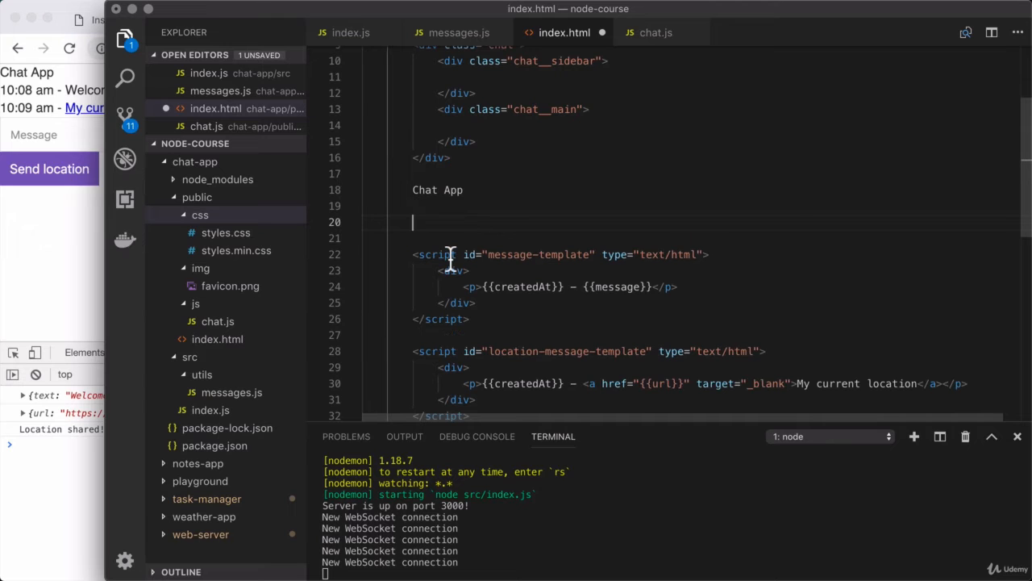
pyautogui.scroll(3)
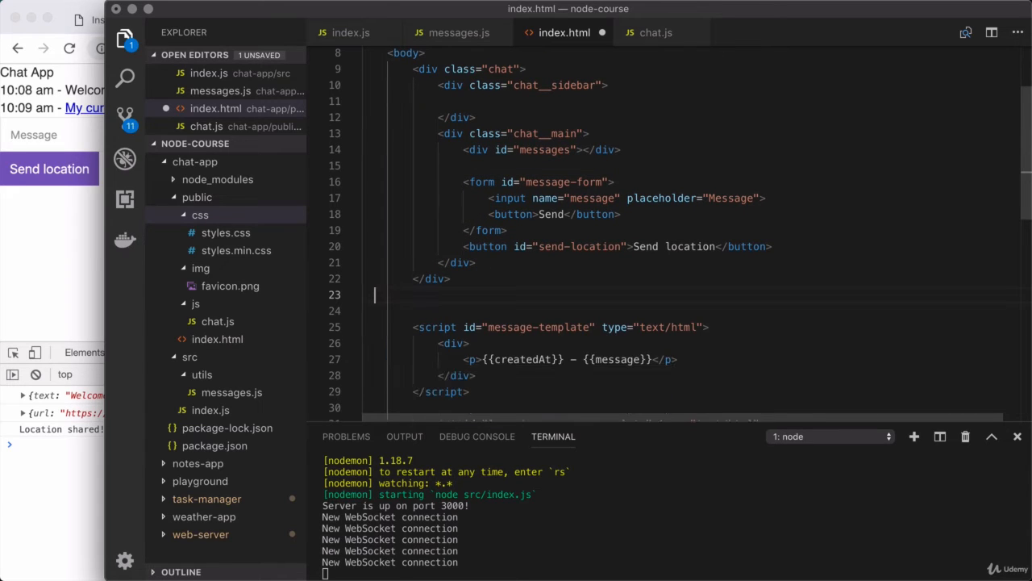
pyautogui.press('Backspace')
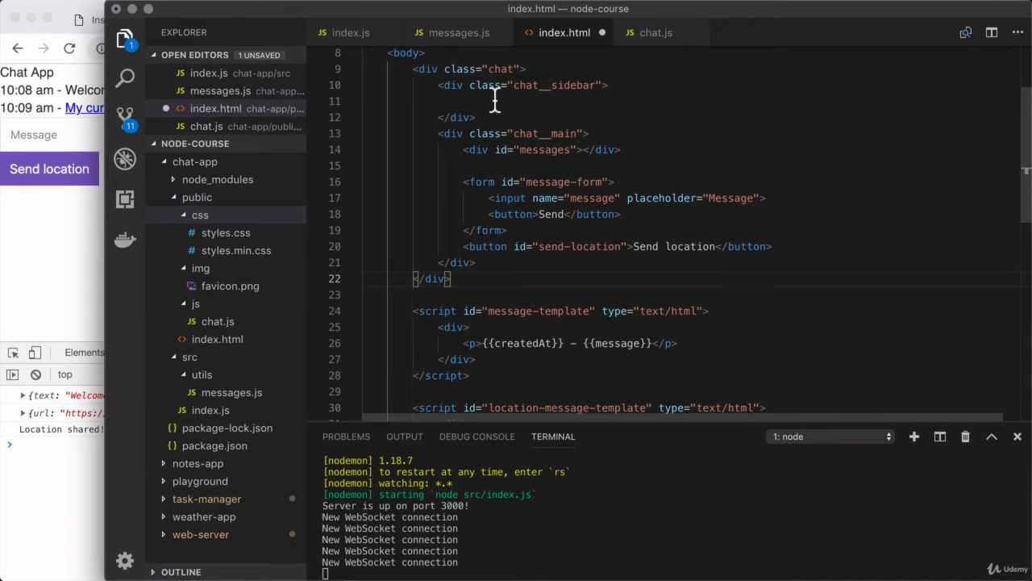
pyautogui.moveTo(530, 319)
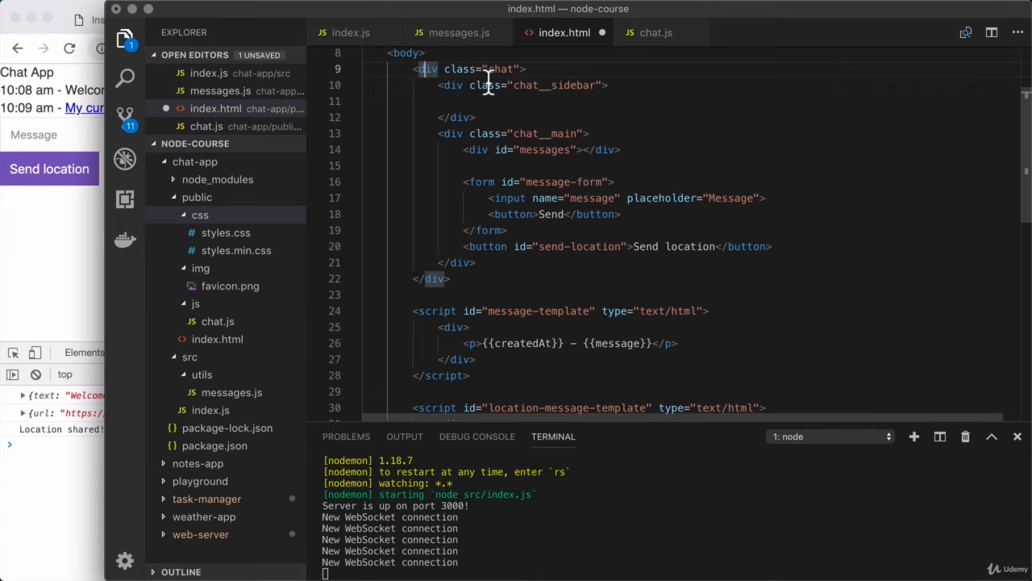
pyautogui.scroll(-3)
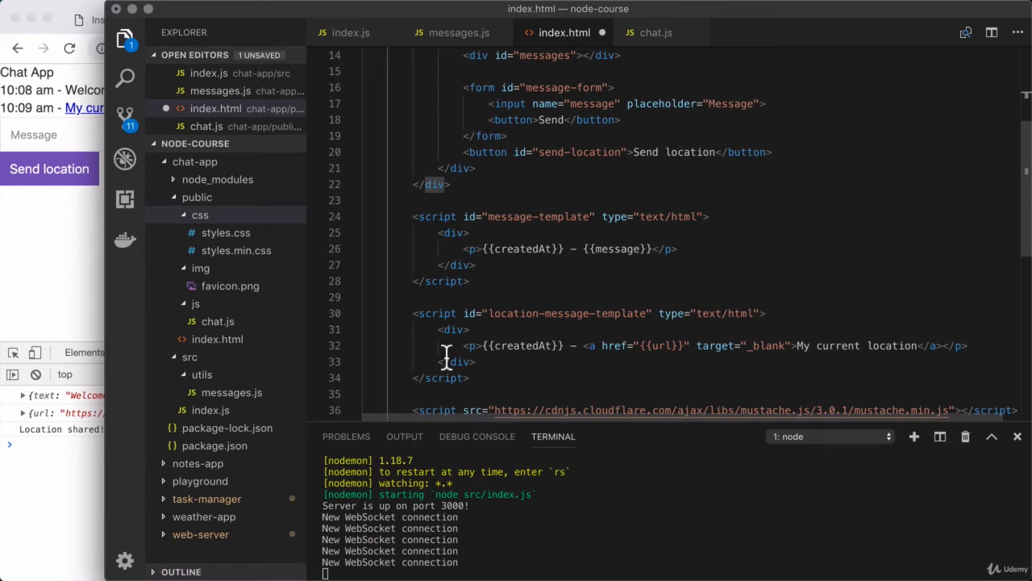
pyautogui.scroll(3)
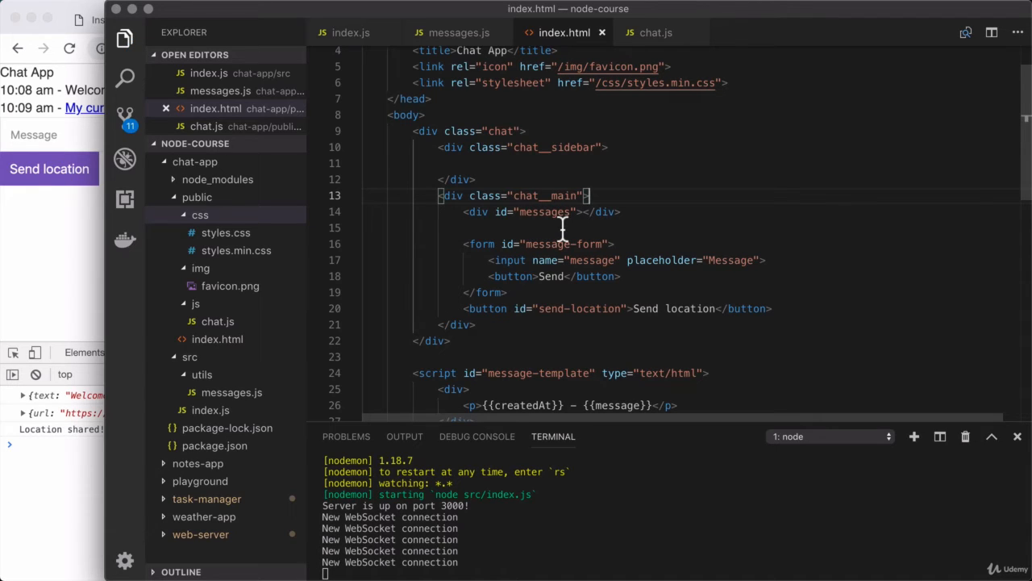
# - Reload localhost:3000 and shrink DevTools to view the sidebar-and-main two-column layout
pyautogui.click(305, 20)
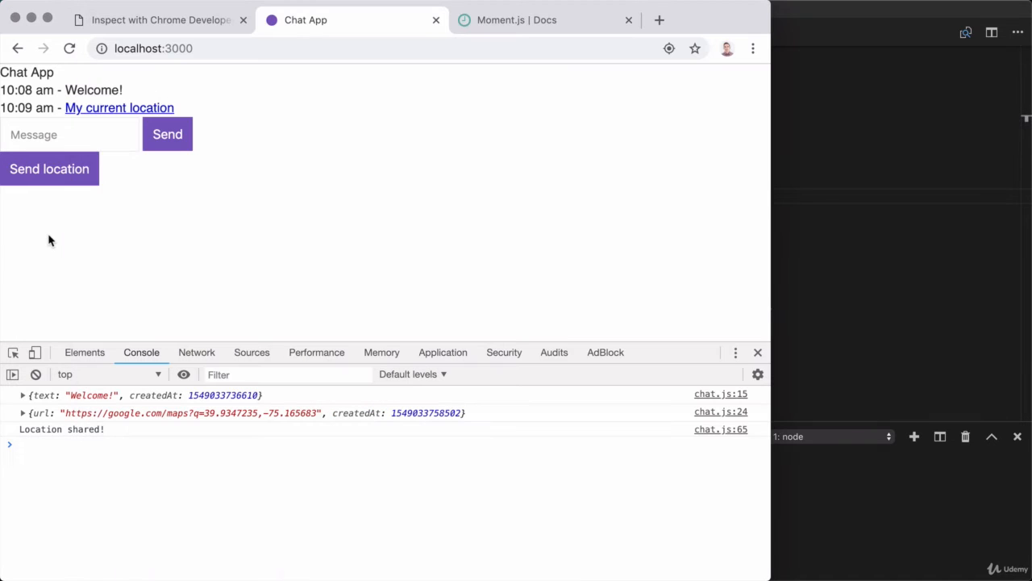
pyautogui.click(69, 49)
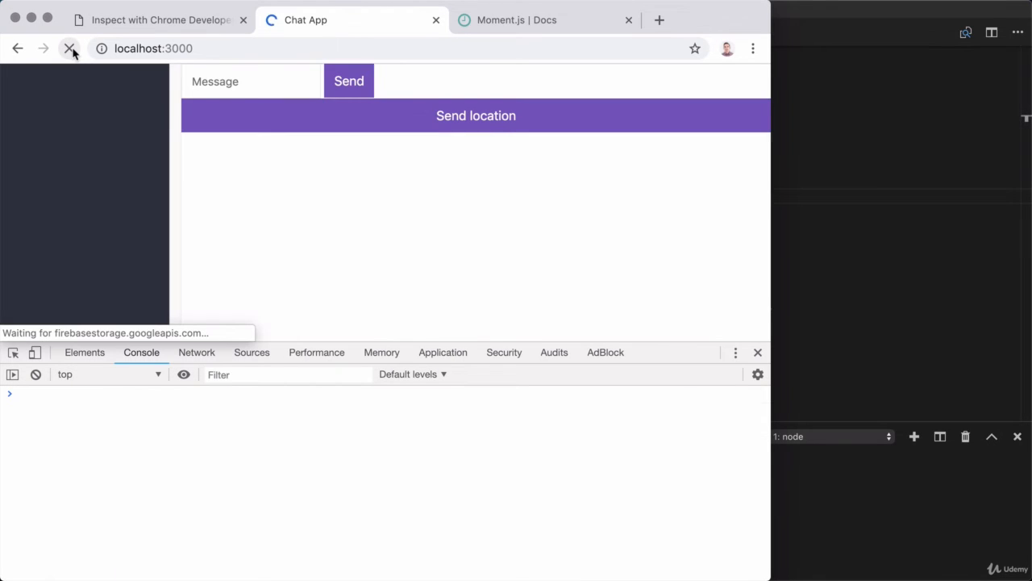
pyautogui.click(70, 49)
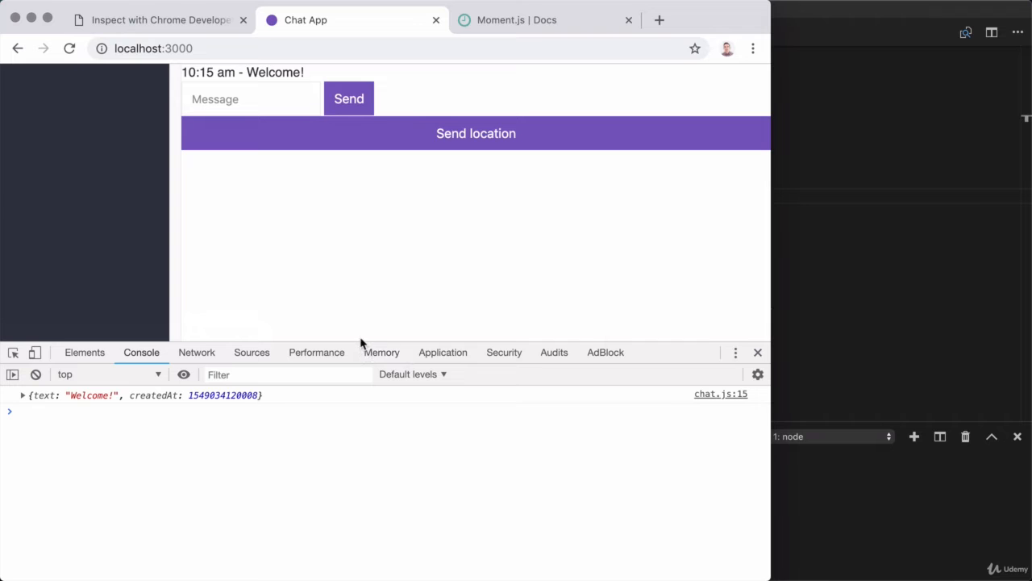
pyautogui.moveTo(360, 343); pyautogui.dragTo(367, 434)
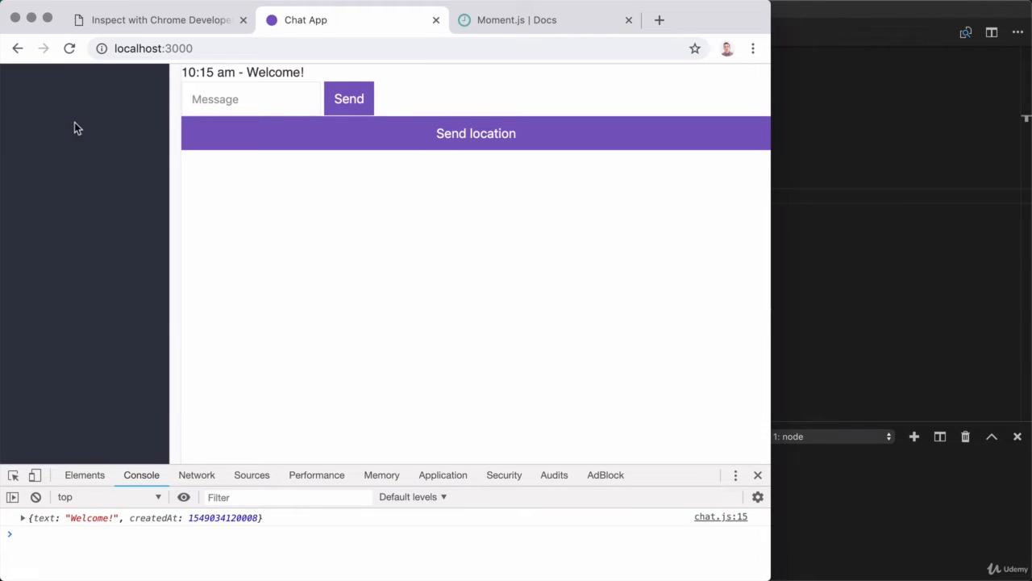
pyautogui.moveTo(442, 238)
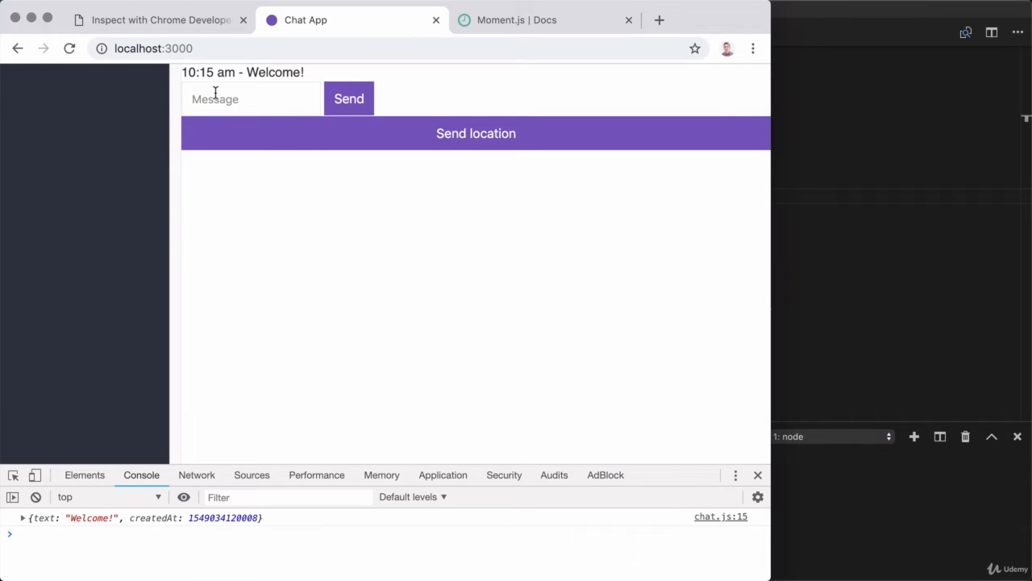
pyautogui.click(250, 98)
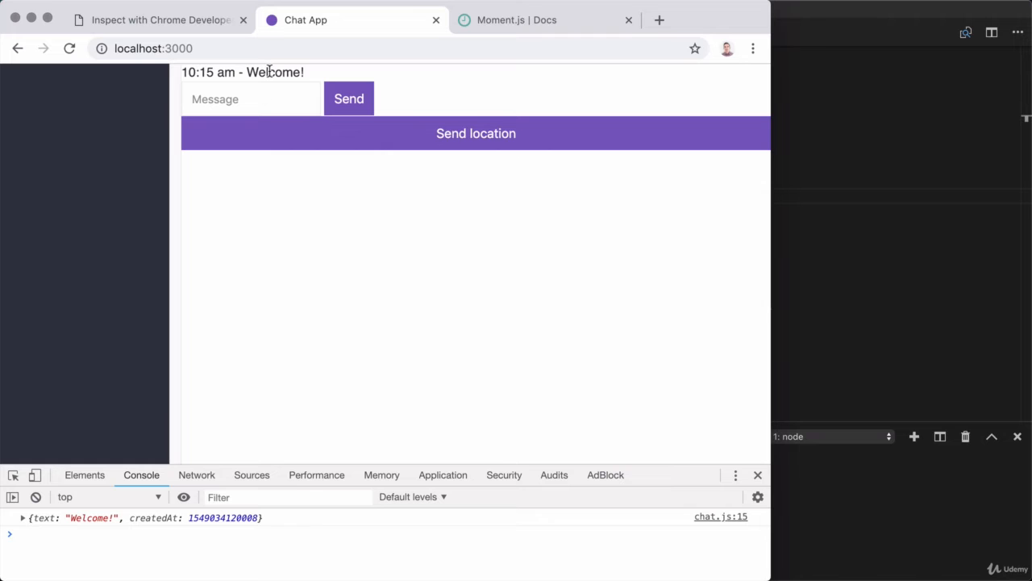
pyautogui.moveTo(448, 230)
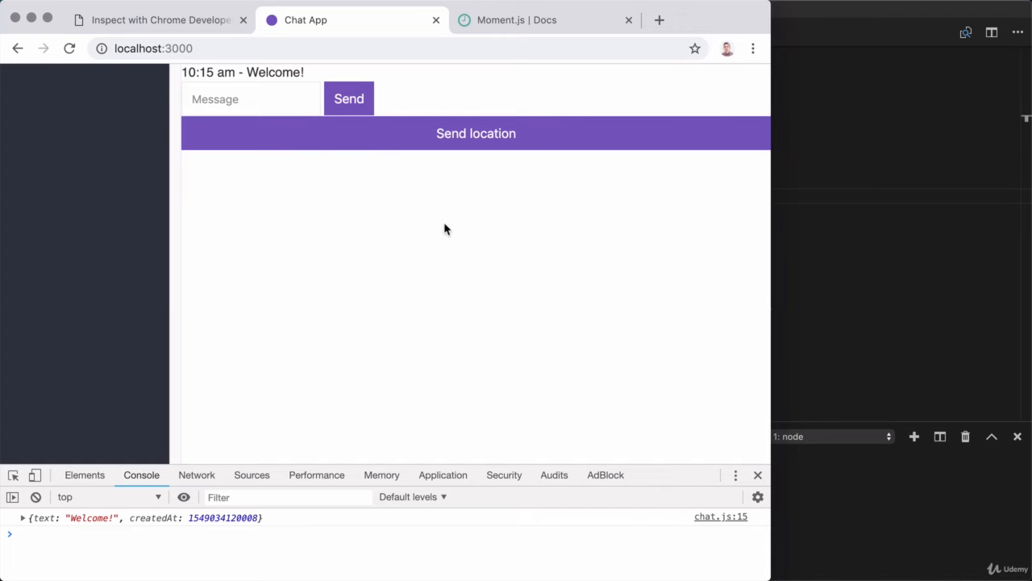
pyautogui.moveTo(812, 298)
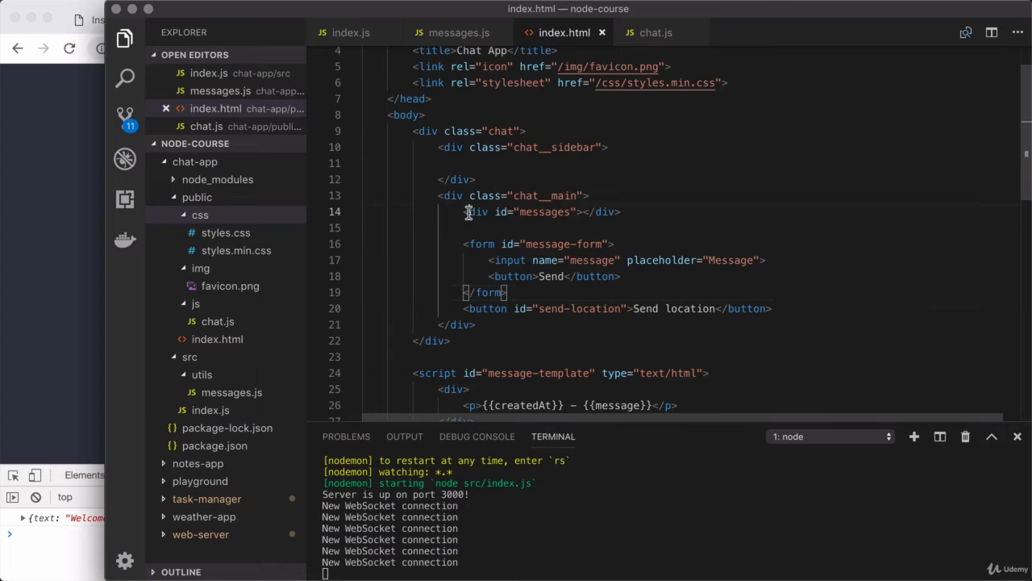
# - Give the messages div class chat__messages and wrap the form and location button in a compose div
pyautogui.moveTo(468, 211); pyautogui.dragTo(770, 308)
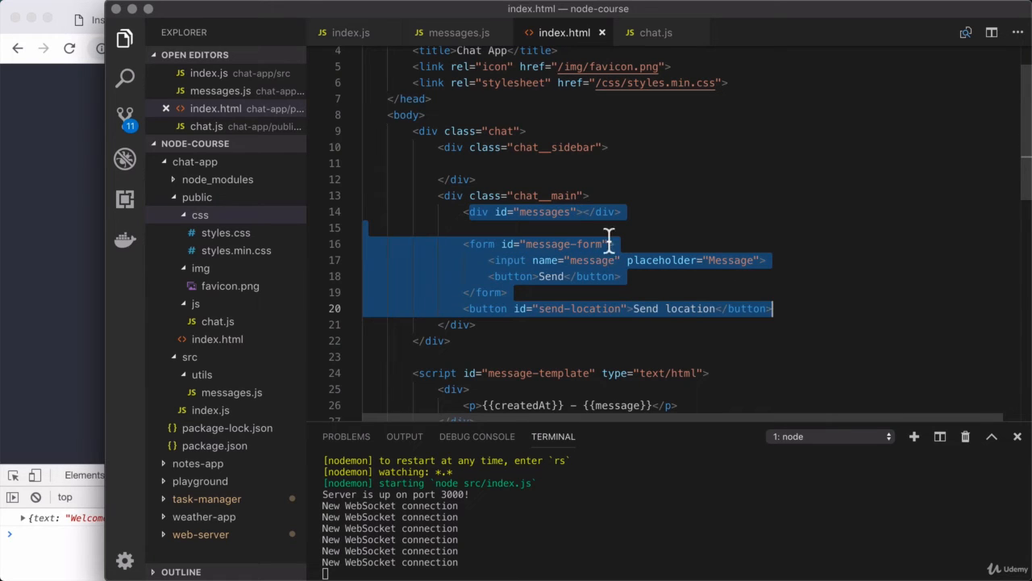
pyautogui.moveTo(573, 211)
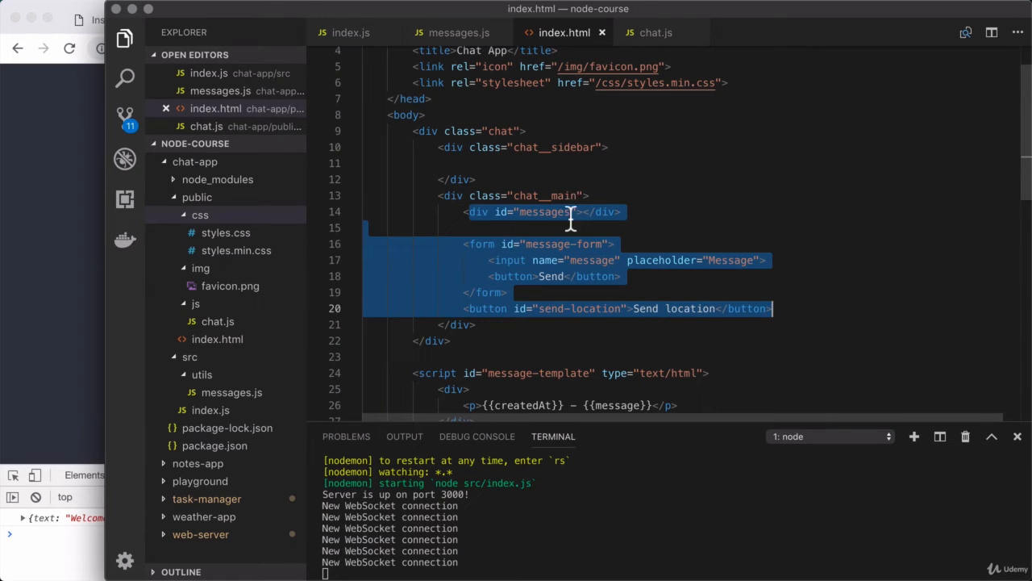
pyautogui.click(575, 211)
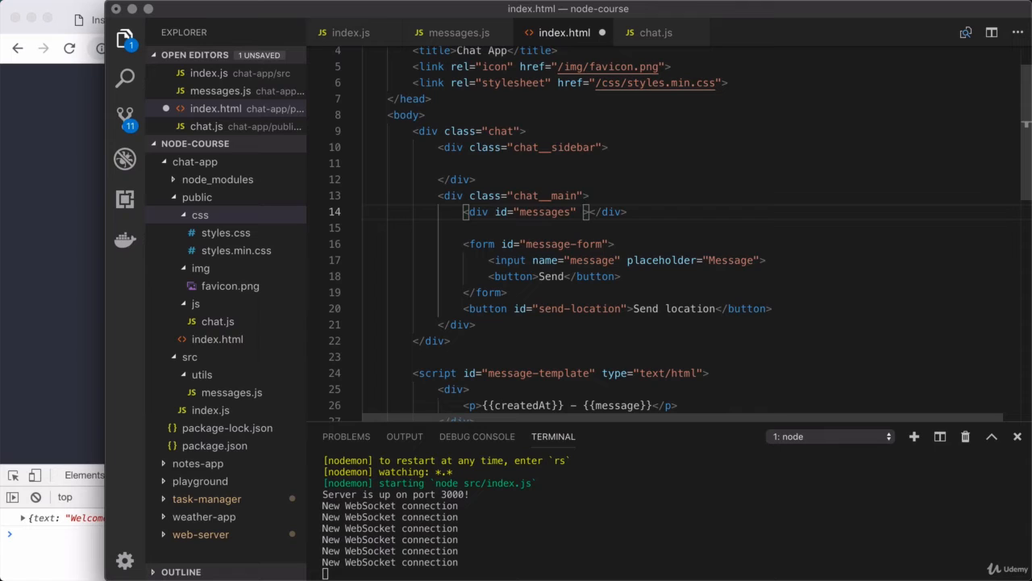
pyautogui.write('class="chat__messages')
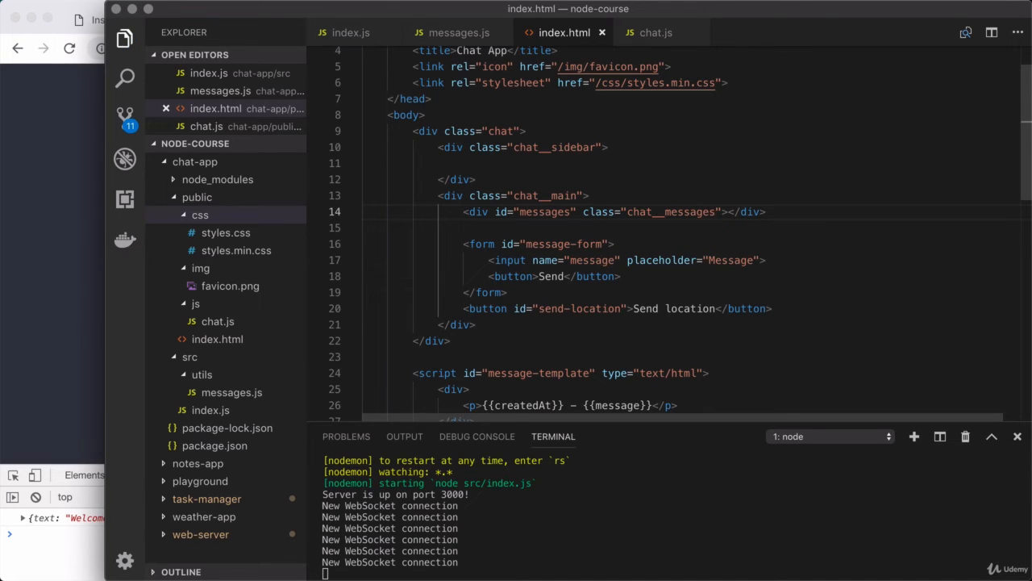
pyautogui.moveTo(479, 249)
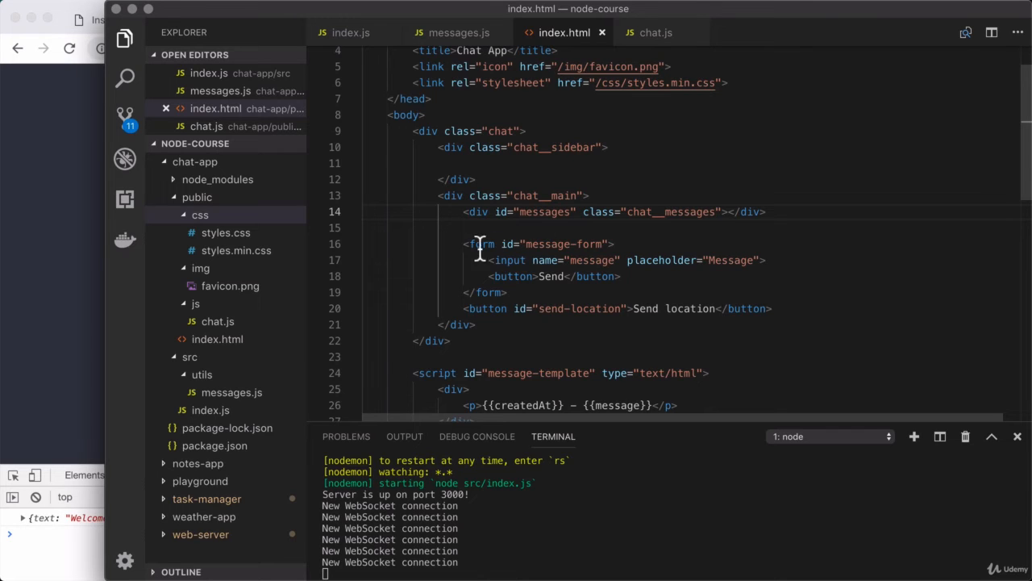
pyautogui.moveTo(480, 243); pyautogui.dragTo(508, 292)
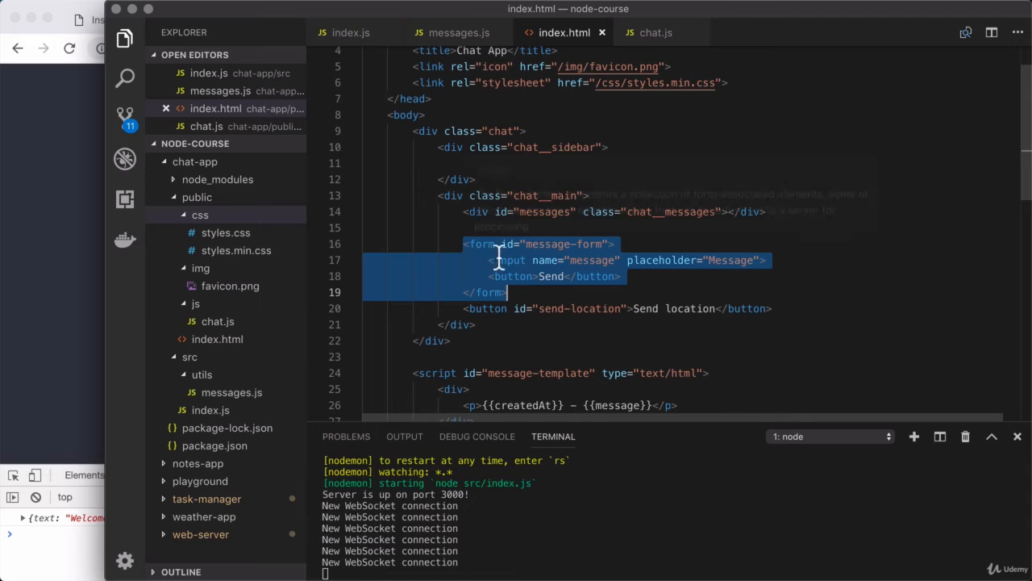
pyautogui.click(532, 276)
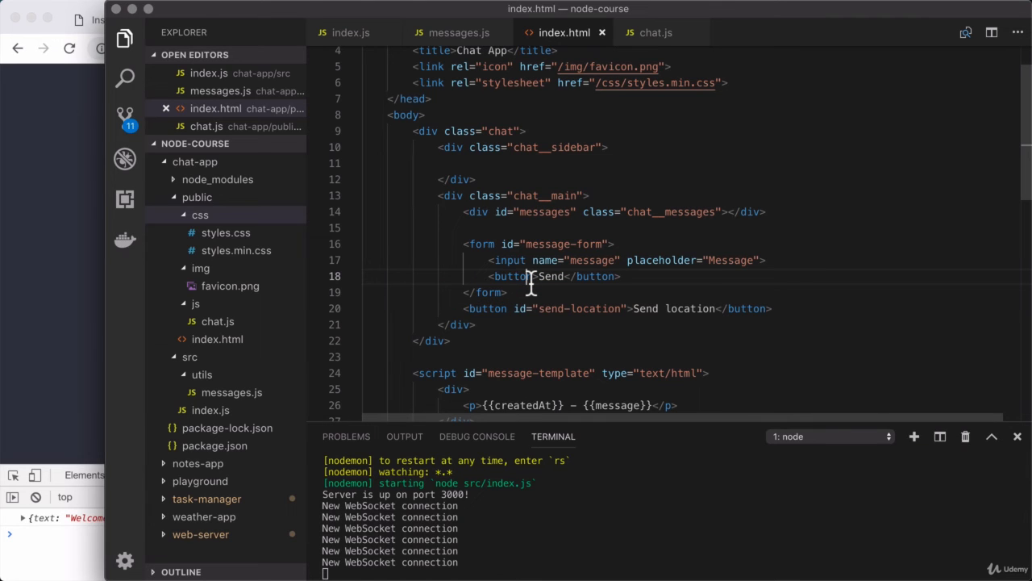
pyautogui.press('enter')
pyautogui.write('<div></div>')
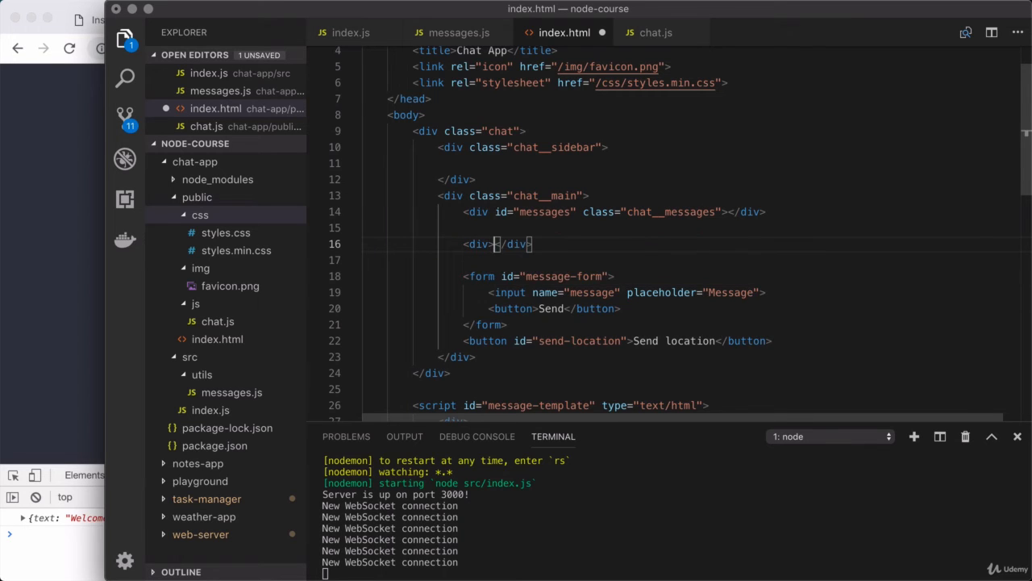
pyautogui.scroll(-3)
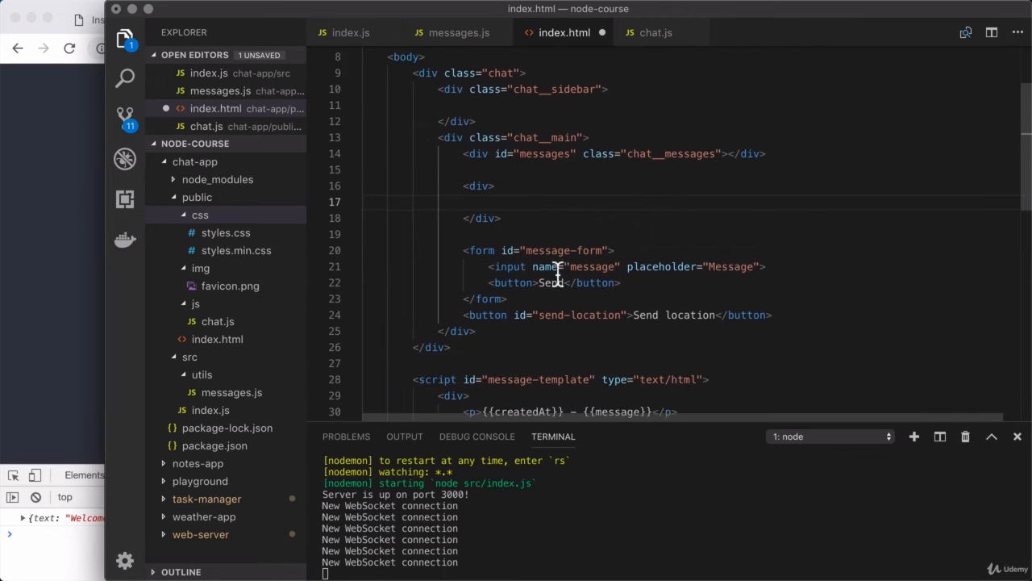
pyautogui.scroll(3)
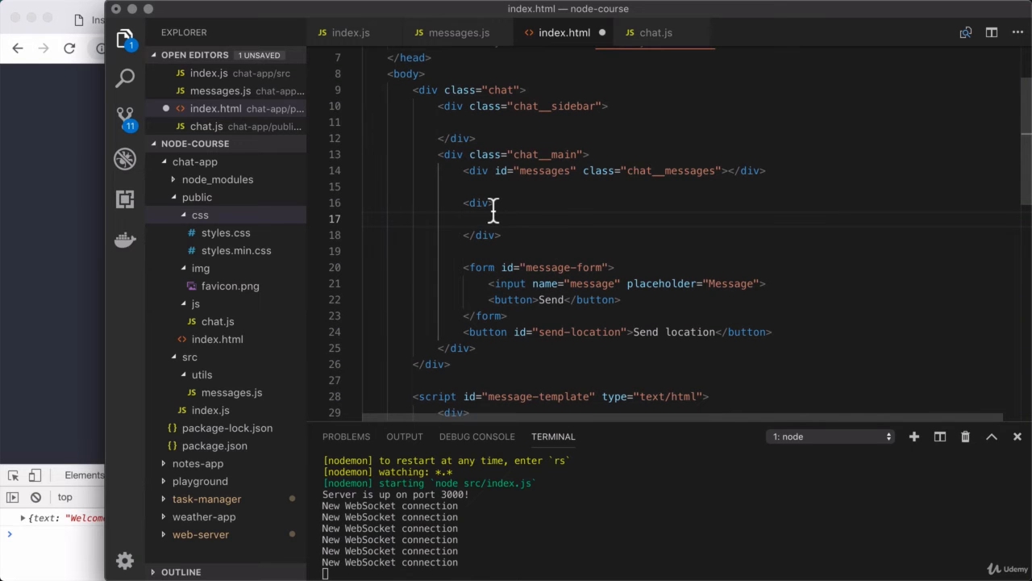
pyautogui.write('class="compose')
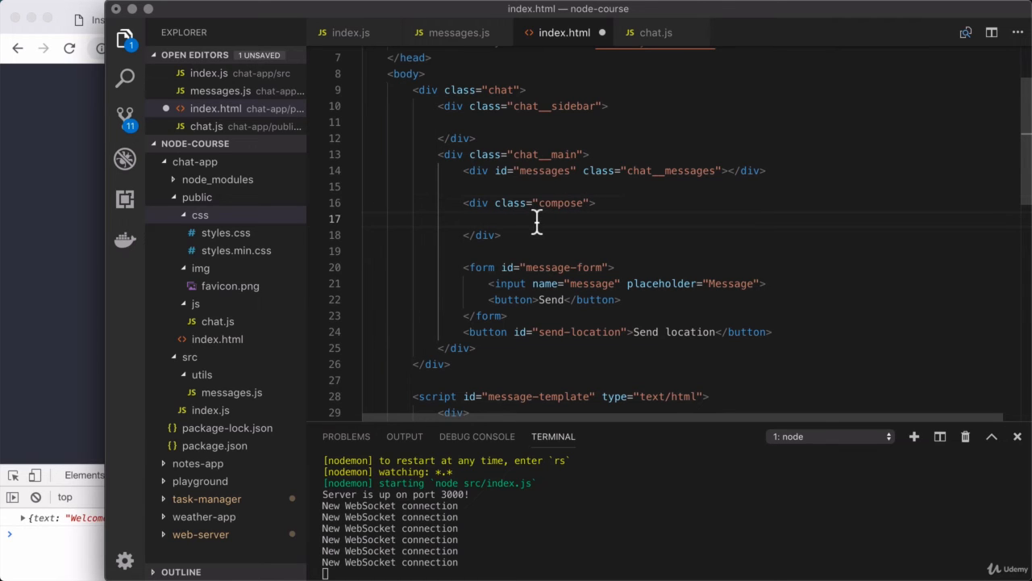
pyautogui.moveTo(472, 278)
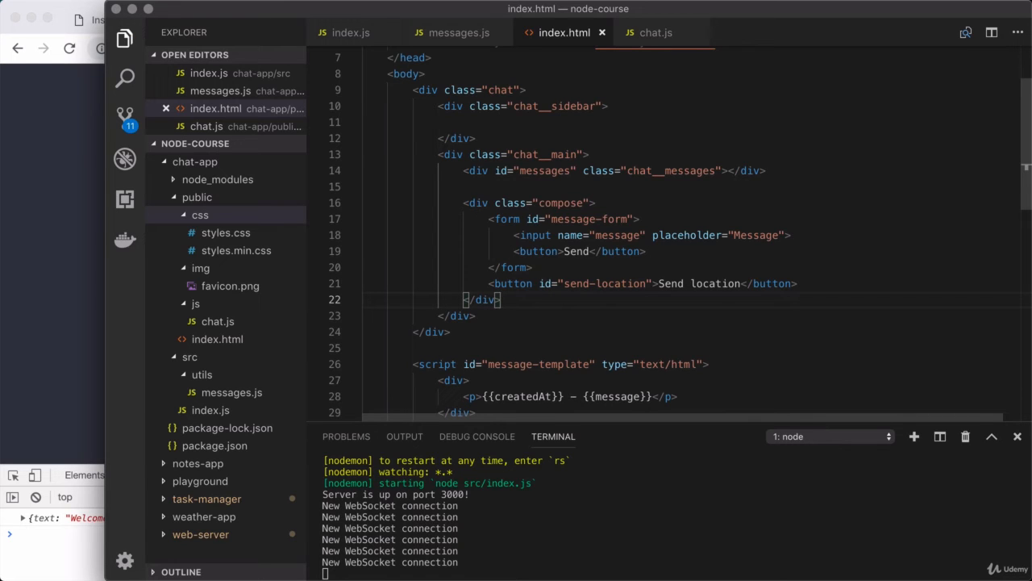
# - Highlight the chat__sidebar and compose blocks to review the page structure
pyautogui.scroll(3)
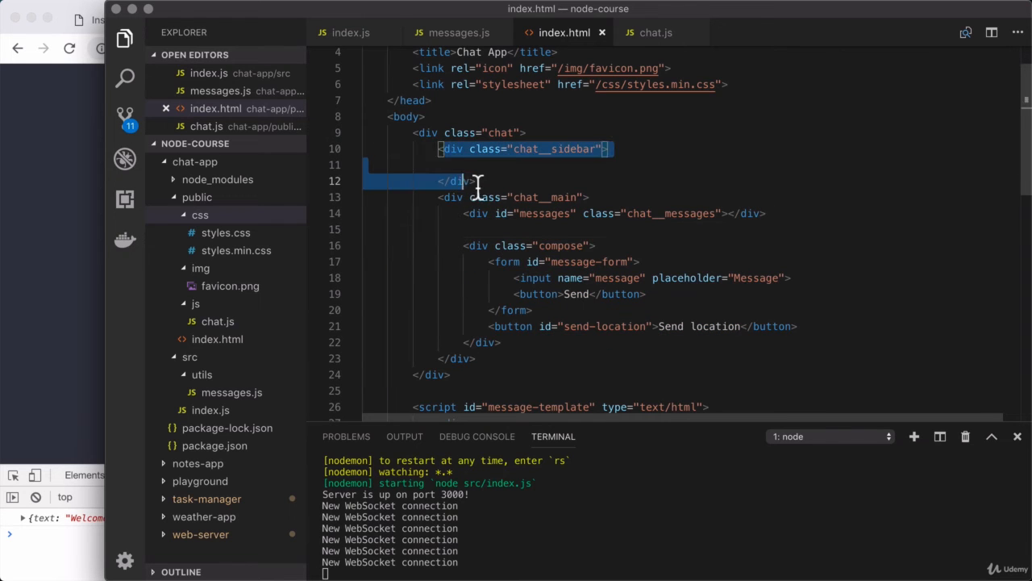
pyautogui.moveTo(478, 181); pyautogui.dragTo(478, 358)
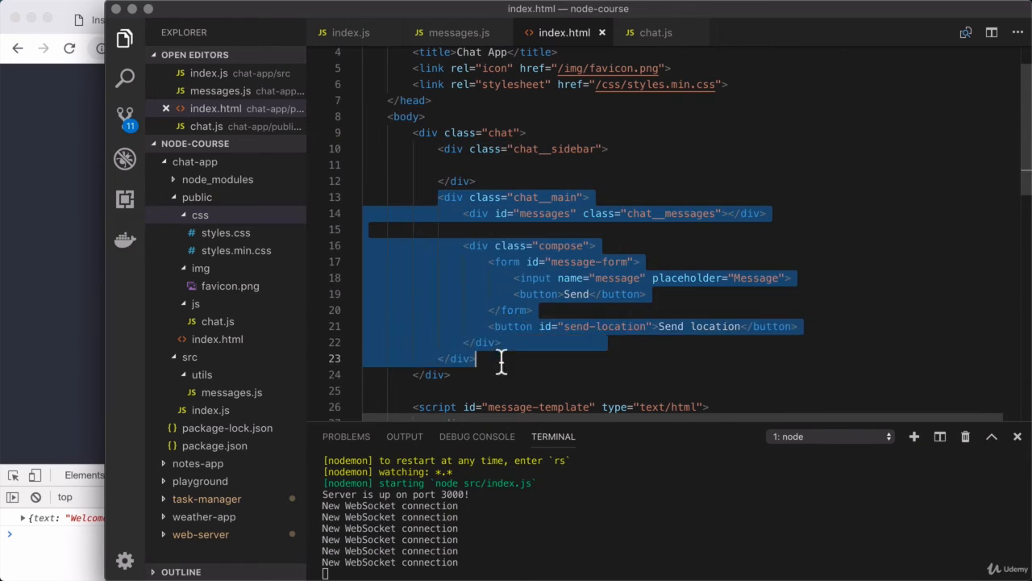
pyautogui.moveTo(474, 254)
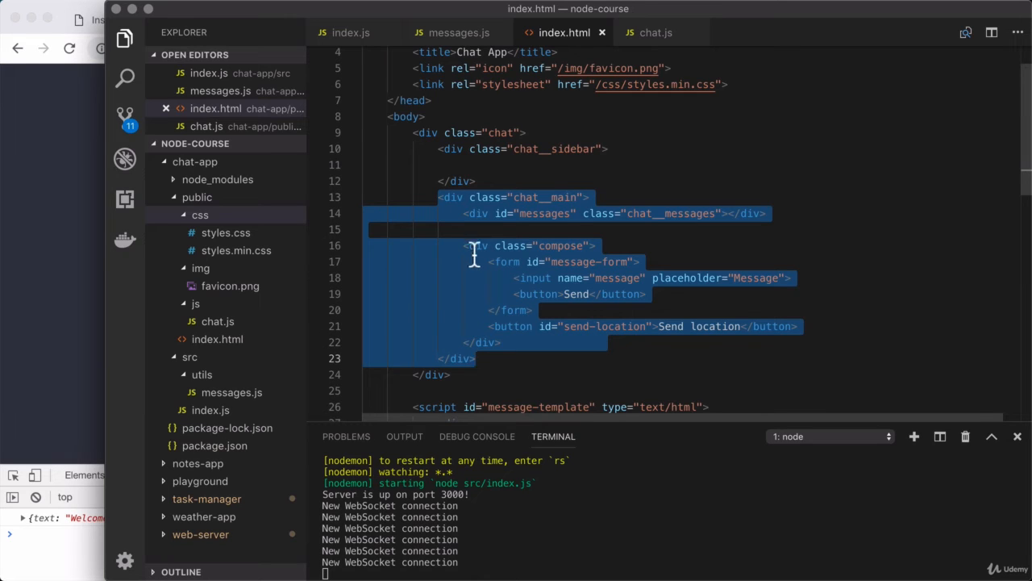
pyautogui.click(758, 213)
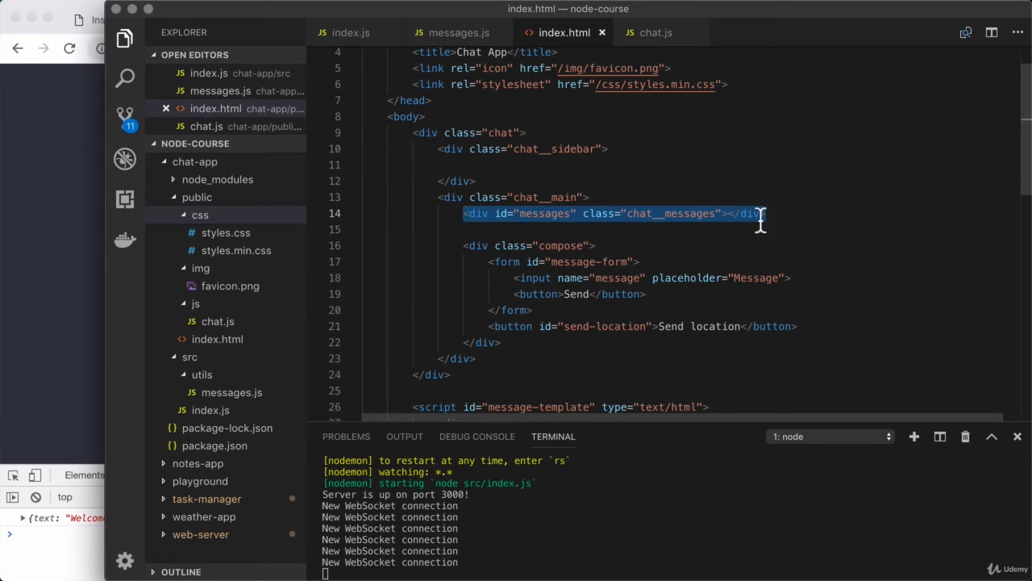
pyautogui.moveTo(758, 214); pyautogui.dragTo(520, 343)
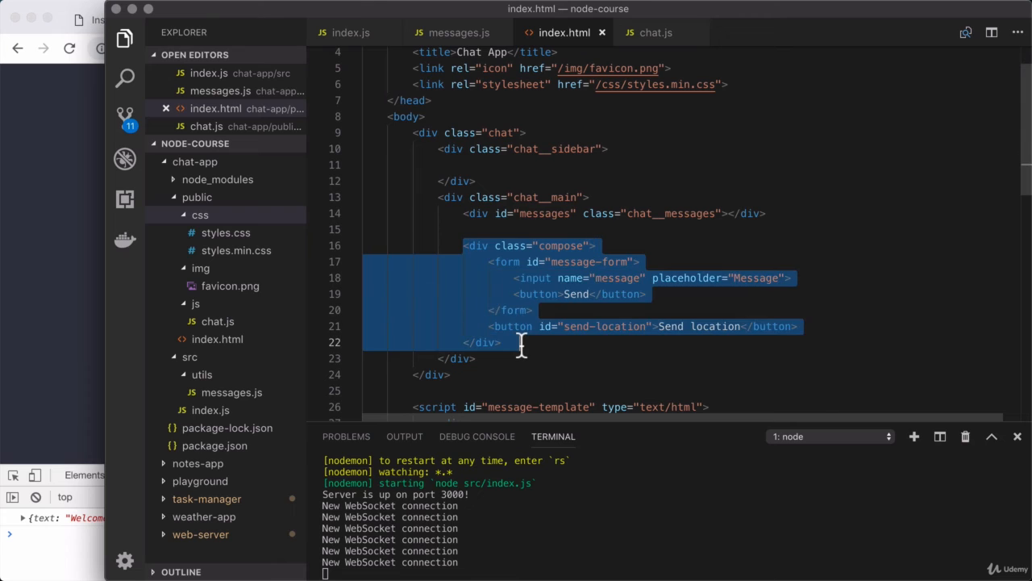
pyautogui.click(523, 341)
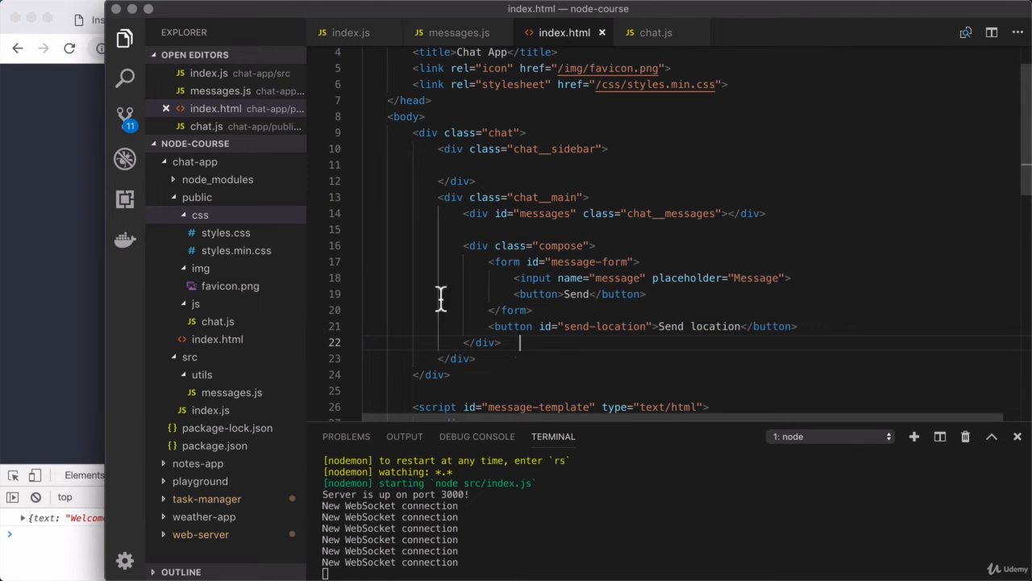
# - Reload the chat app and send a 'test' message through the bottom compose bar
pyautogui.click(305, 19)
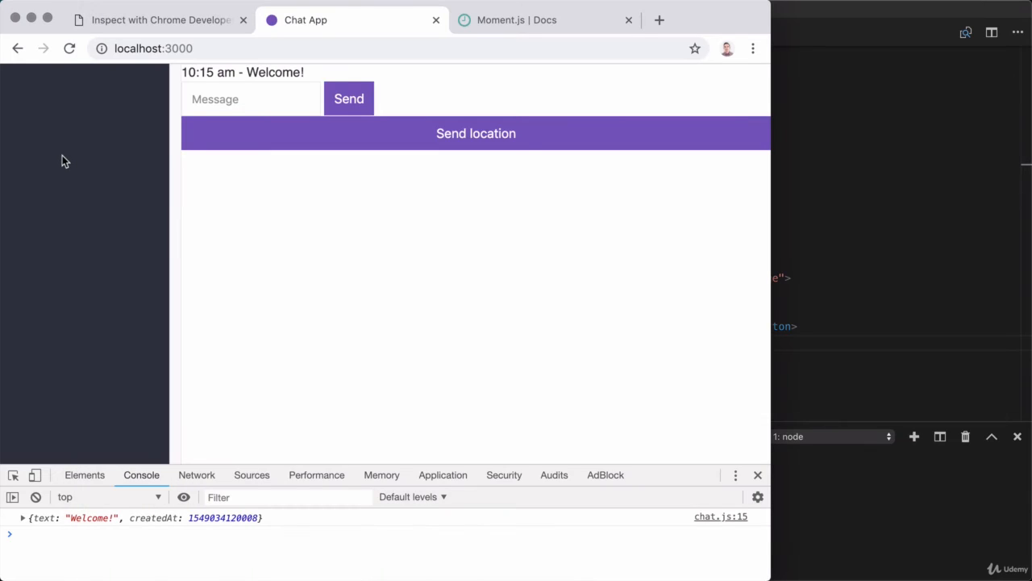
pyautogui.click(69, 49)
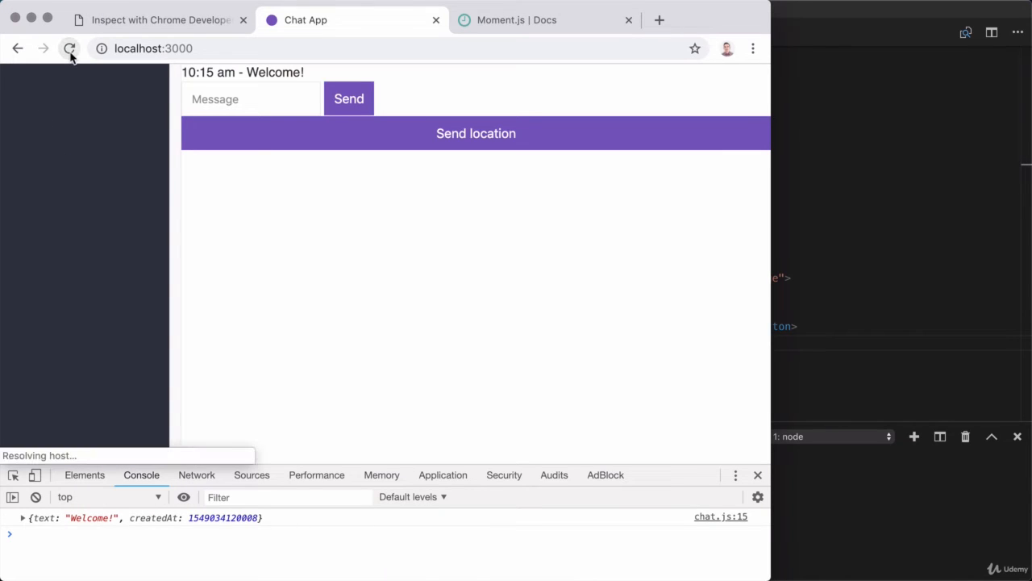
pyautogui.click(70, 48)
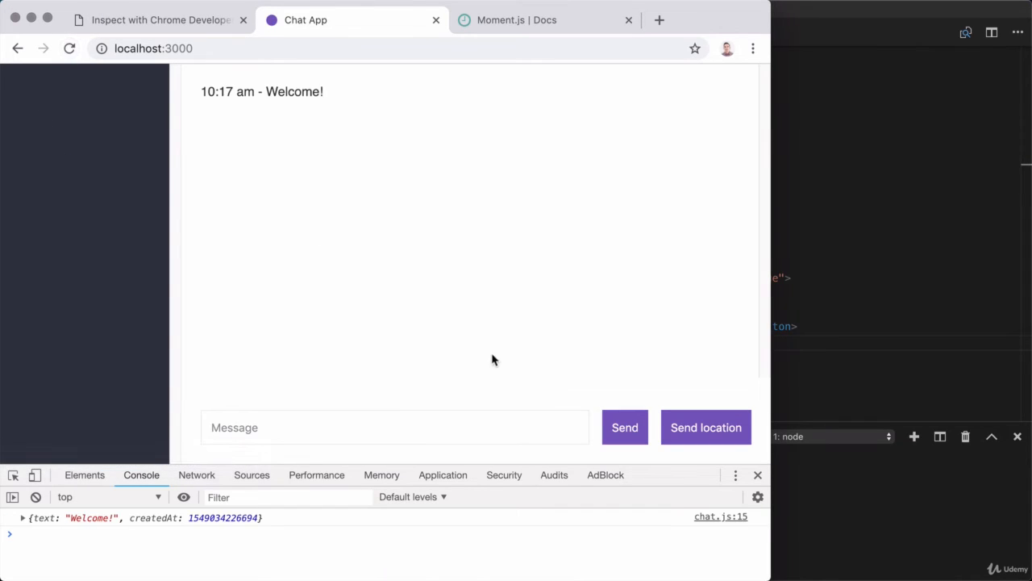
pyautogui.click(396, 426)
pyautogui.write('test')
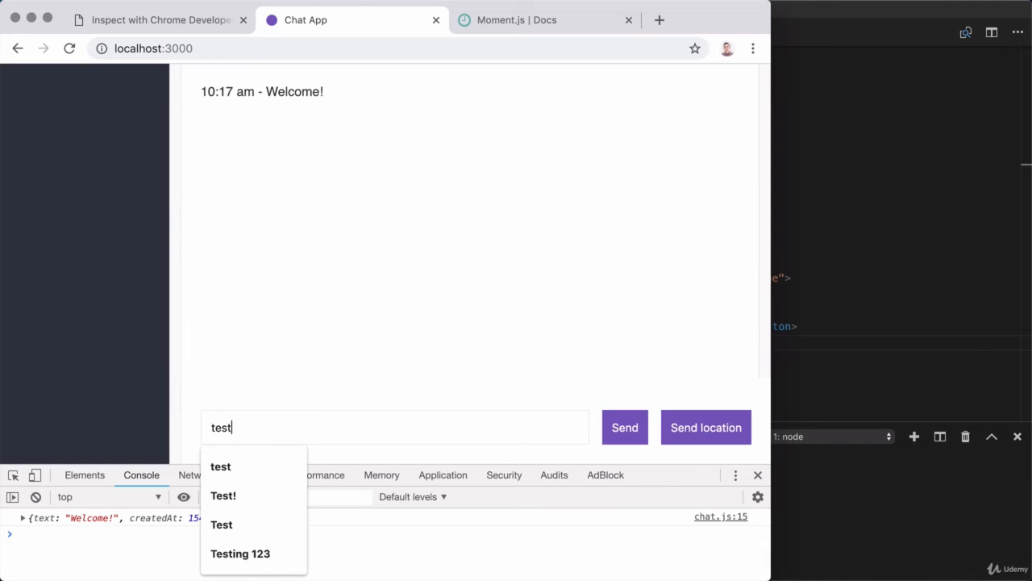
pyautogui.click(625, 428)
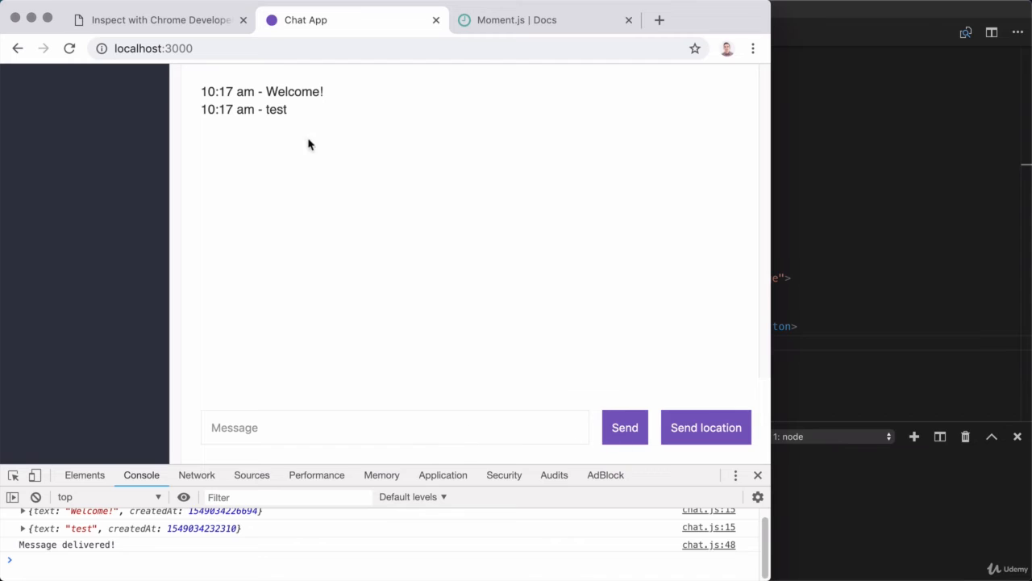
pyautogui.moveTo(237, 123)
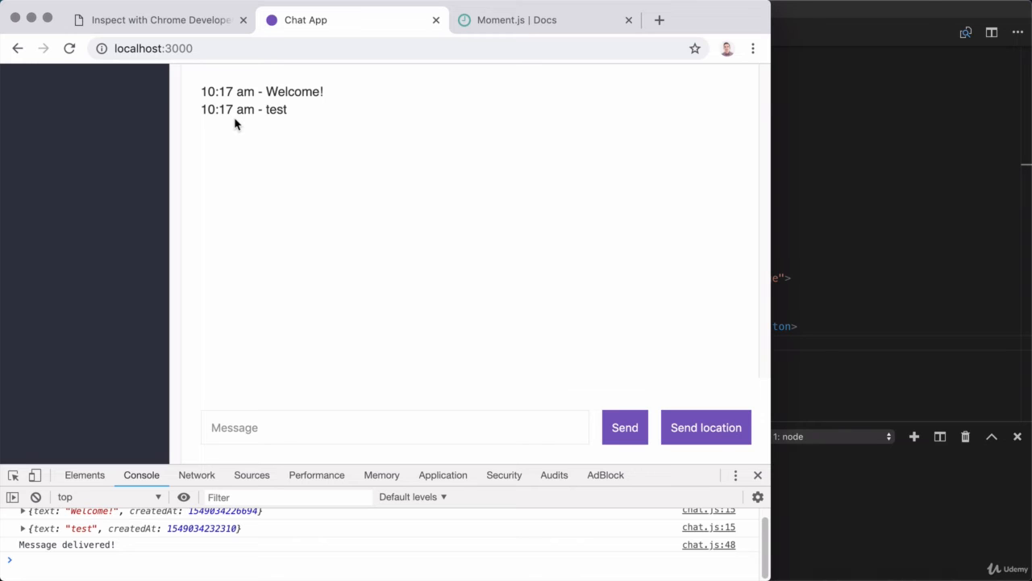
pyautogui.moveTo(871, 339)
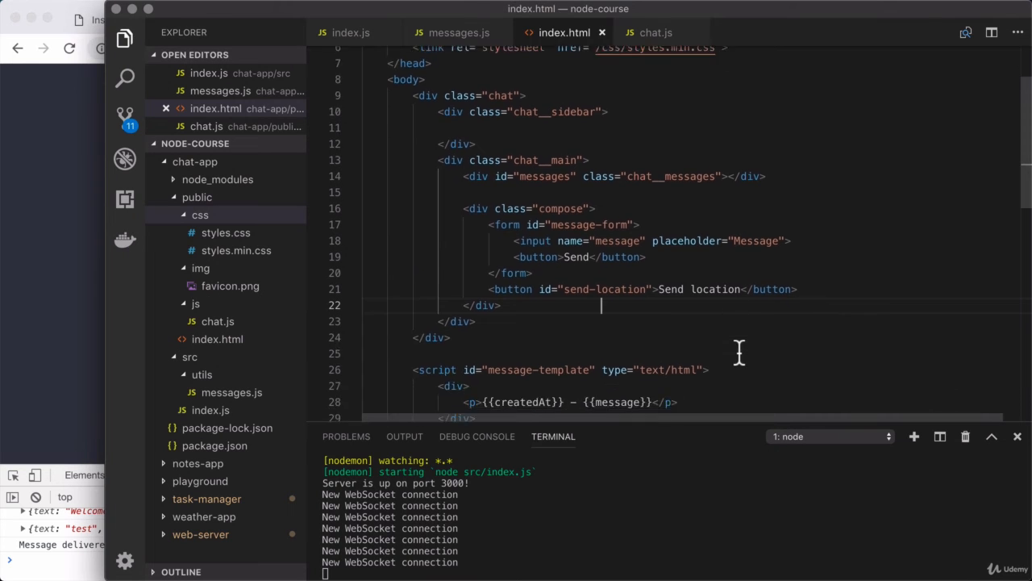
# - Give the message template's div class="message" and begin a new paragraph in place of {{createdAt}}
pyautogui.scroll(-3)
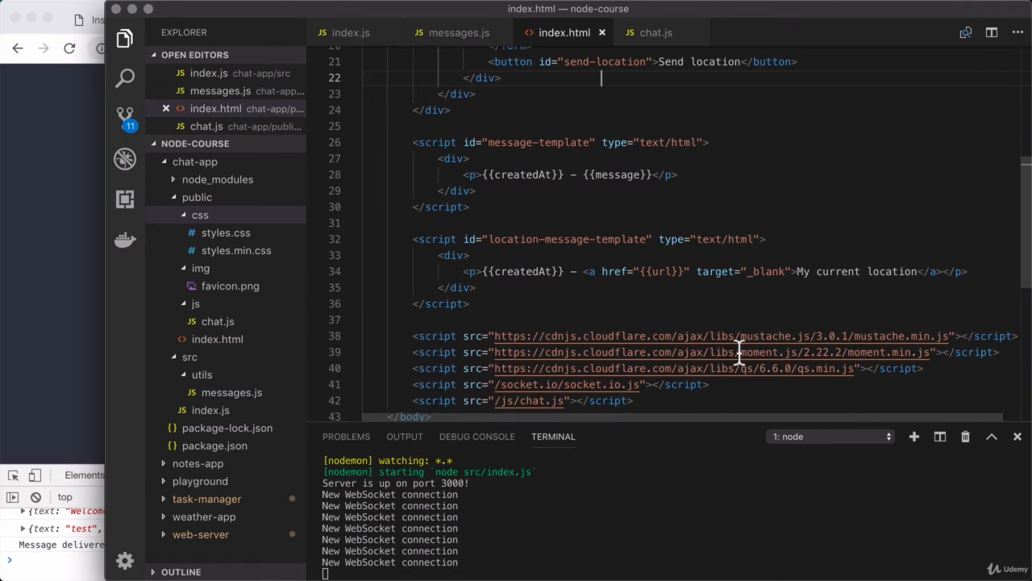
pyautogui.moveTo(413, 142); pyautogui.dragTo(469, 303)
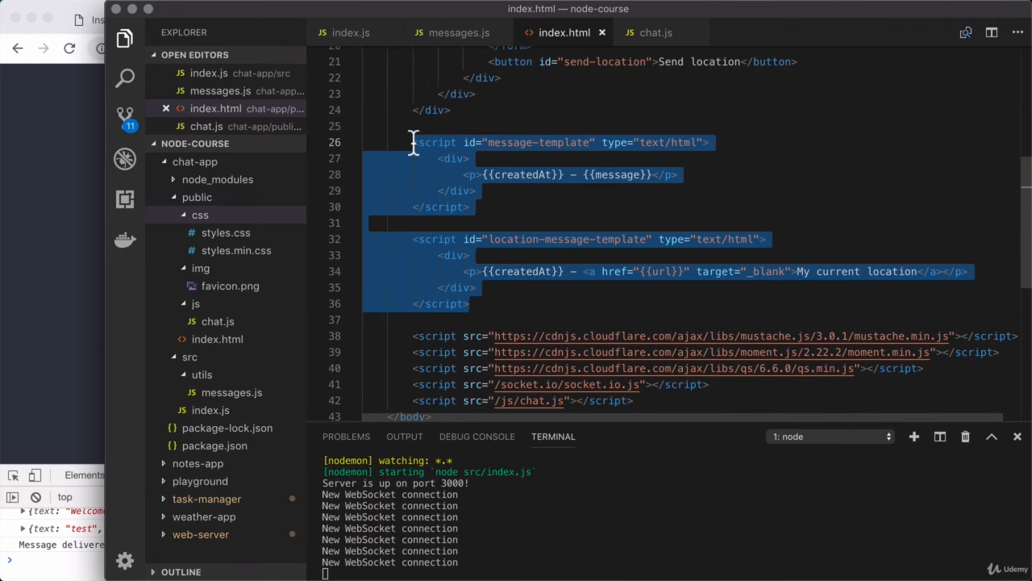
pyautogui.click(417, 158)
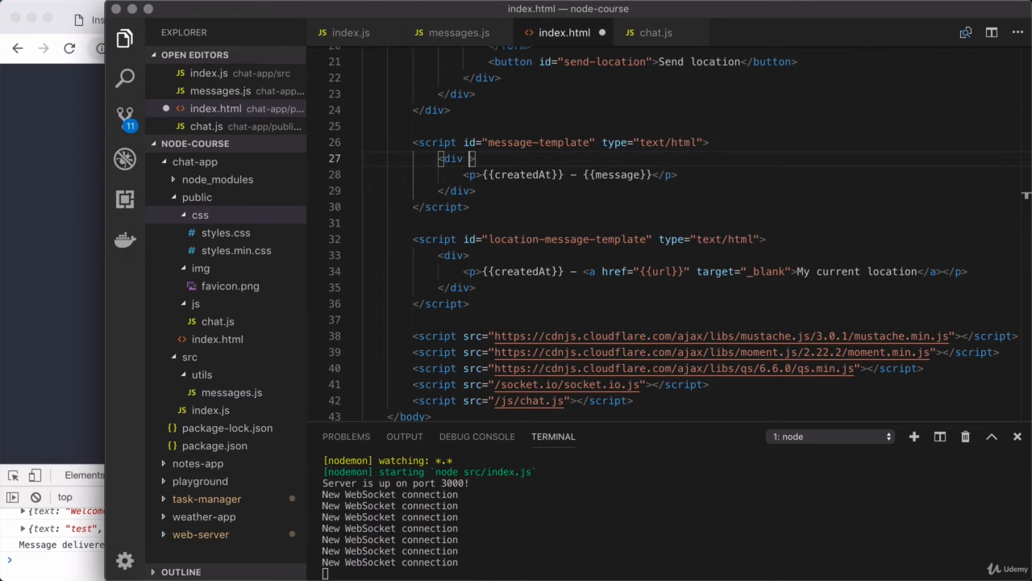
pyautogui.write('class=""')
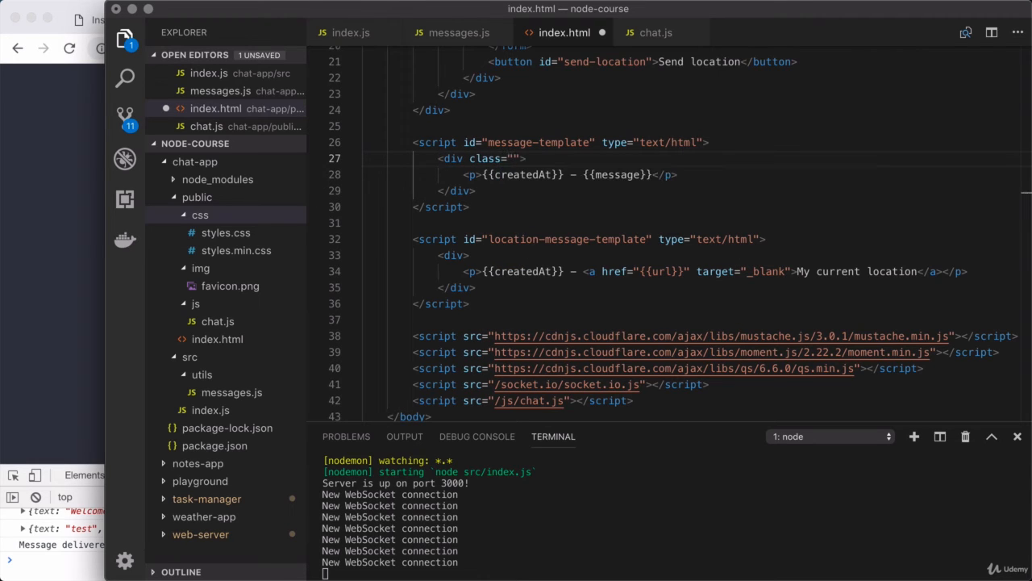
pyautogui.write('message')
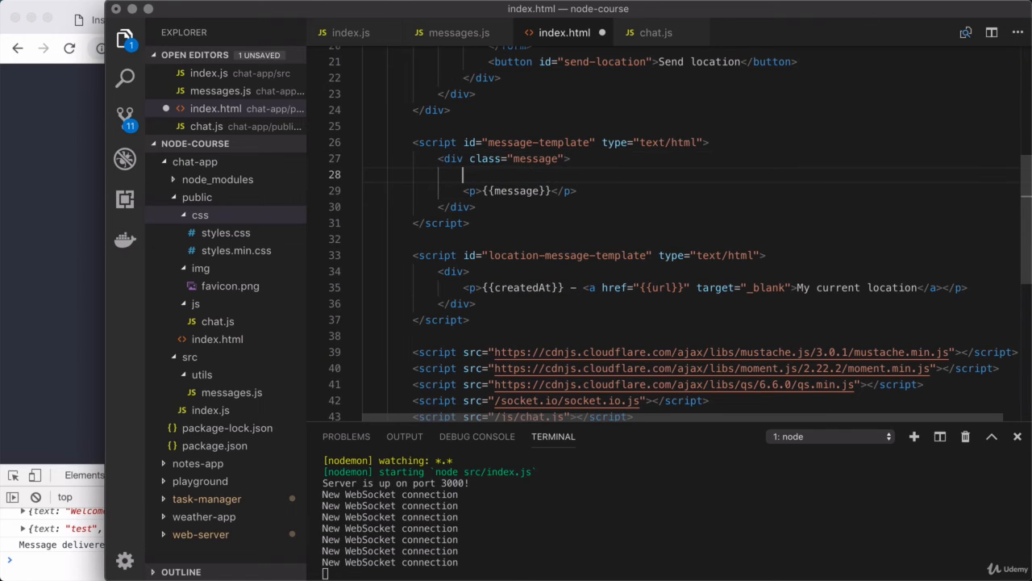
pyautogui.write('<p>')
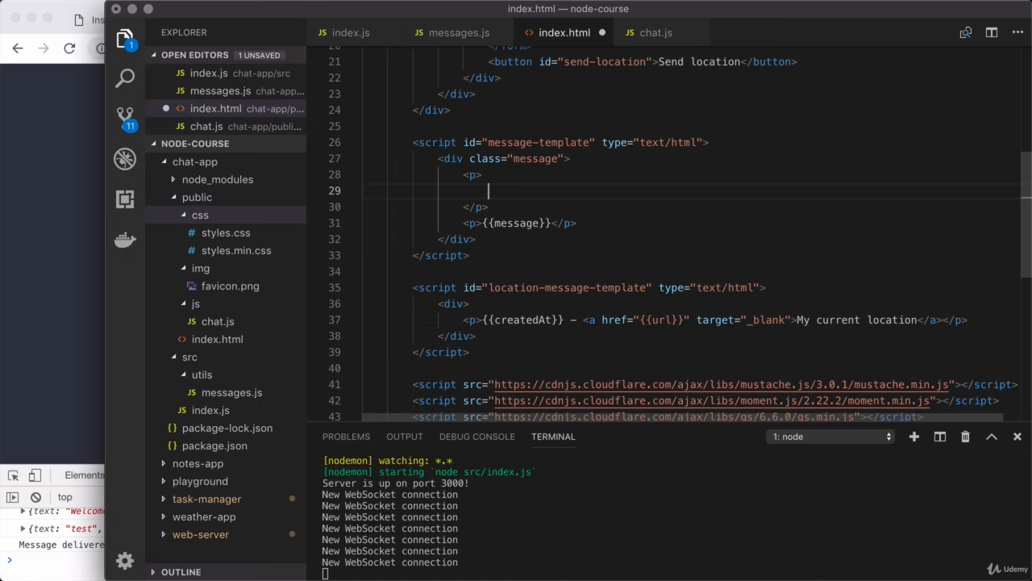
# - Add separate spans for the user name and the {{createdAt}} timestamp in the message template
pyautogui.write('span>')
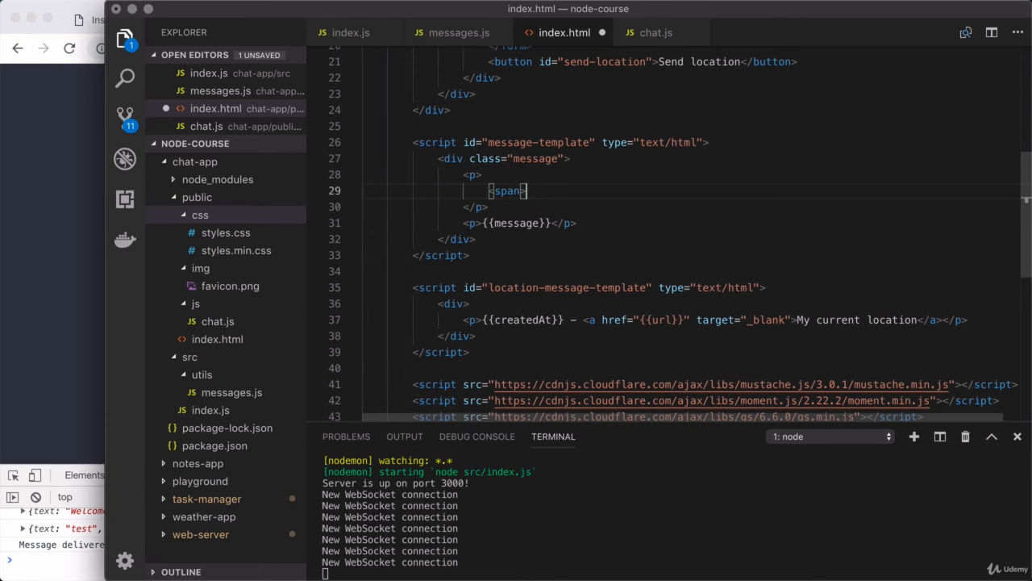
pyautogui.write('Some User Name</span>')
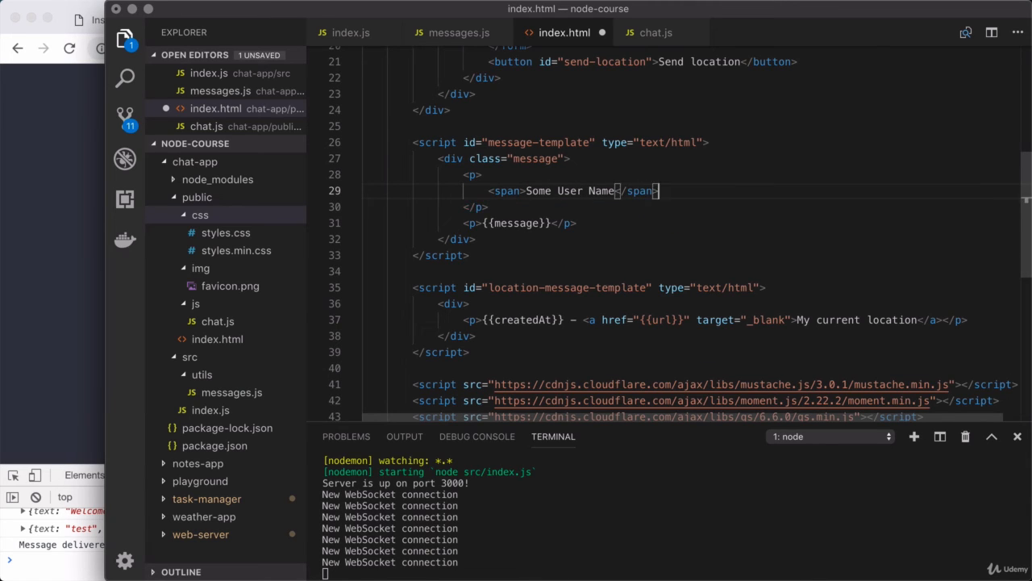
pyautogui.moveTo(565, 208)
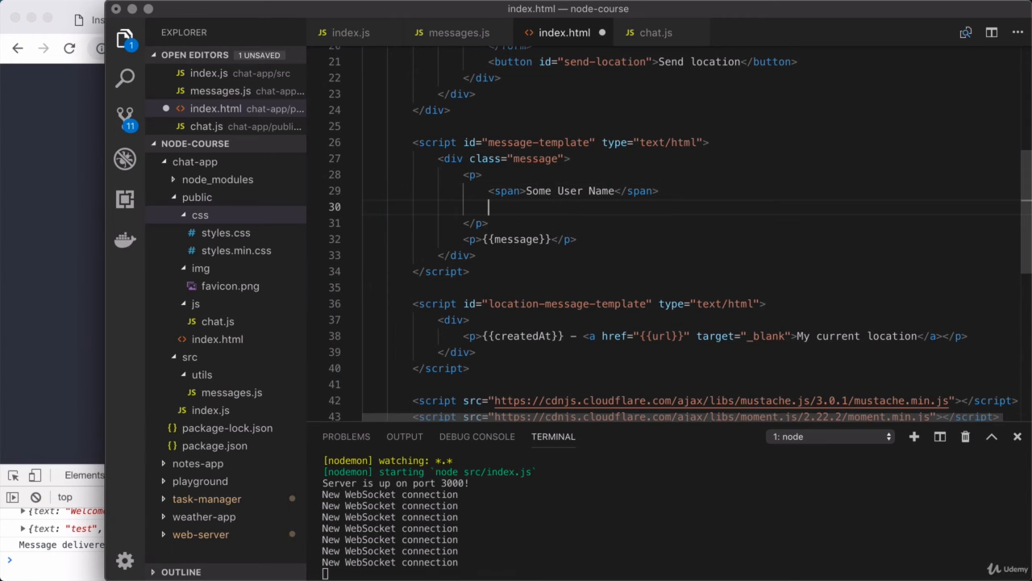
pyautogui.write('<span>')
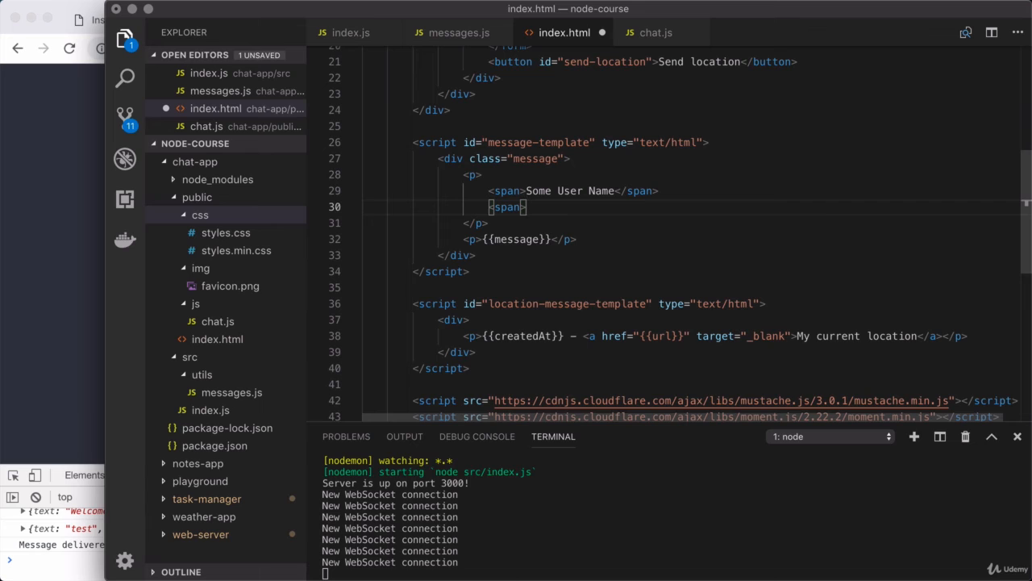
pyautogui.write('{{createdAt')
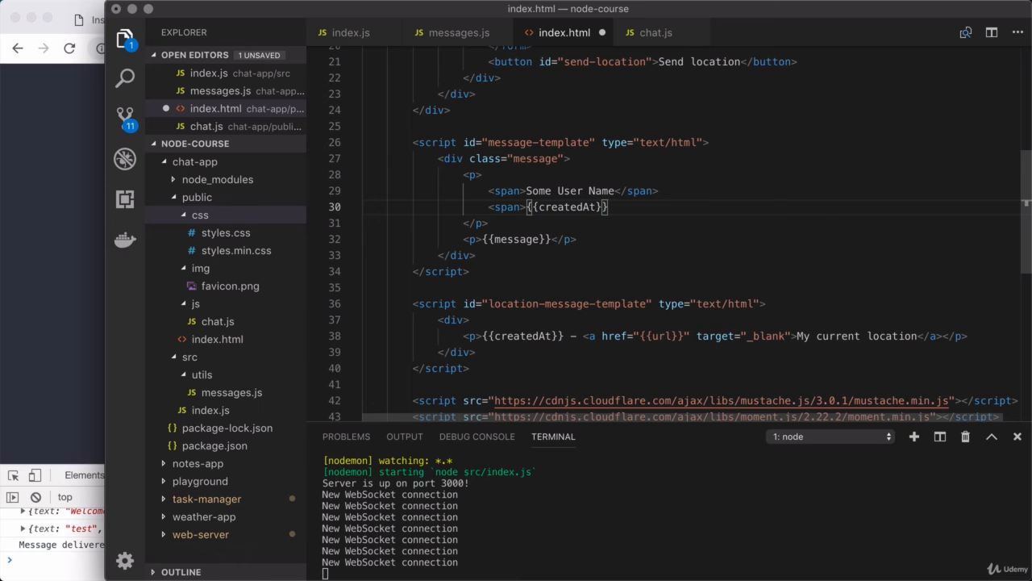
pyautogui.write('</span>')
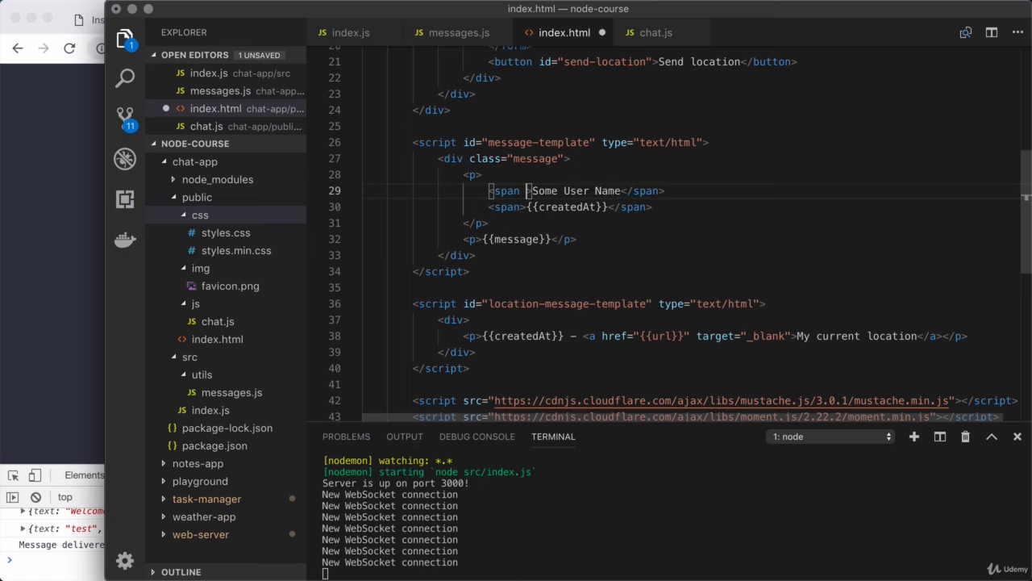
# - Class the name span "message__name" and give the timestamp span a "message__" class
pyautogui.write('class="">')
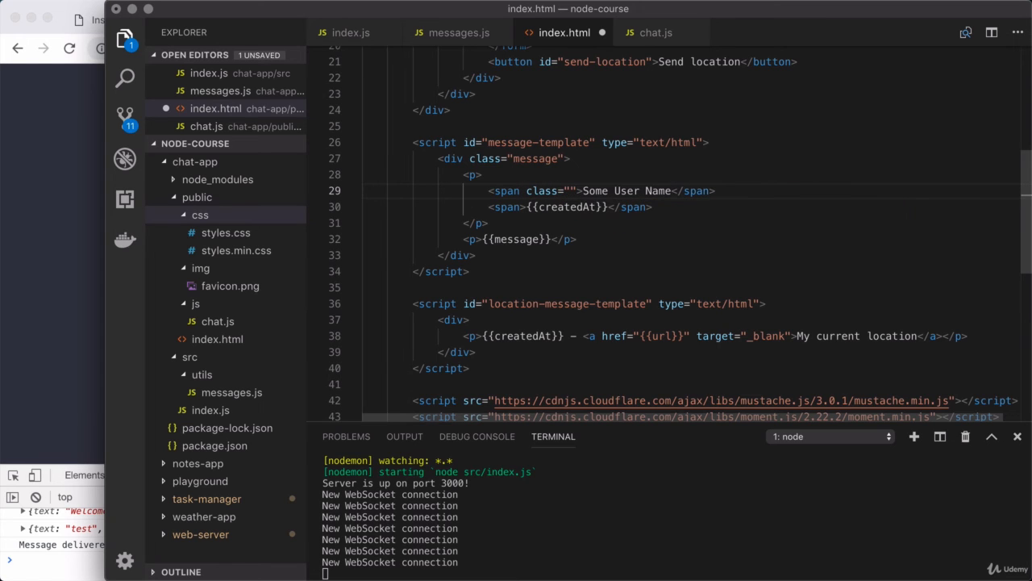
pyautogui.write('message__name')
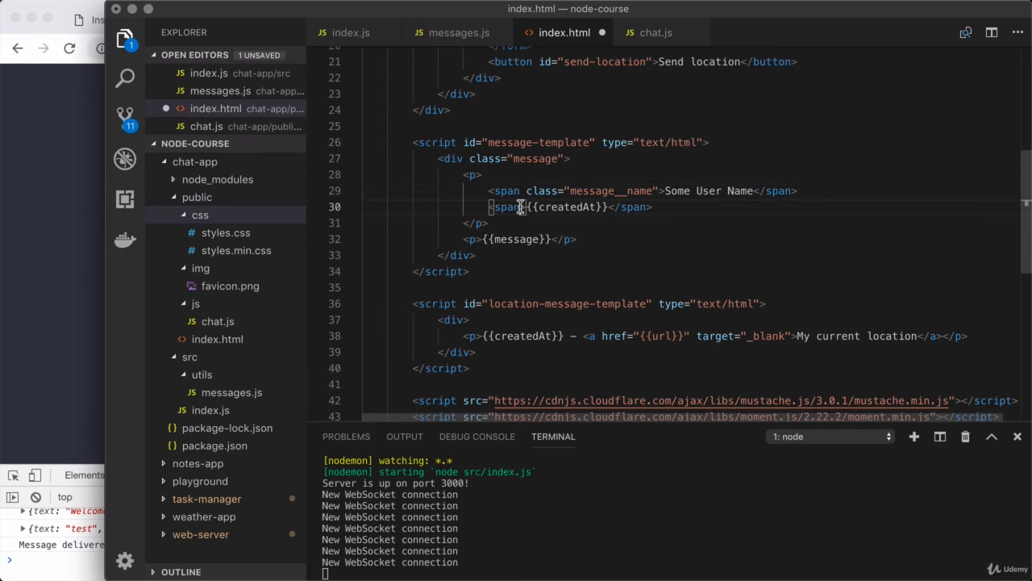
pyautogui.write('class=""')
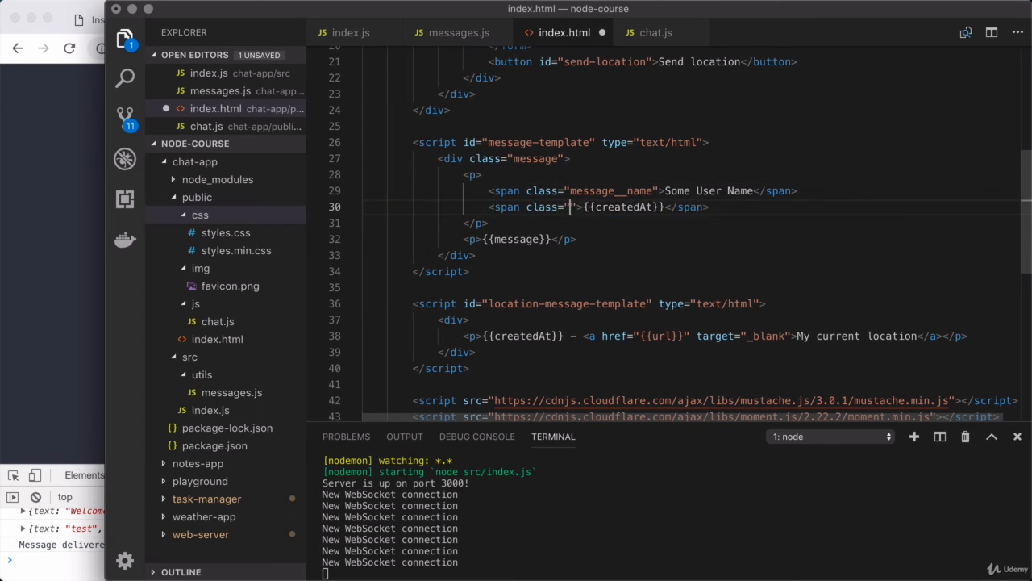
pyautogui.write('message__')
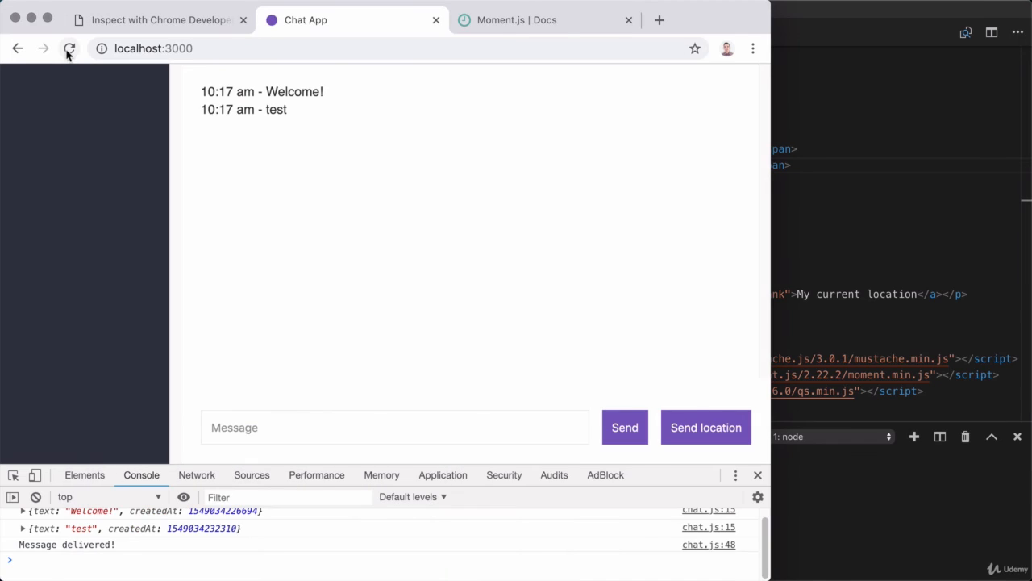
# - Reload localhost:3000, send a couple of test messages, then share and allow the current location
pyautogui.click(69, 48)
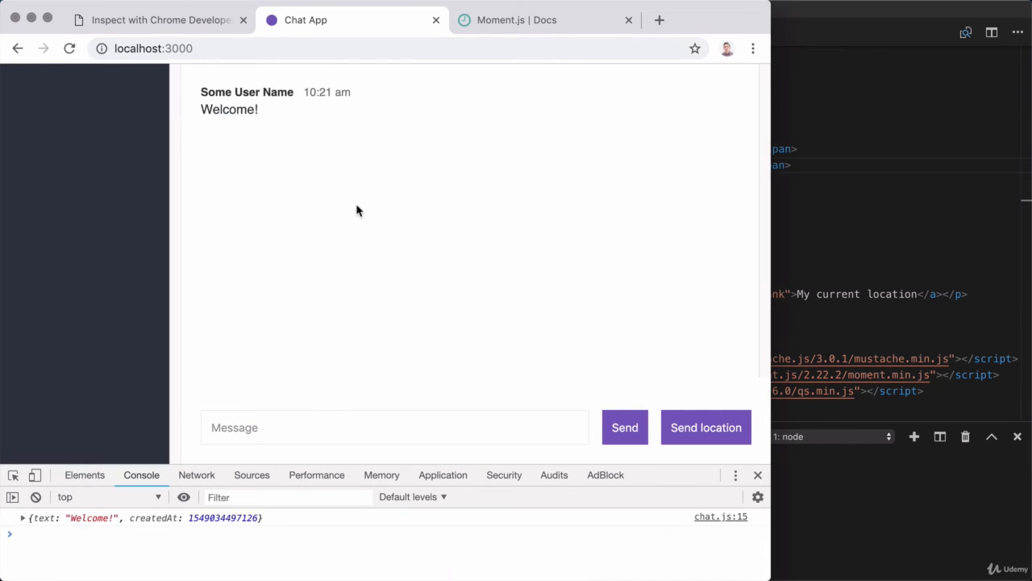
pyautogui.click(394, 428)
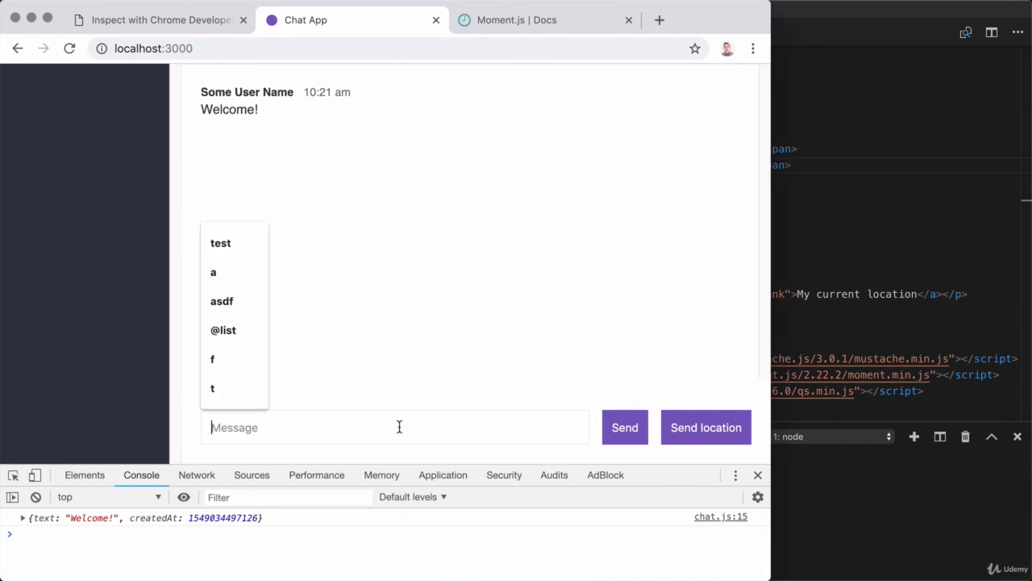
pyautogui.click(624, 428)
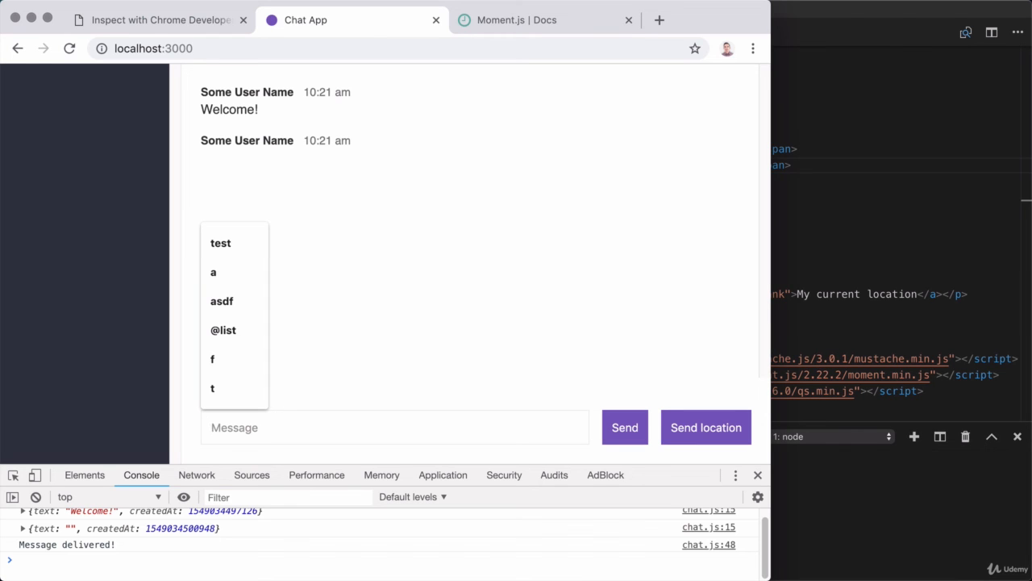
pyautogui.click(624, 428)
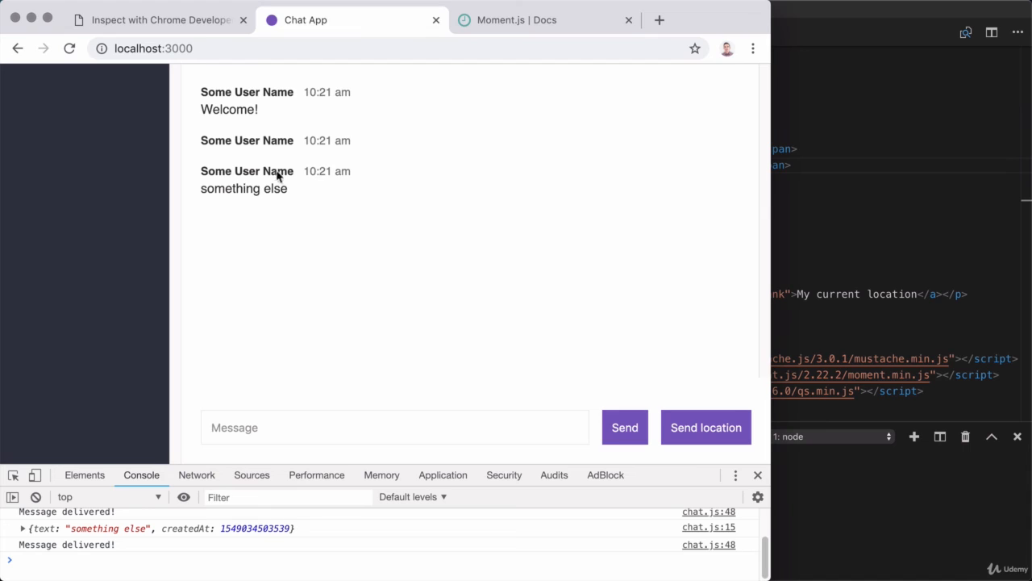
pyautogui.moveTo(268, 141)
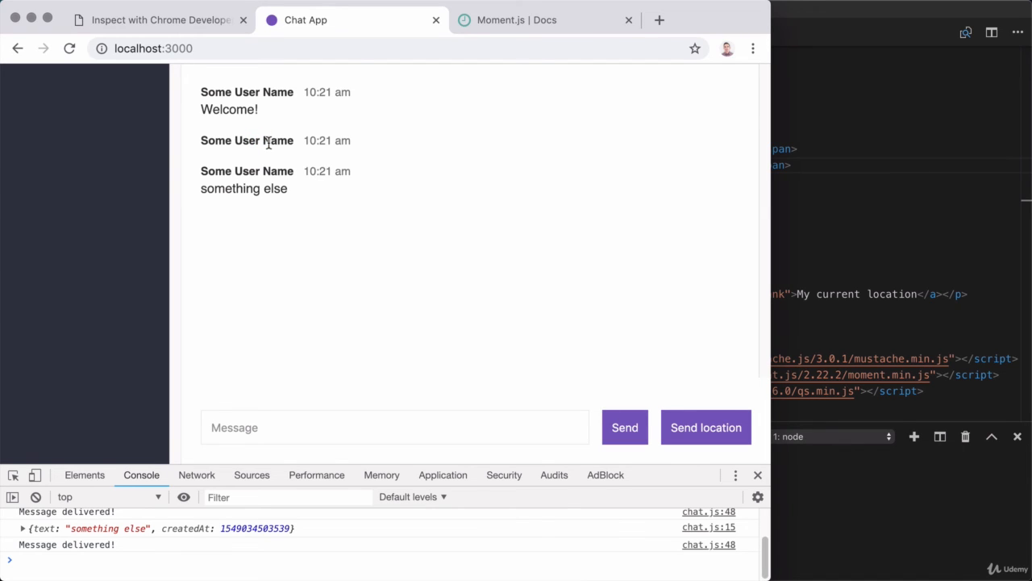
pyautogui.moveTo(260, 173)
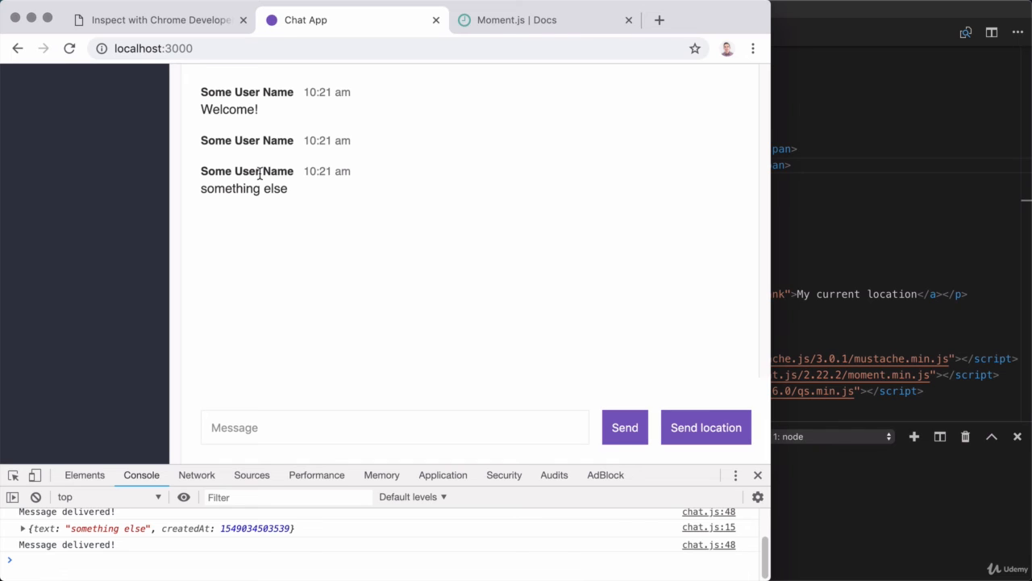
pyautogui.moveTo(706, 427)
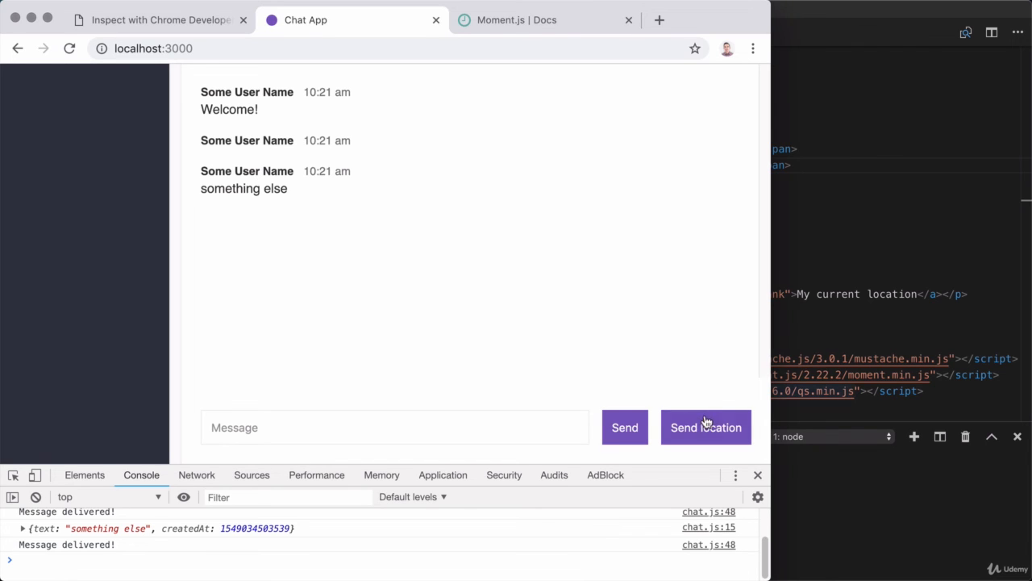
pyautogui.click(705, 428)
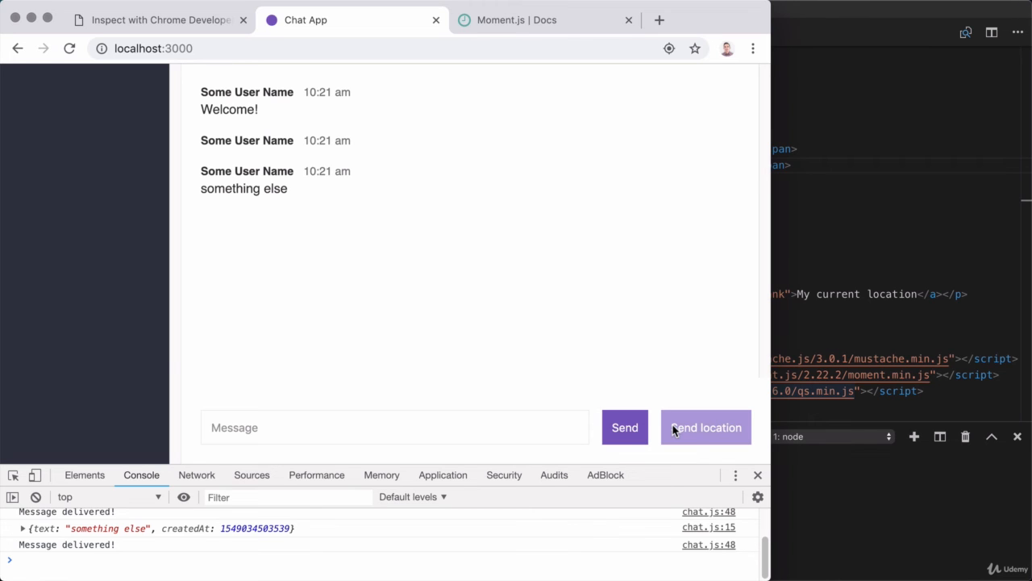
pyautogui.click(705, 427)
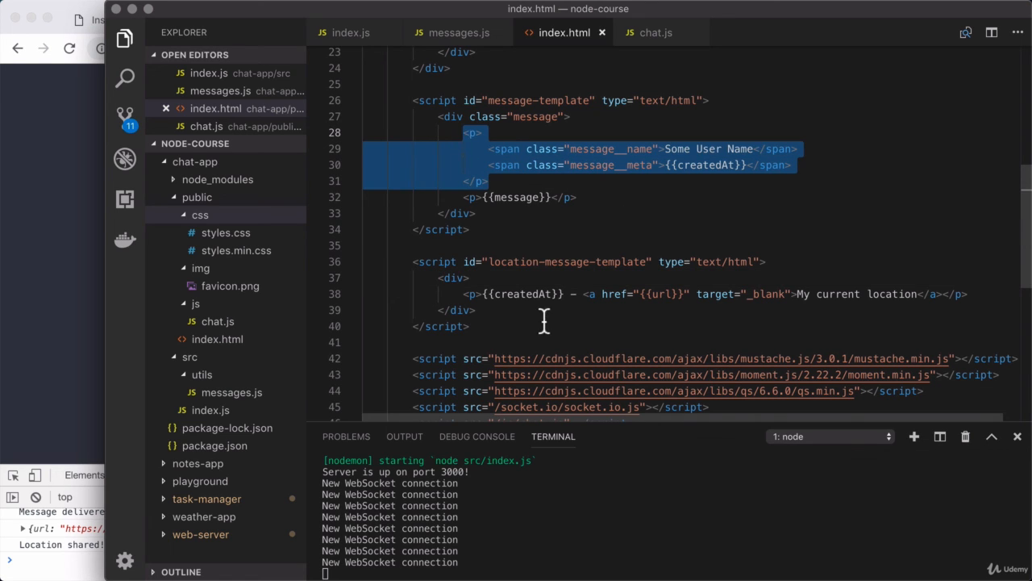
# - Paste the name/timestamp spans into the location template, add class="message", and delete the {{createdAt}} prefix
pyautogui.click(528, 278)
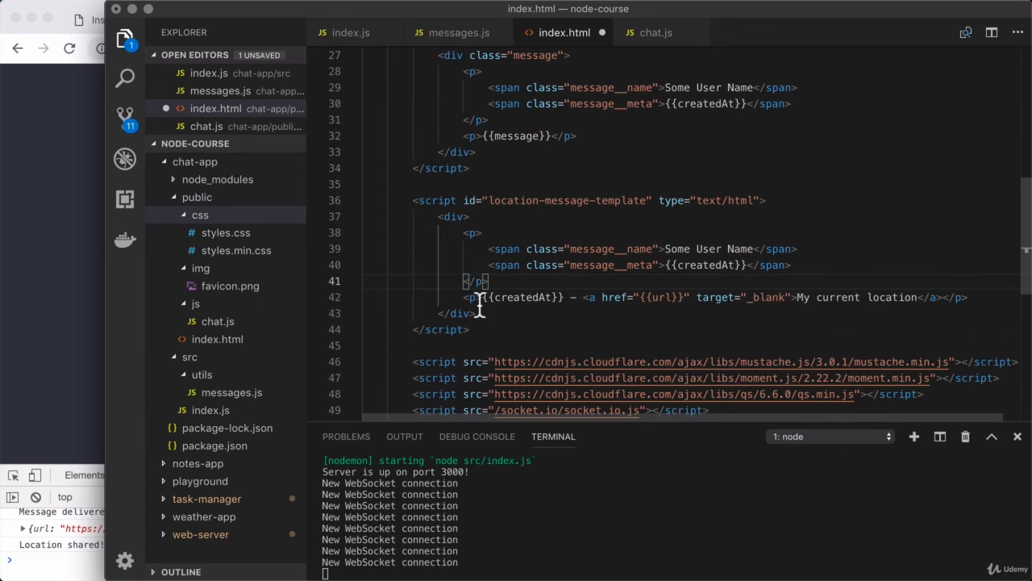
pyautogui.scroll(3)
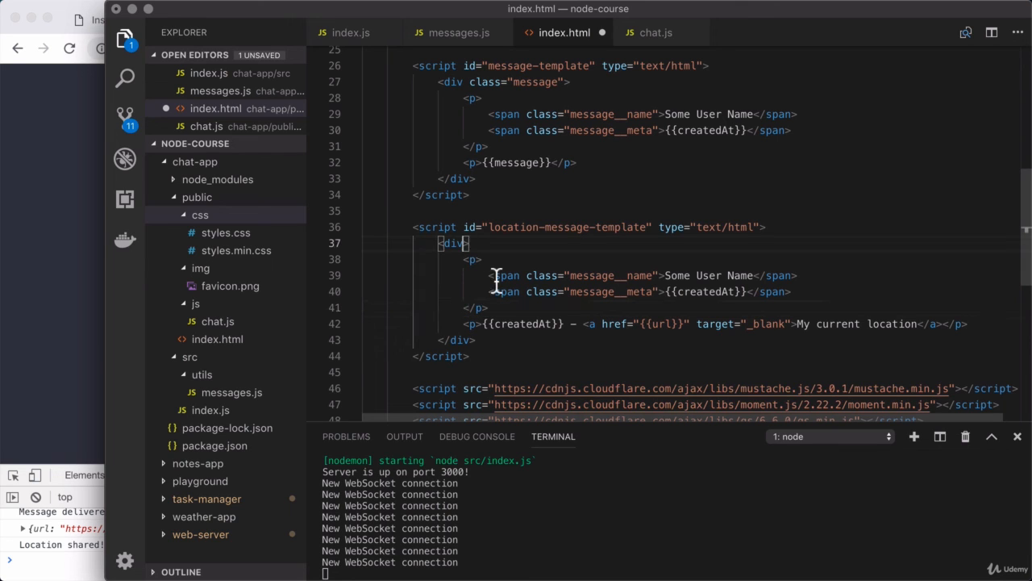
pyautogui.write('class=""')
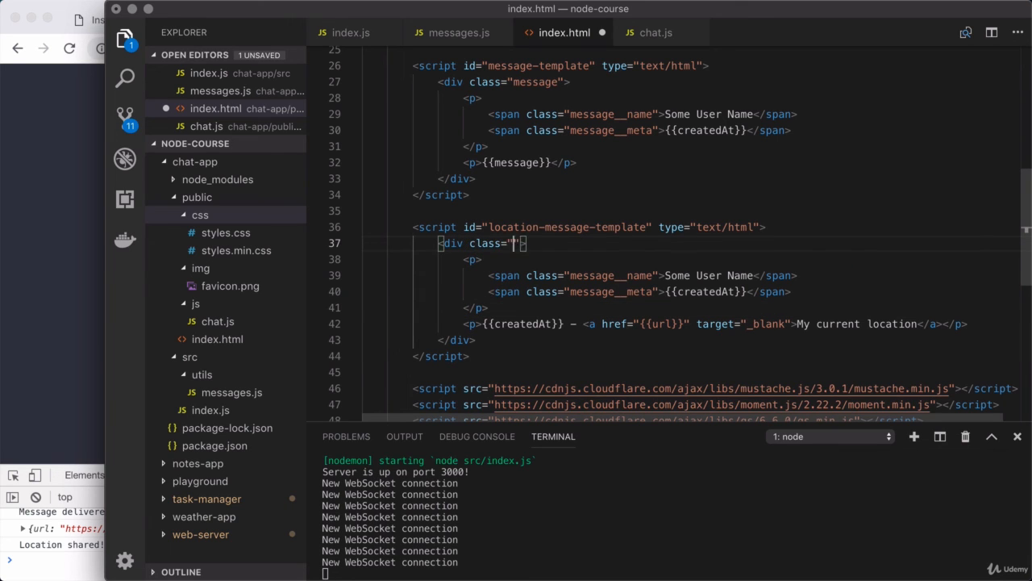
pyautogui.write('message')
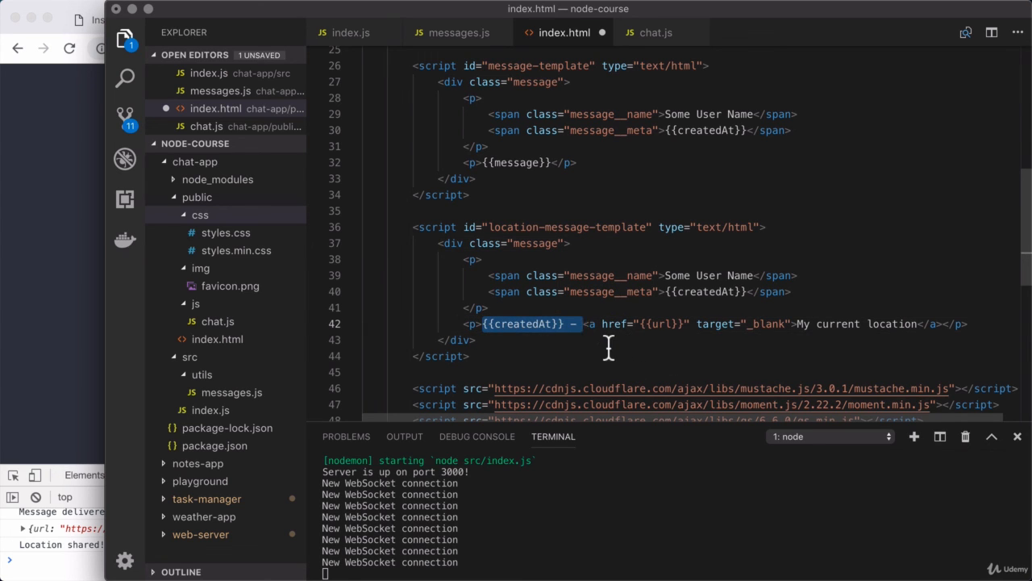
pyautogui.press('Backspace')
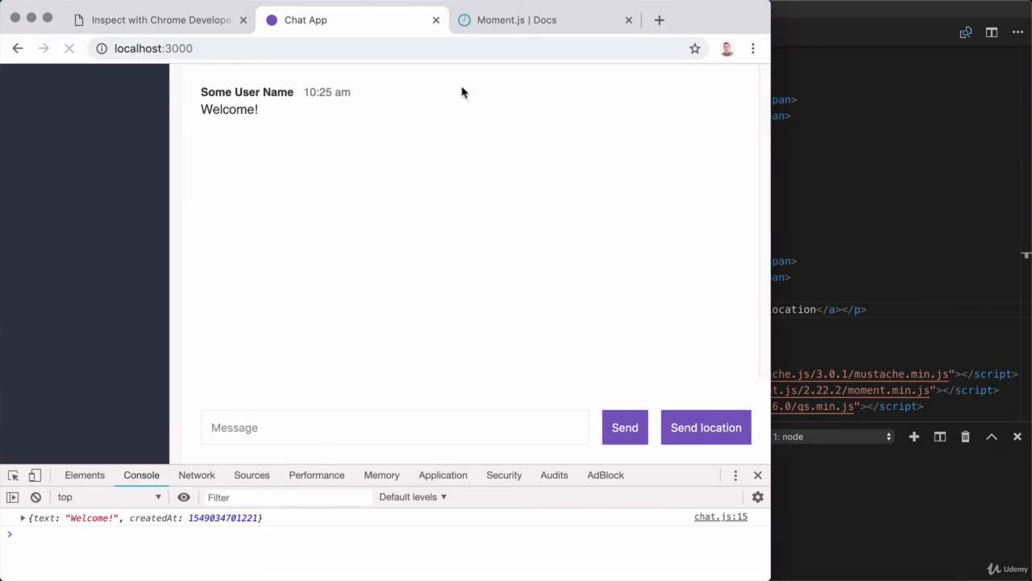
# - Send a location, follow the My current location link to Google Maps, then close that tab
pyautogui.click(706, 427)
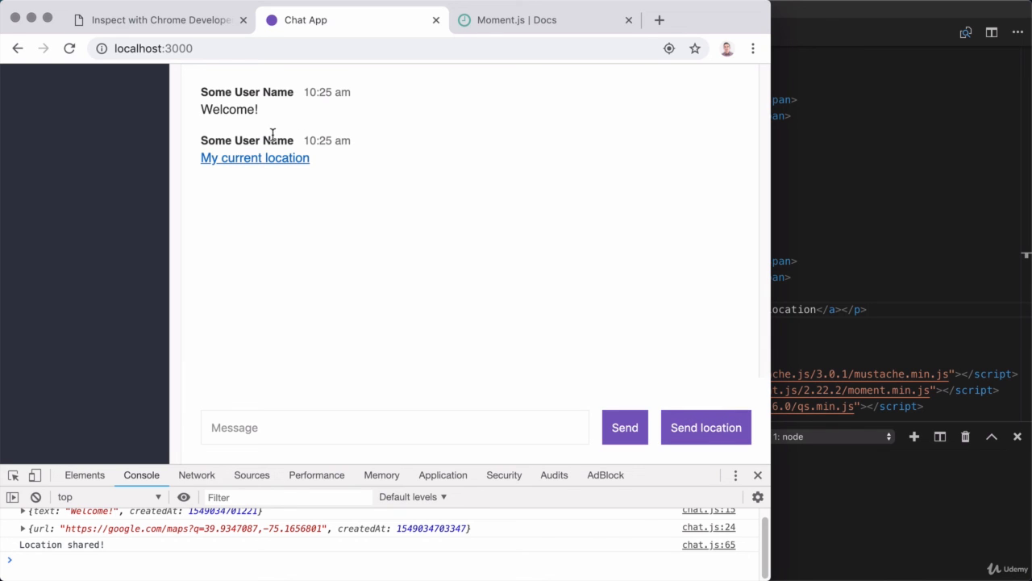
pyautogui.moveTo(290, 167)
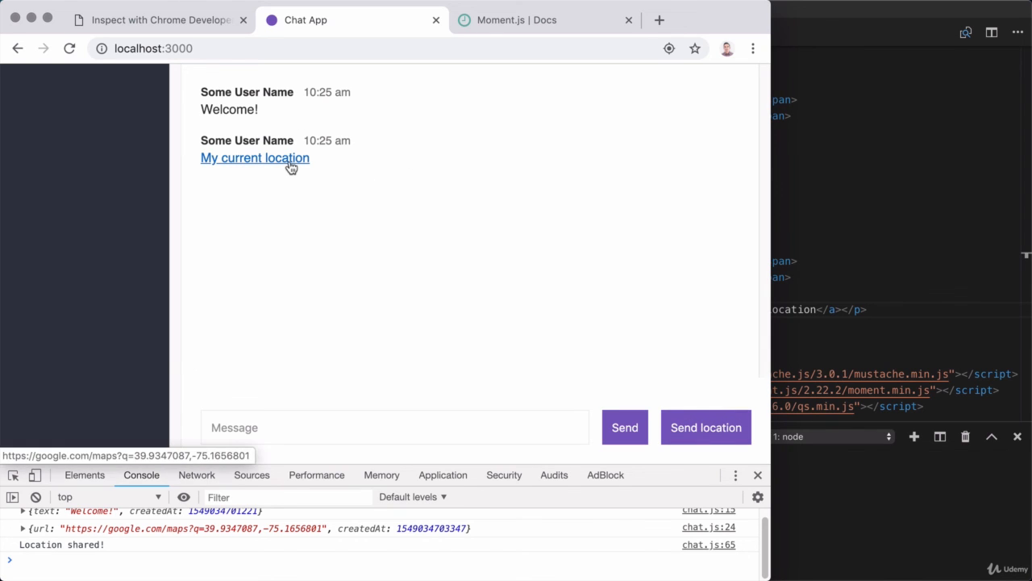
pyautogui.click(254, 157)
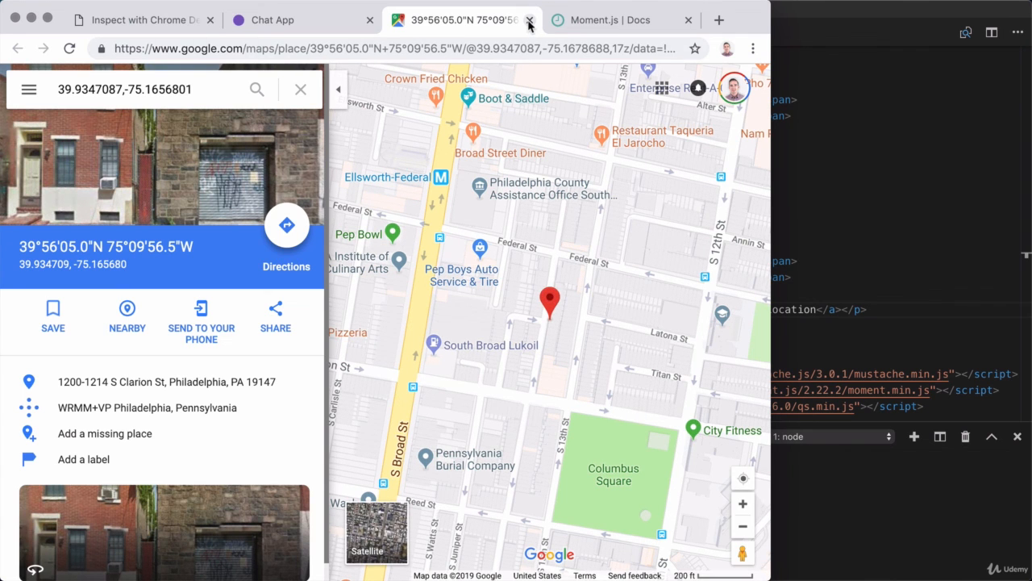
pyautogui.click(530, 19)
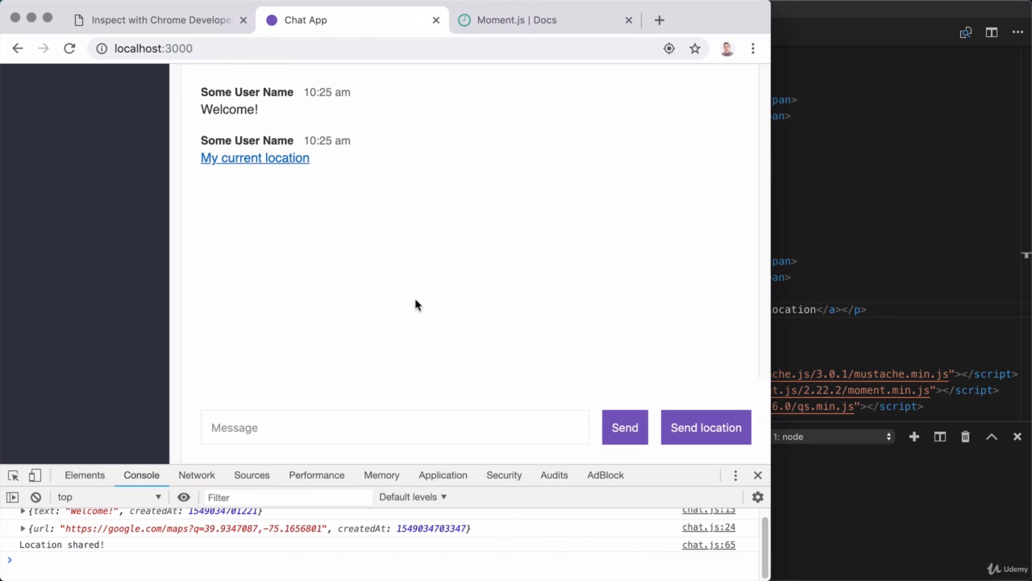
pyautogui.moveTo(154, 174)
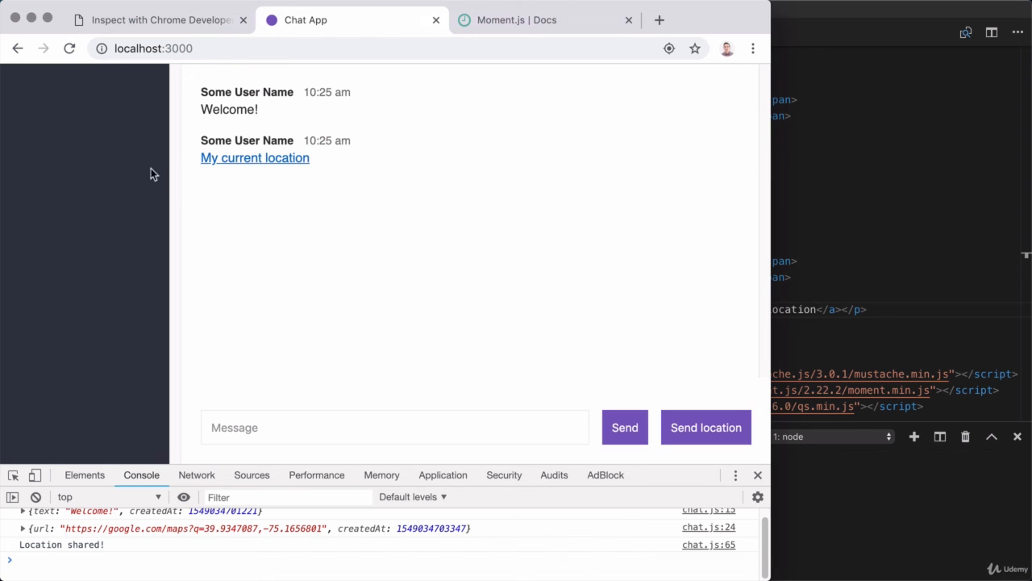
pyautogui.moveTo(108, 228)
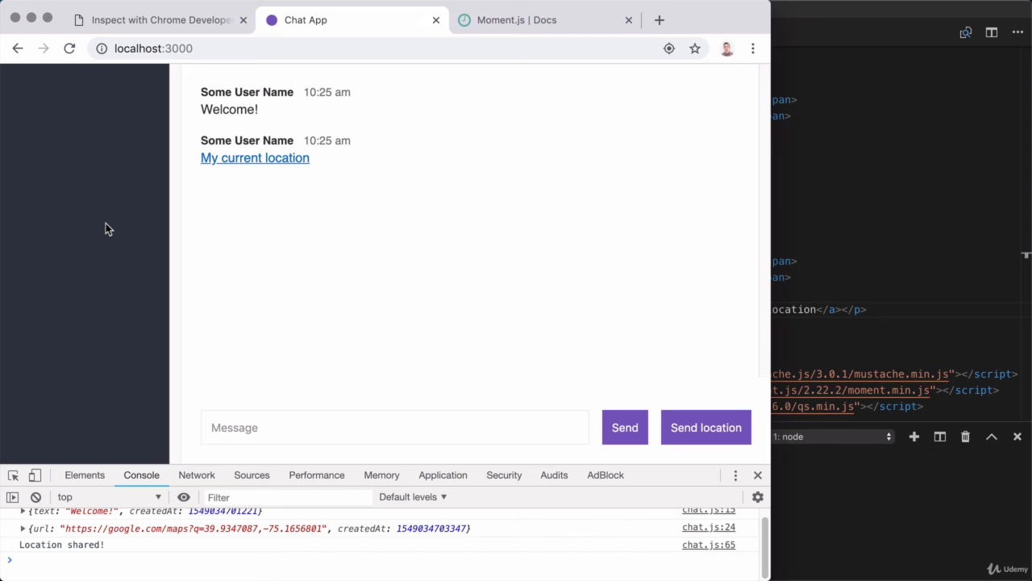
pyautogui.moveTo(64, 114)
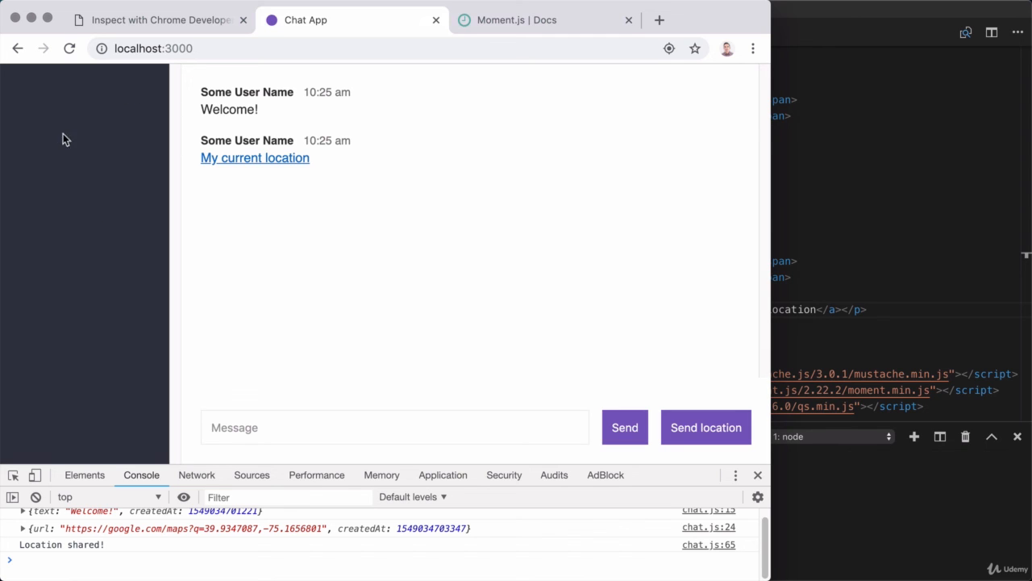
pyautogui.moveTo(358, 245)
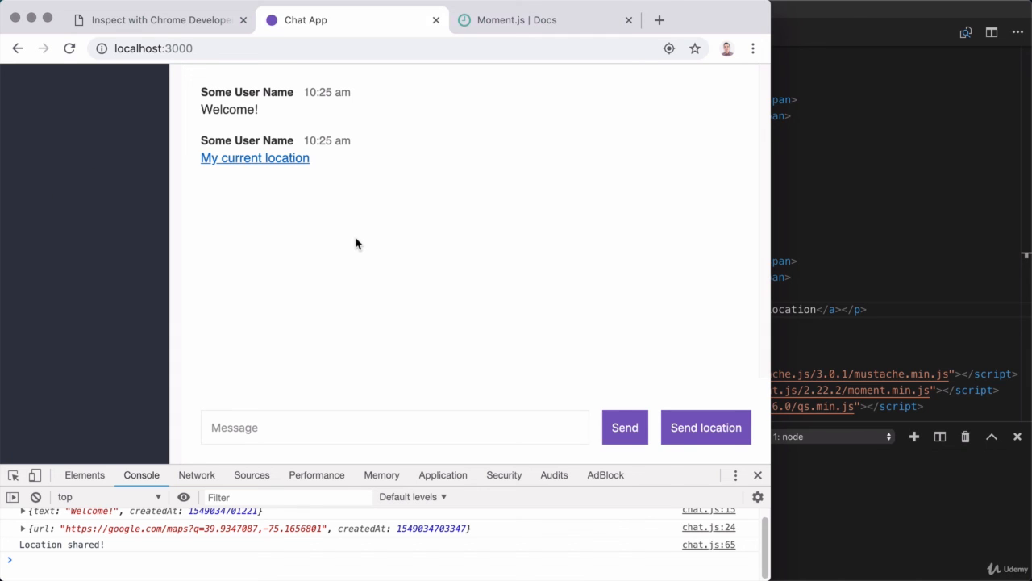
pyautogui.moveTo(56, 128)
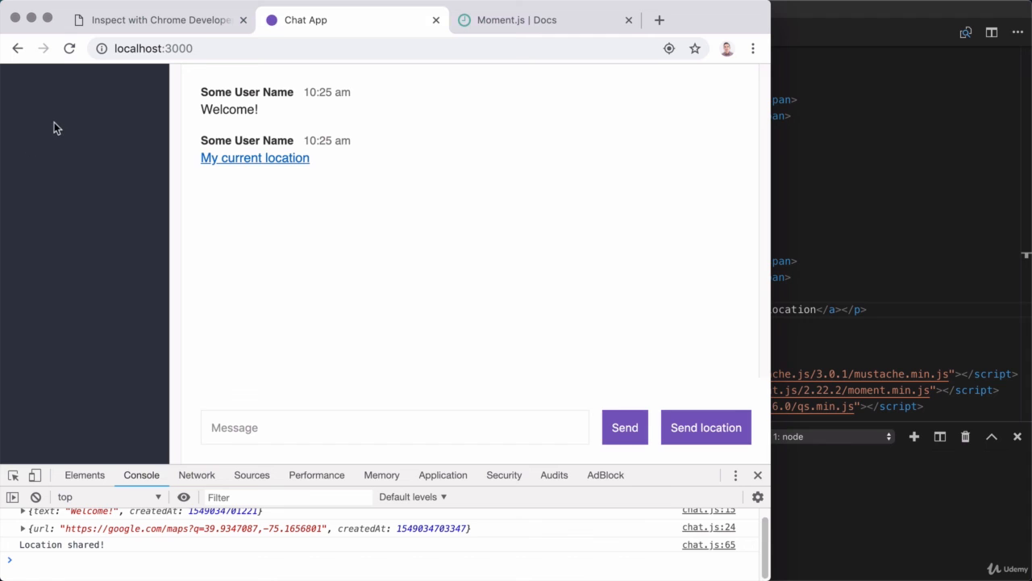
pyautogui.moveTo(85, 252)
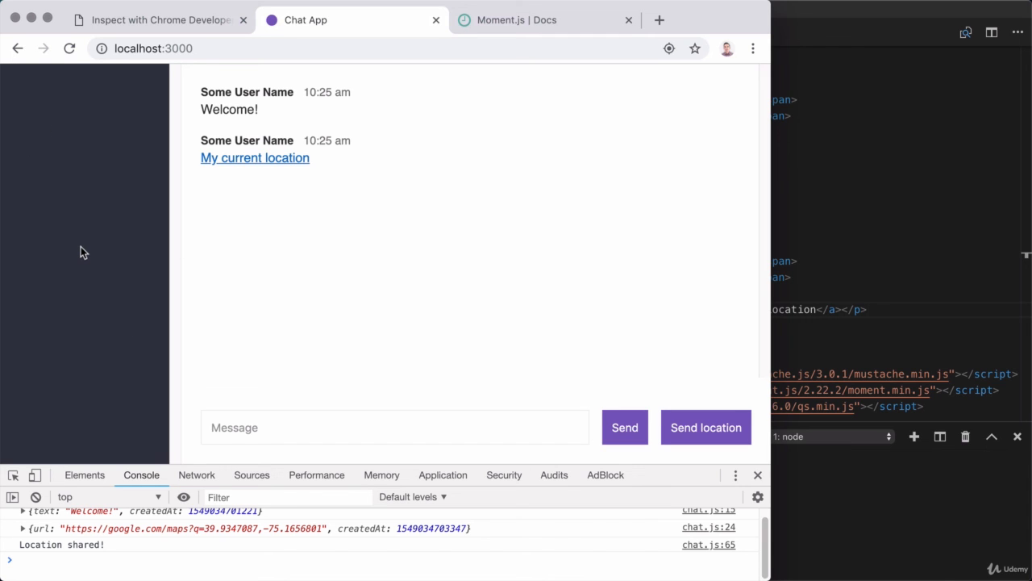